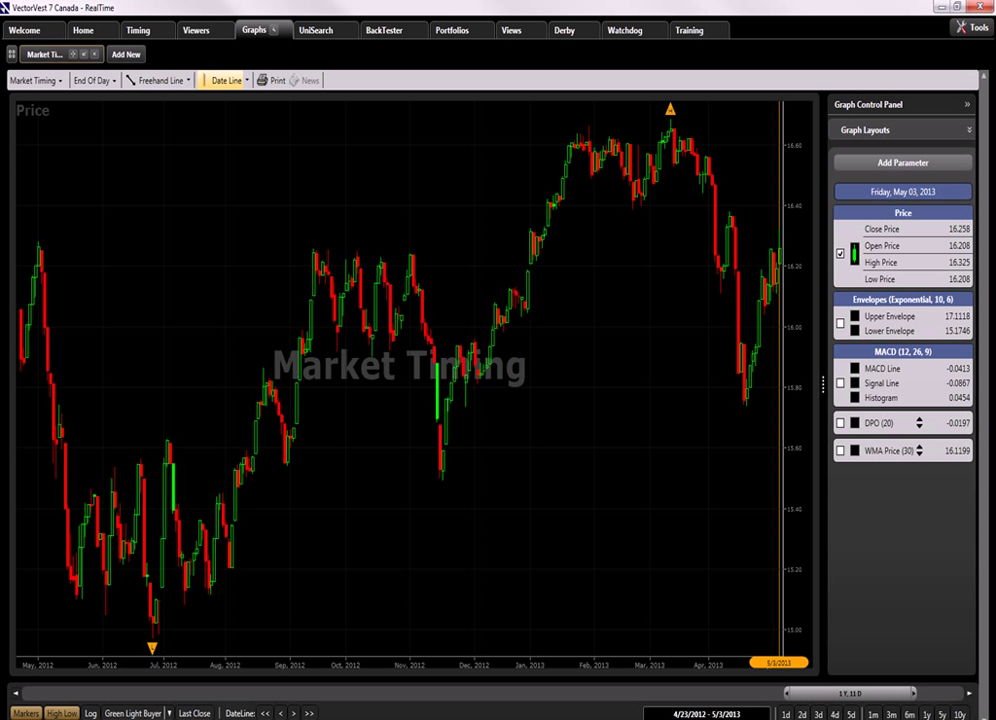
Advance to the QuickTest Data Collection slide showing Pale Blue Chips' gains for 17 April–1 May 2013
left_click(444, 477)
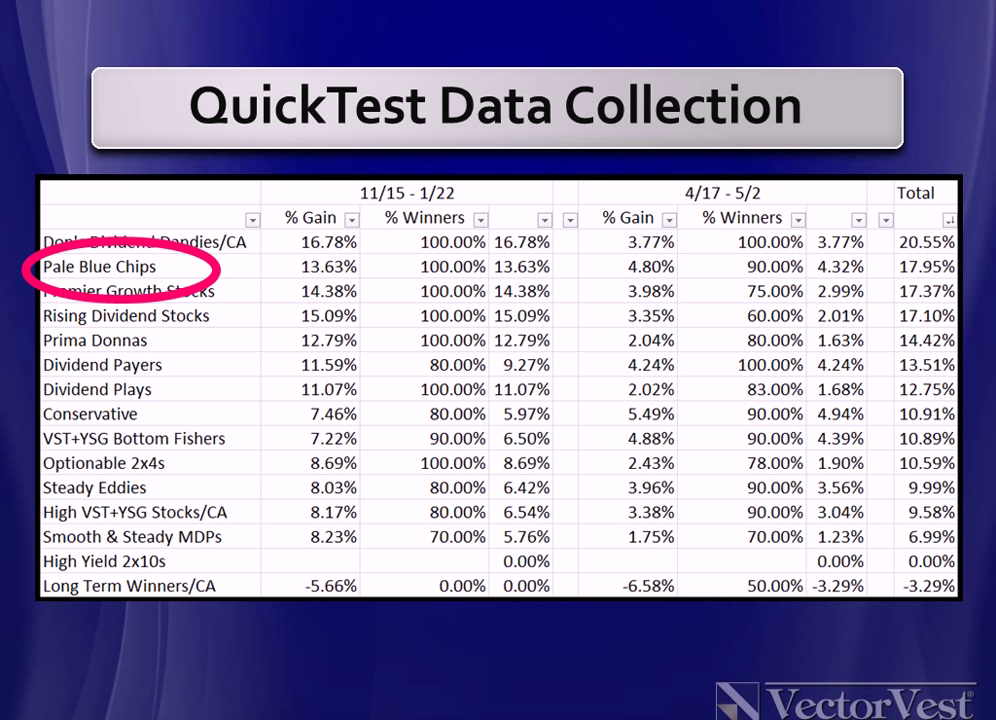
mouse_move(714, 214)
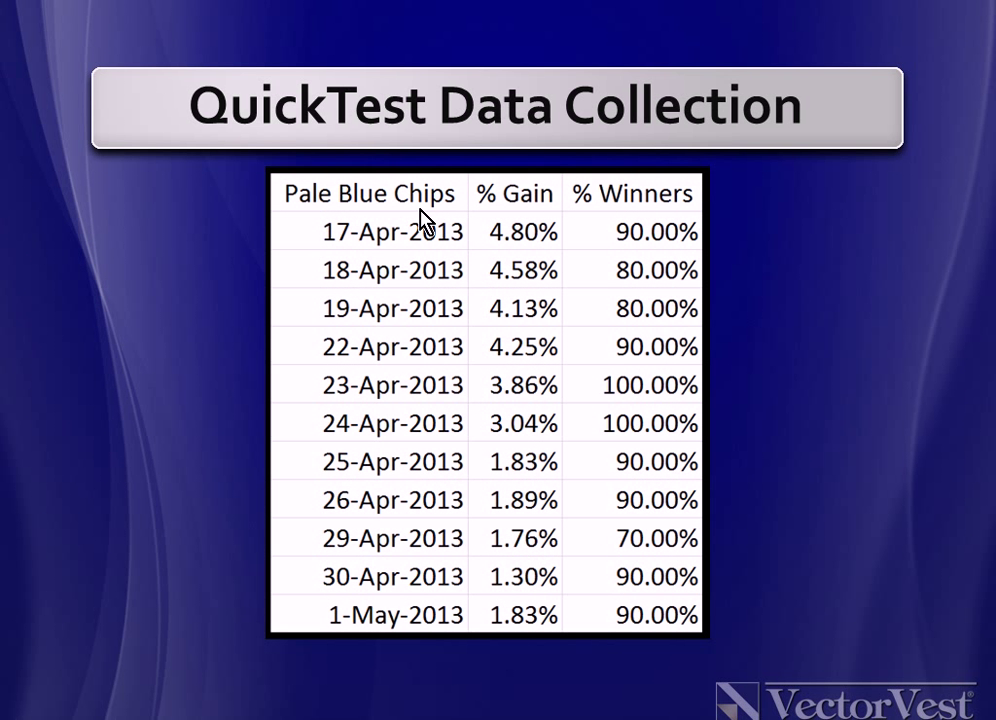
mouse_move(370, 280)
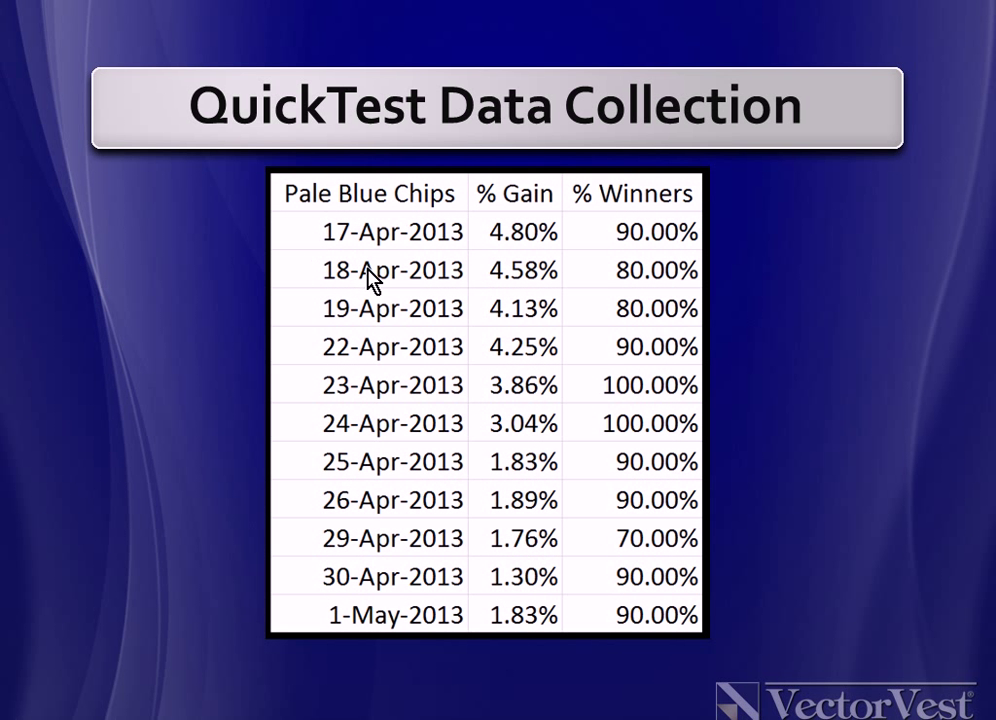
mouse_move(320, 378)
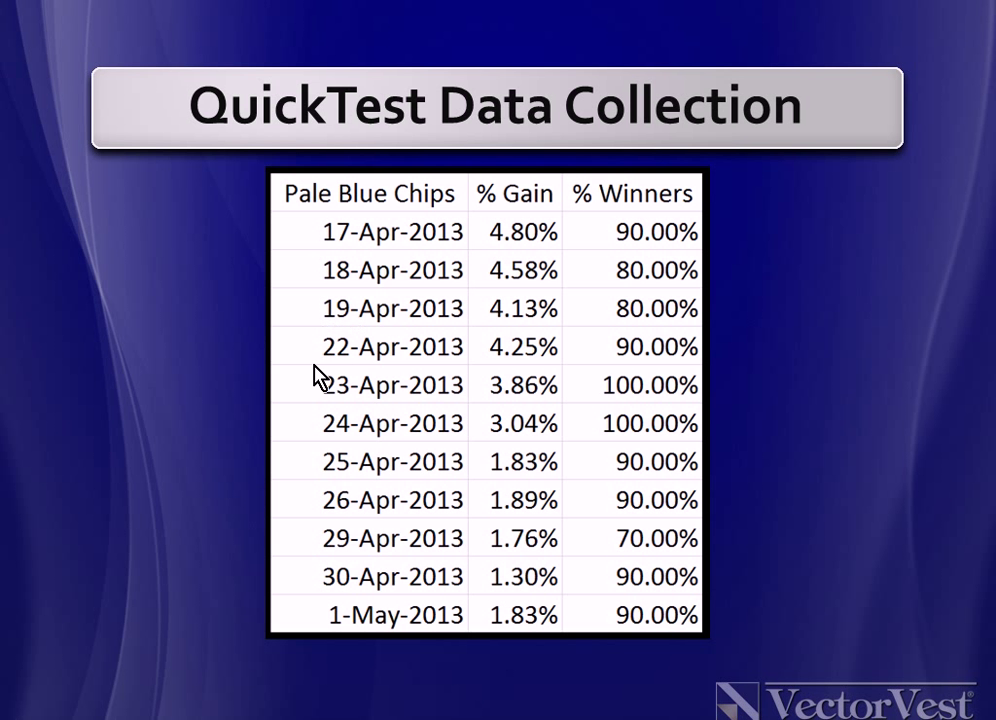
mouse_move(280, 402)
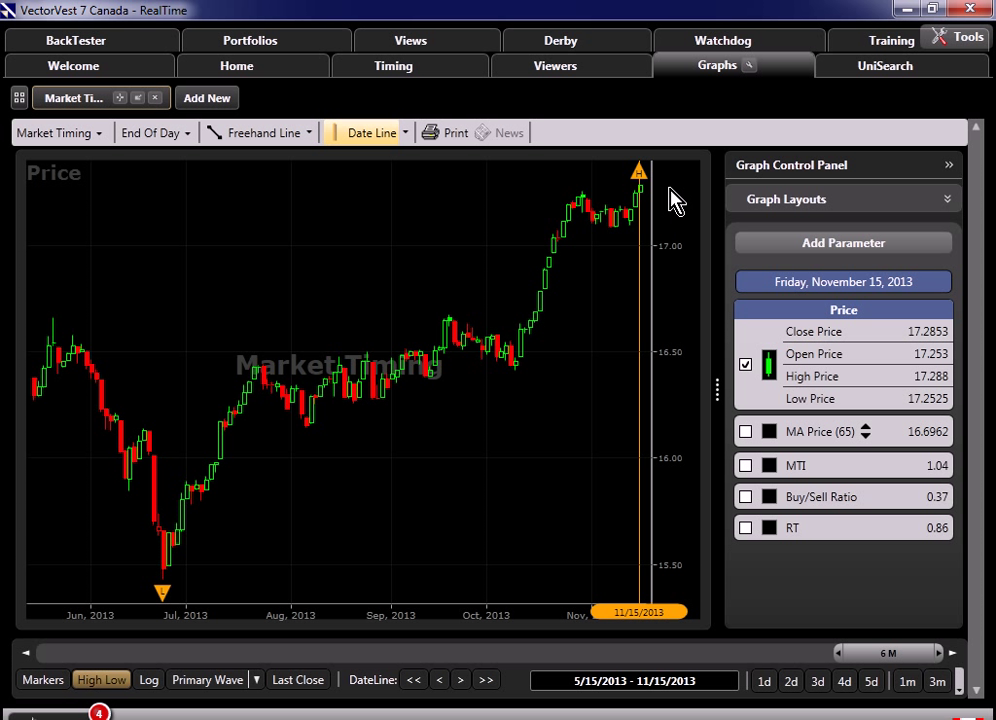
mouse_move(637, 193)
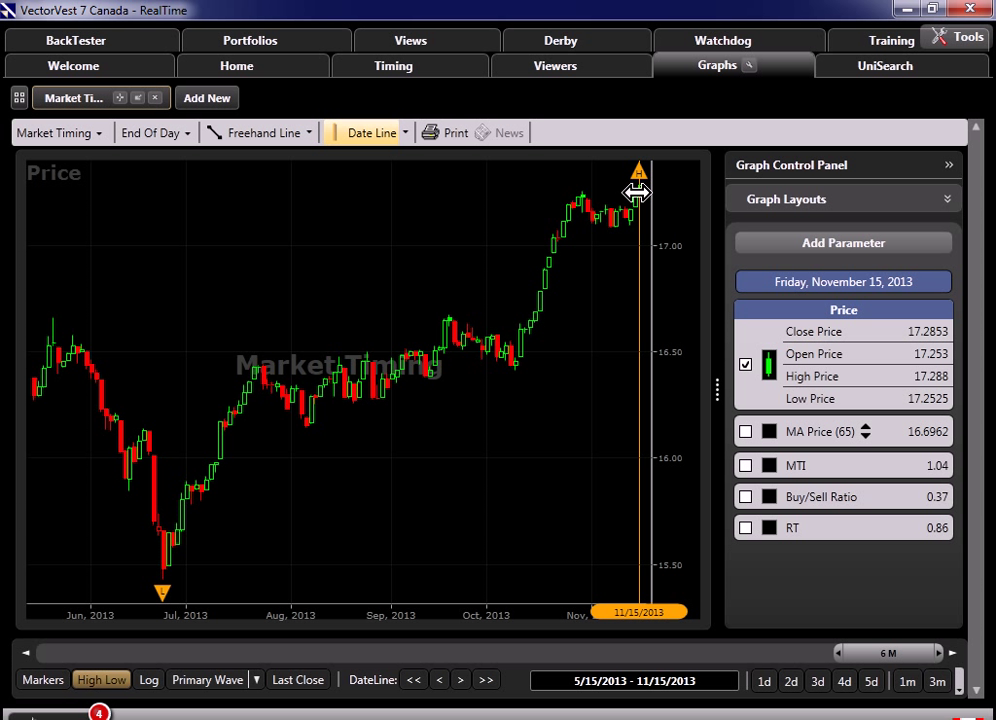
mouse_move(637, 198)
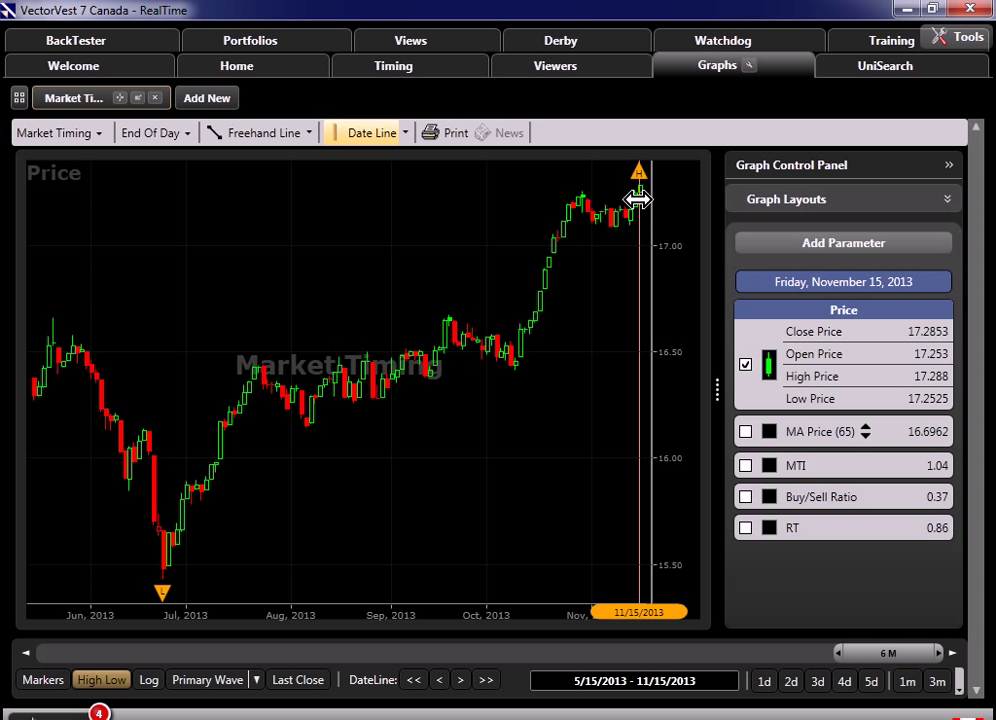
mouse_move(422, 390)
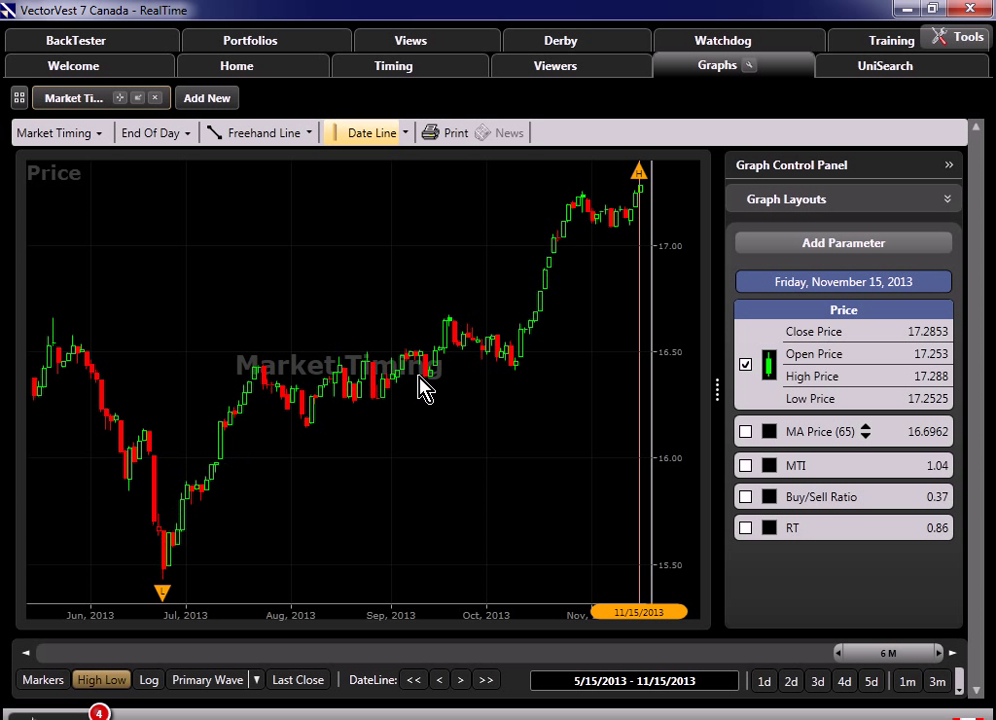
mouse_move(683, 243)
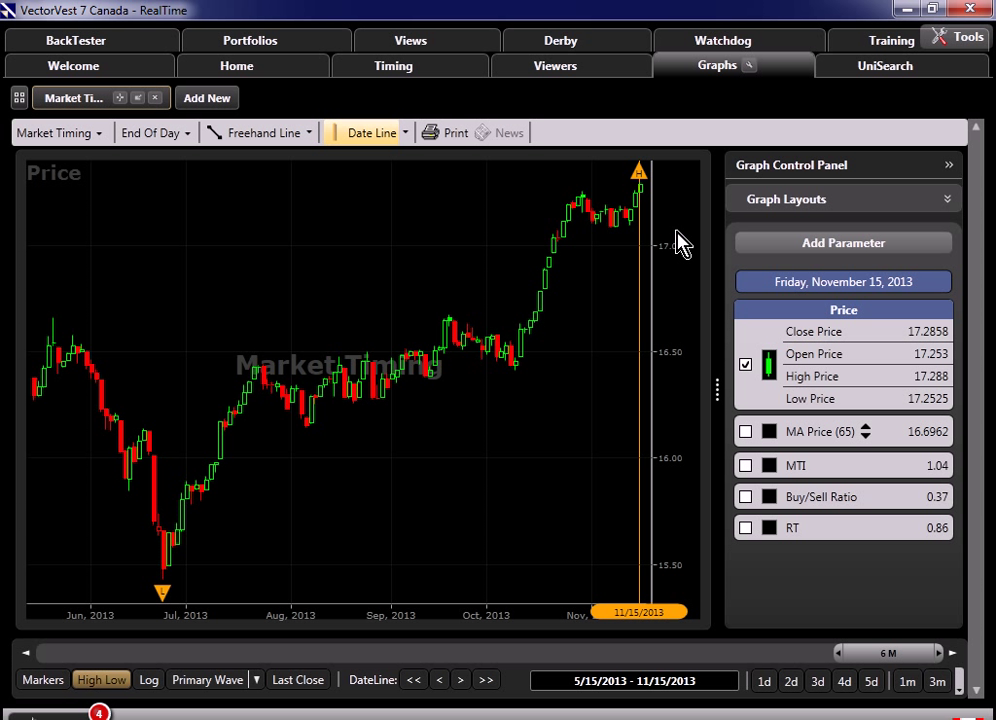
Overlay Primary Wave up and down triangles on the 6M Market Timing graph
left_click(208, 680)
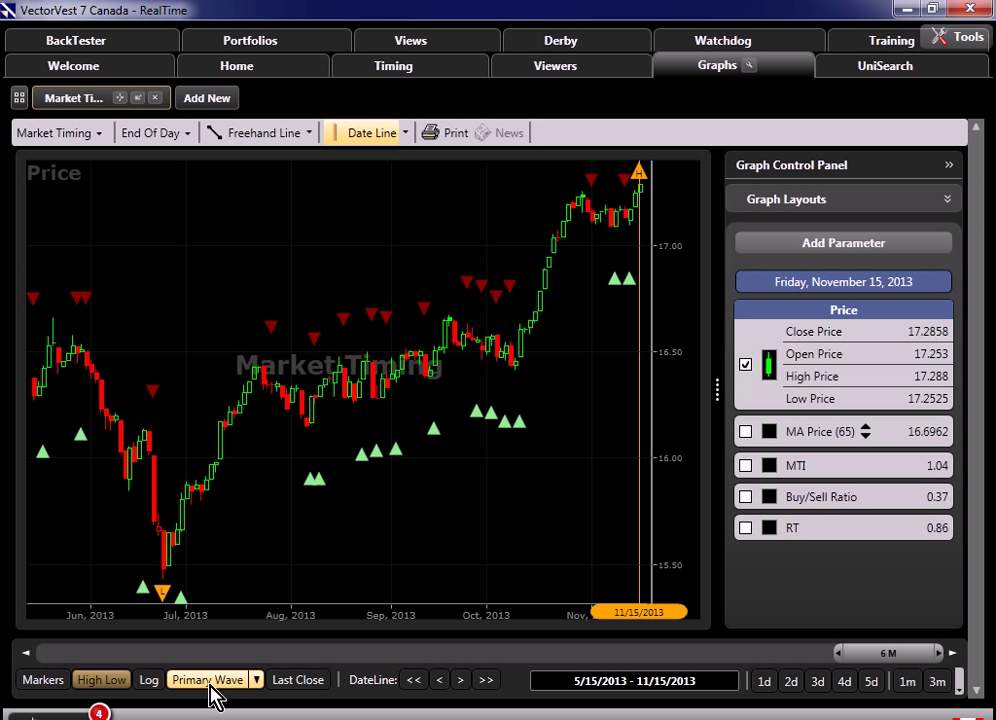
mouse_move(632, 290)
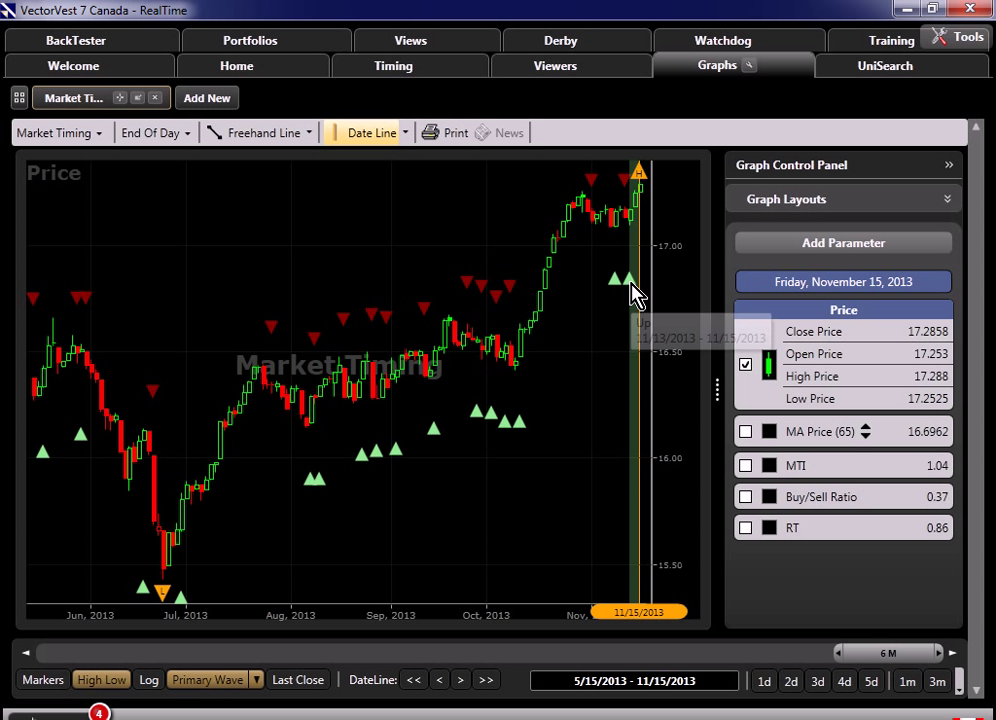
mouse_move(625, 215)
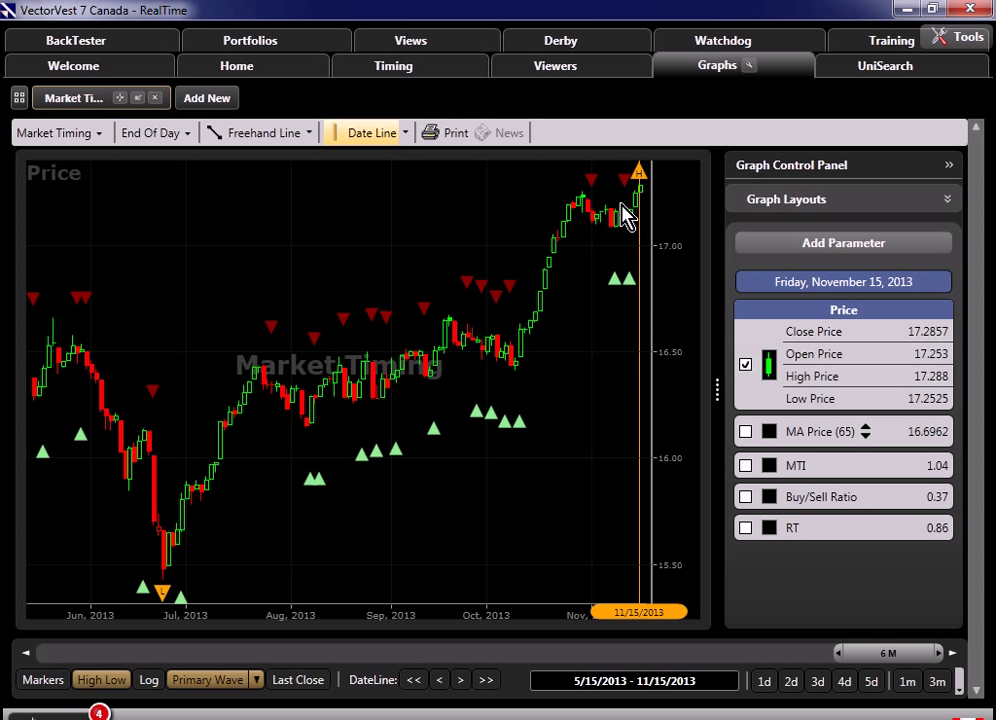
mouse_move(630, 290)
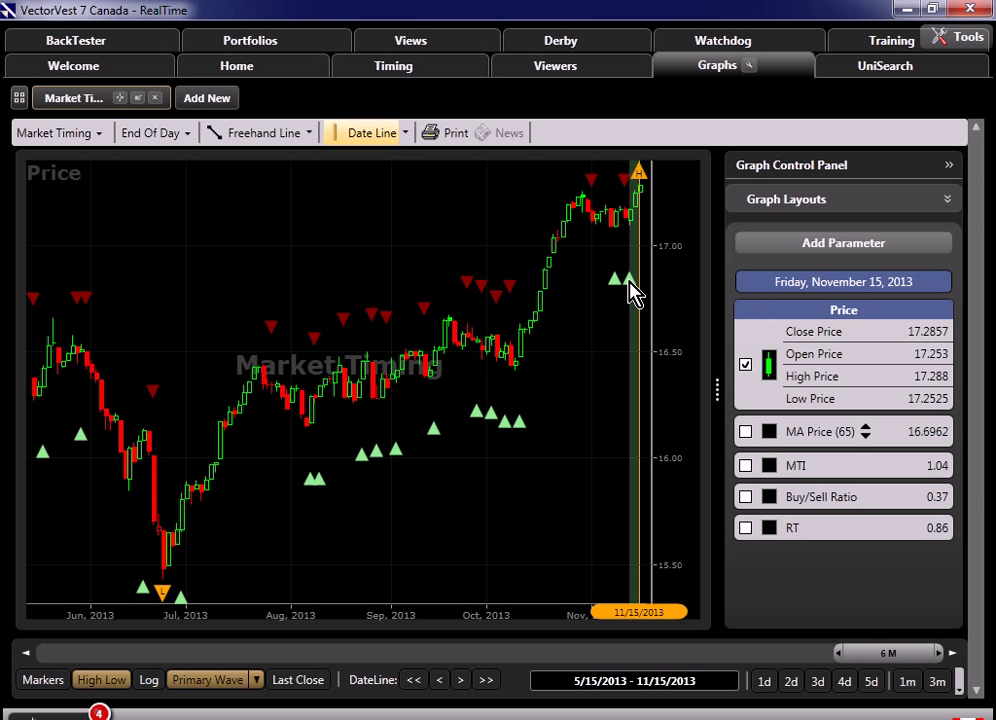
mouse_move(667, 310)
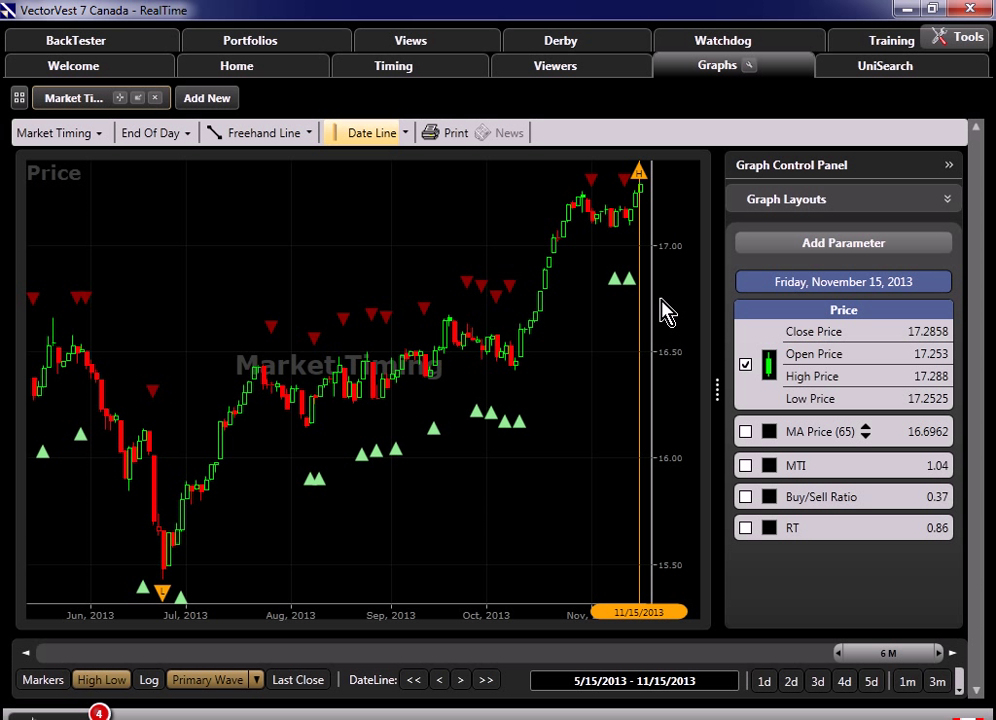
mouse_move(578, 228)
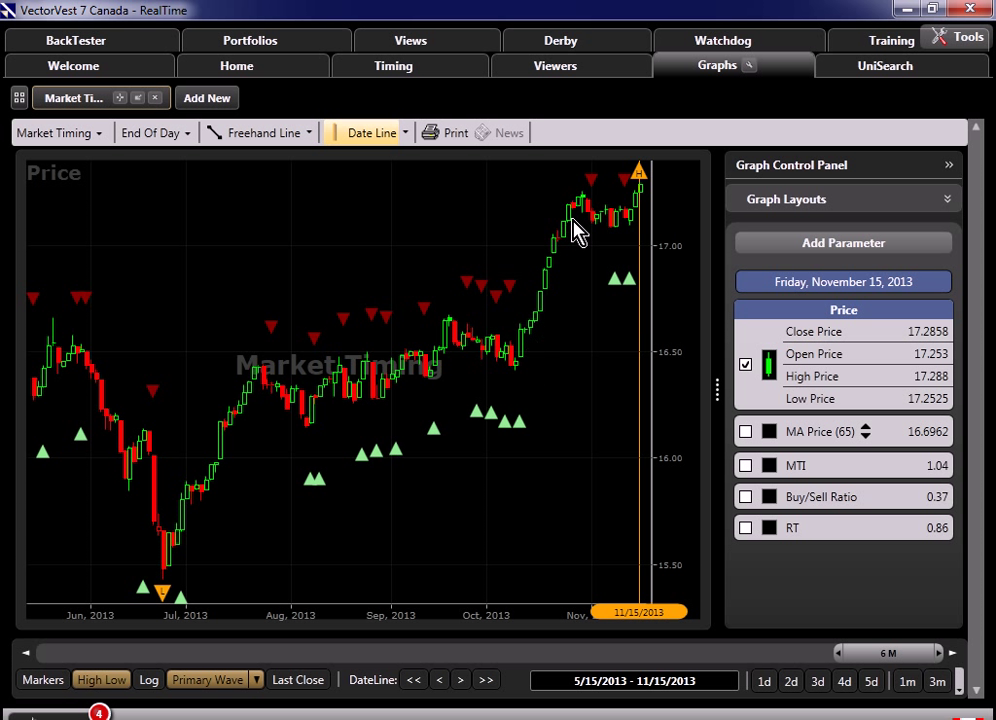
mouse_move(578, 258)
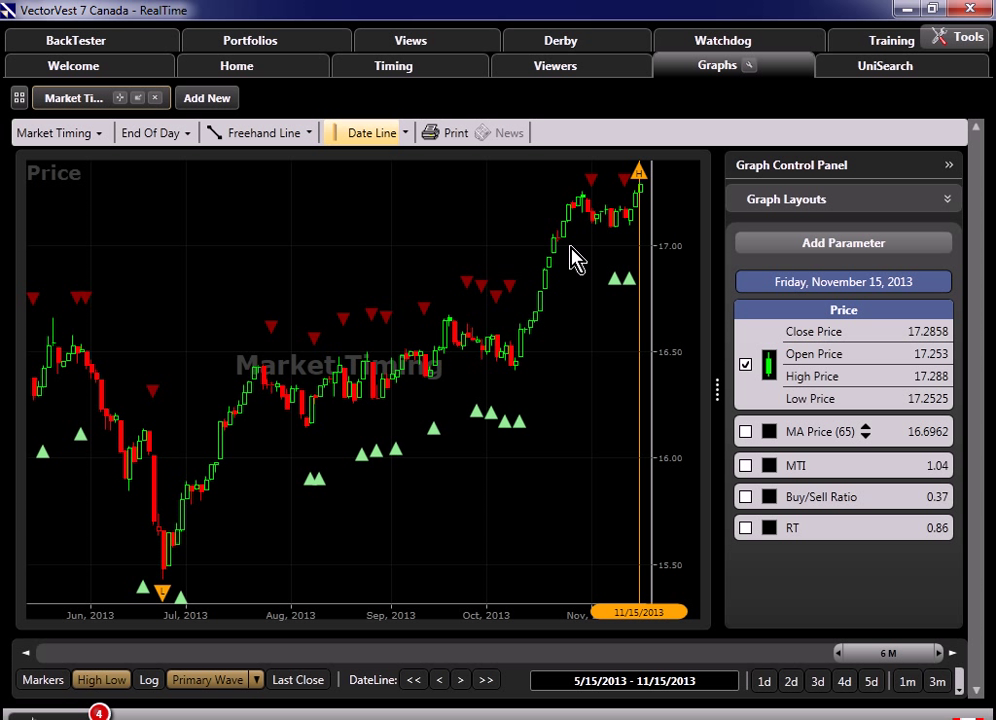
mouse_move(658, 205)
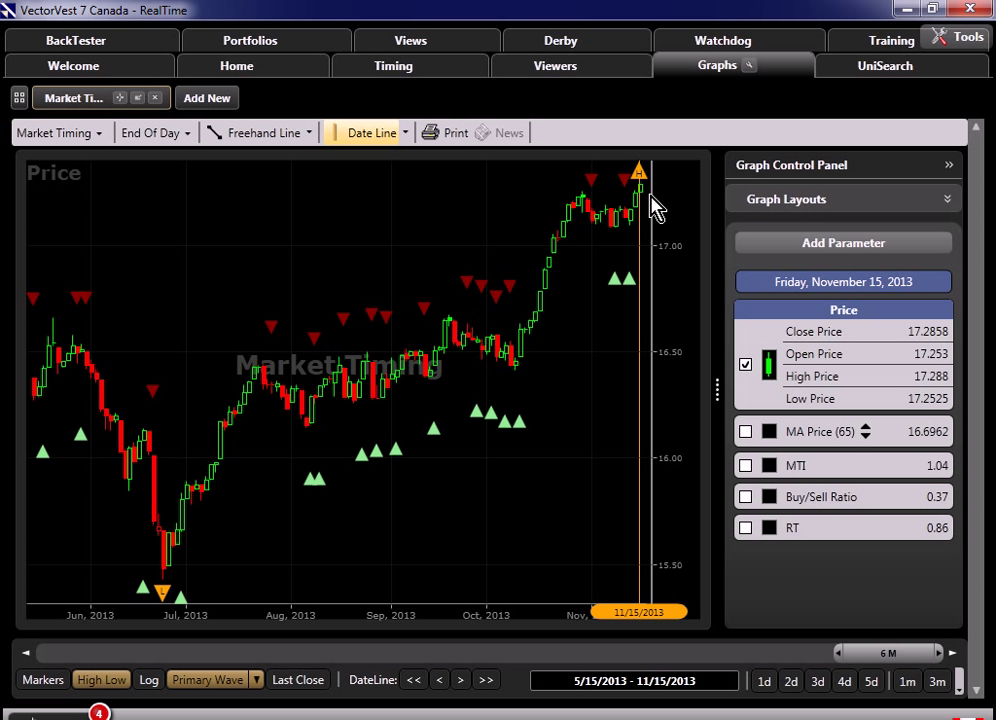
mouse_move(660, 205)
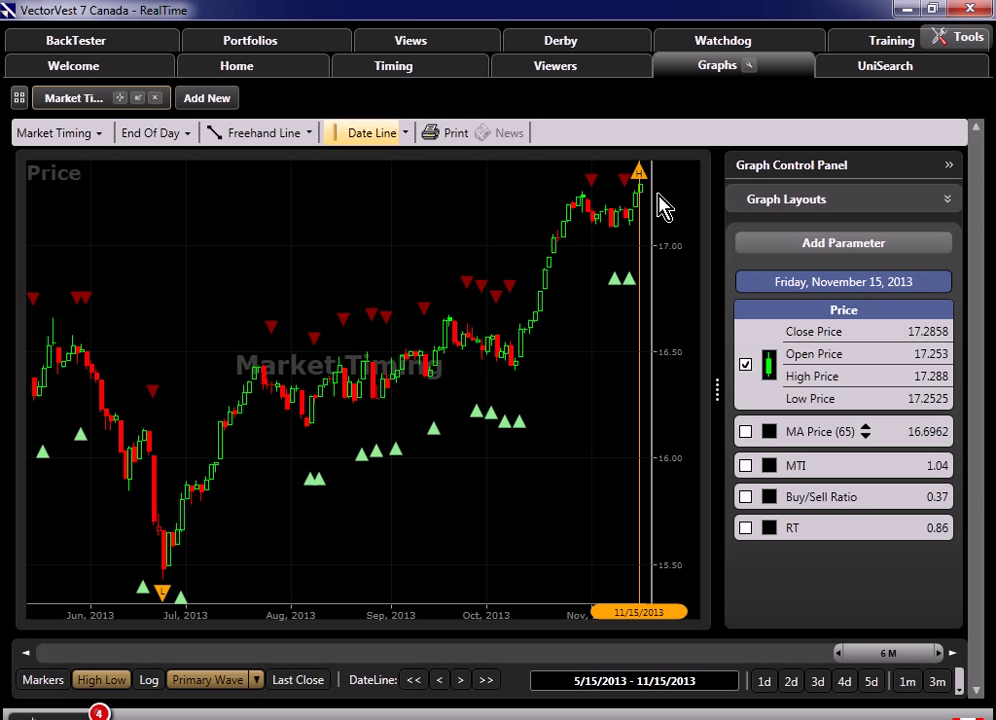
mouse_move(884, 66)
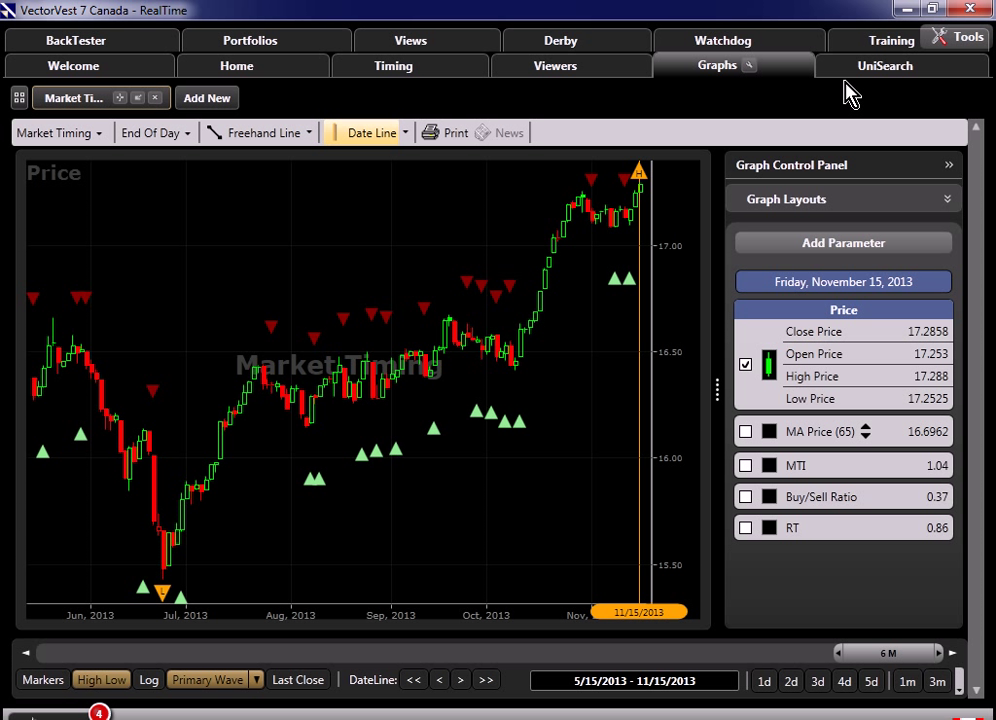
mouse_move(528, 378)
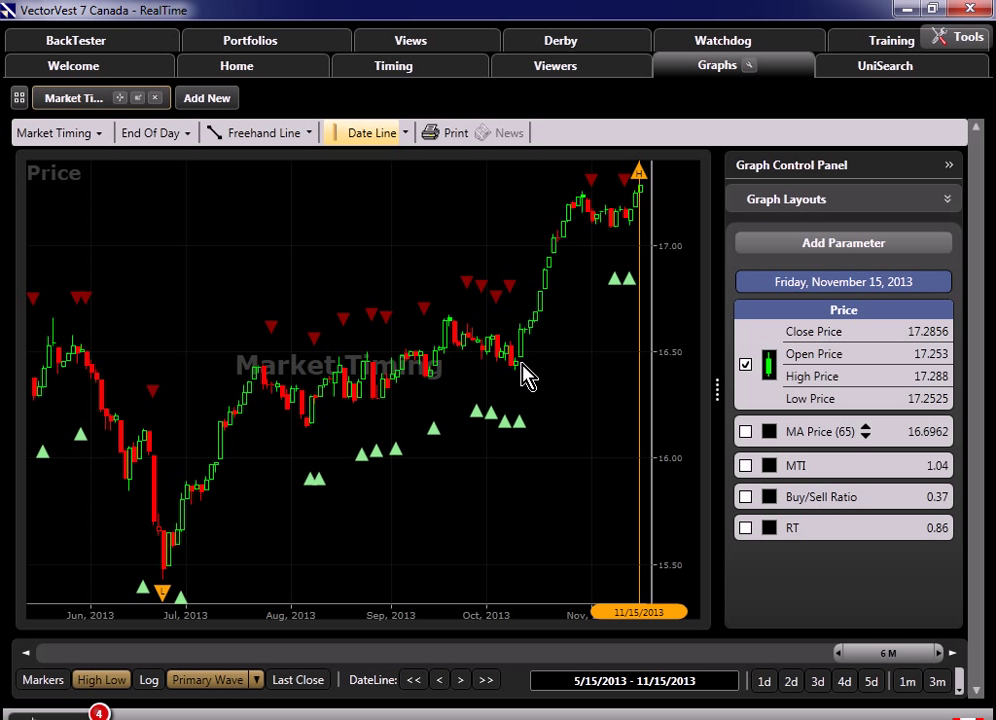
mouse_move(612, 225)
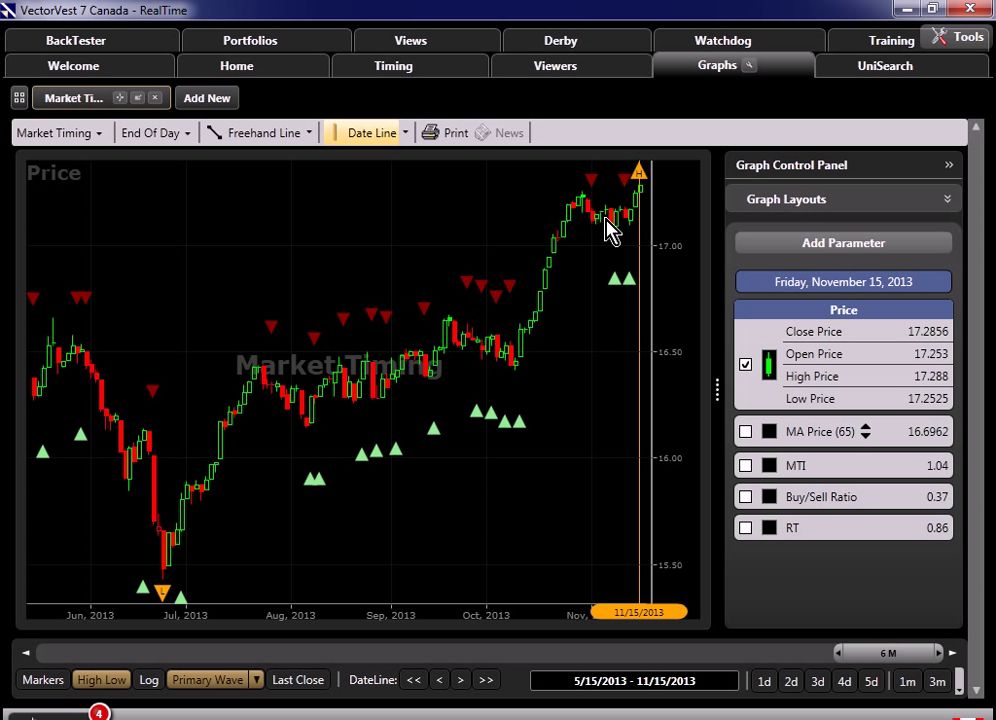
mouse_move(670, 210)
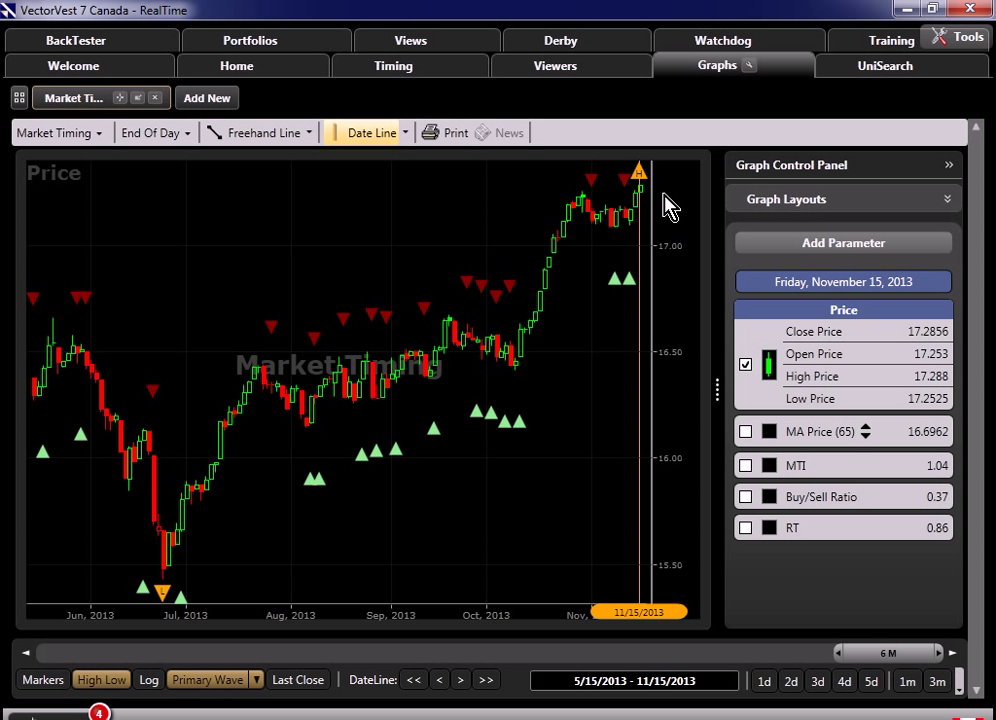
Show the Derby Tote Board of search results for 11/11–11/15/2013
left_click(555, 40)
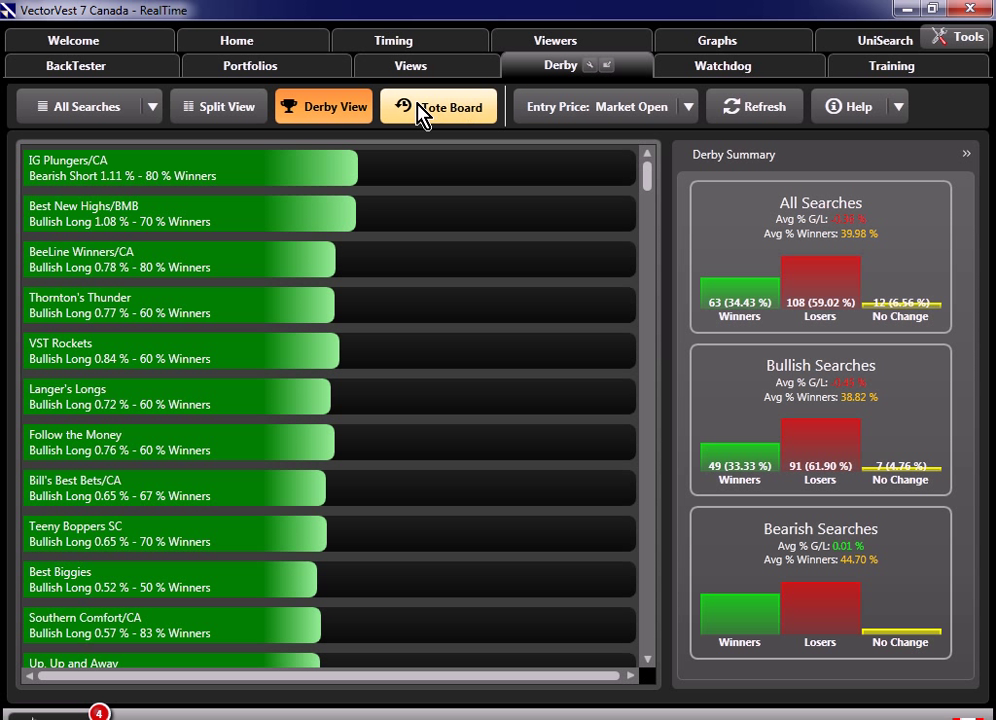
left_click(438, 106)
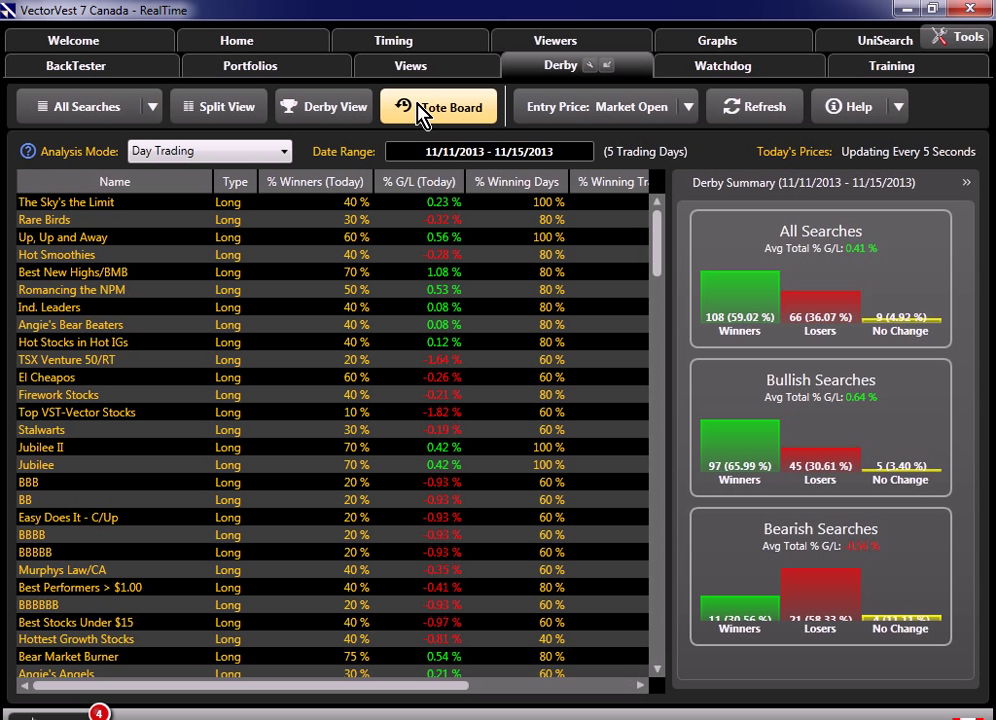
left_click(438, 106)
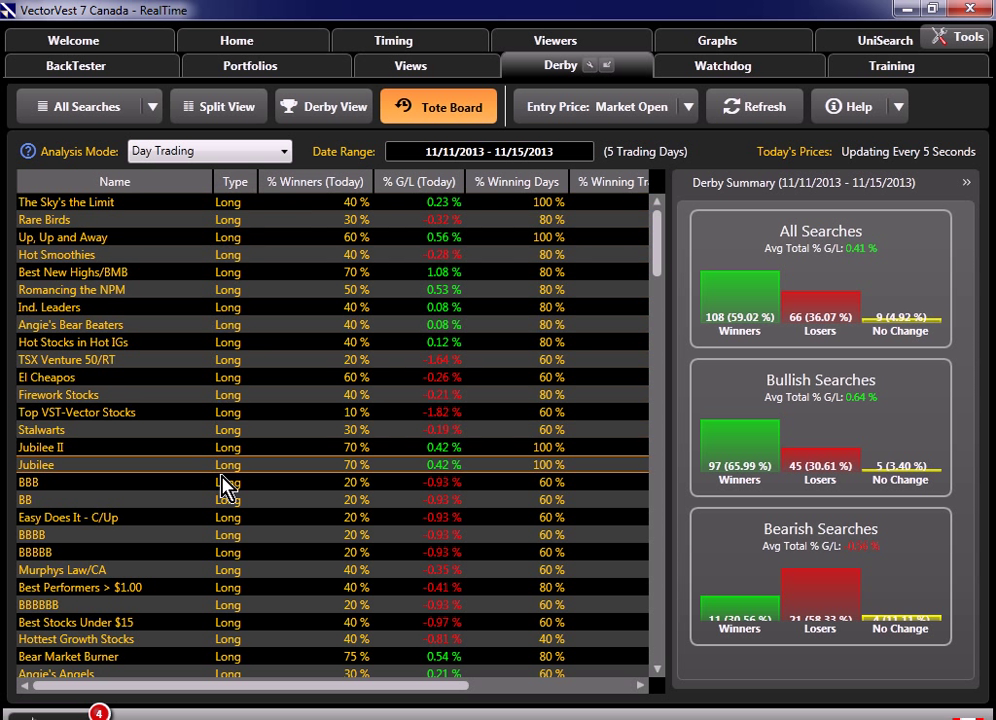
mouse_move(665, 270)
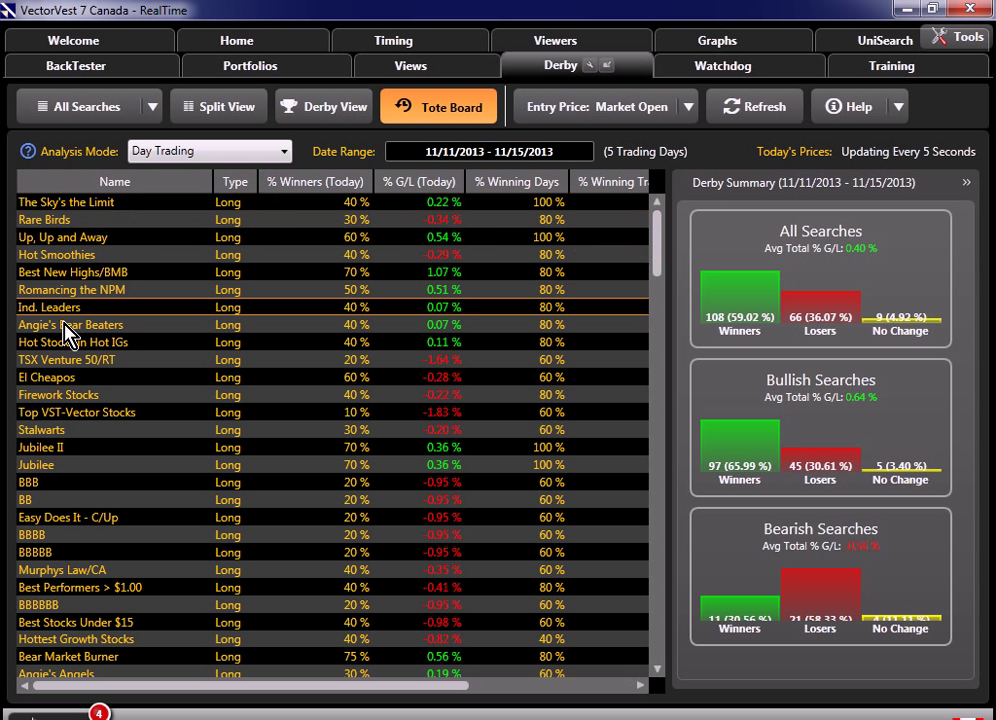
mouse_move(688, 610)
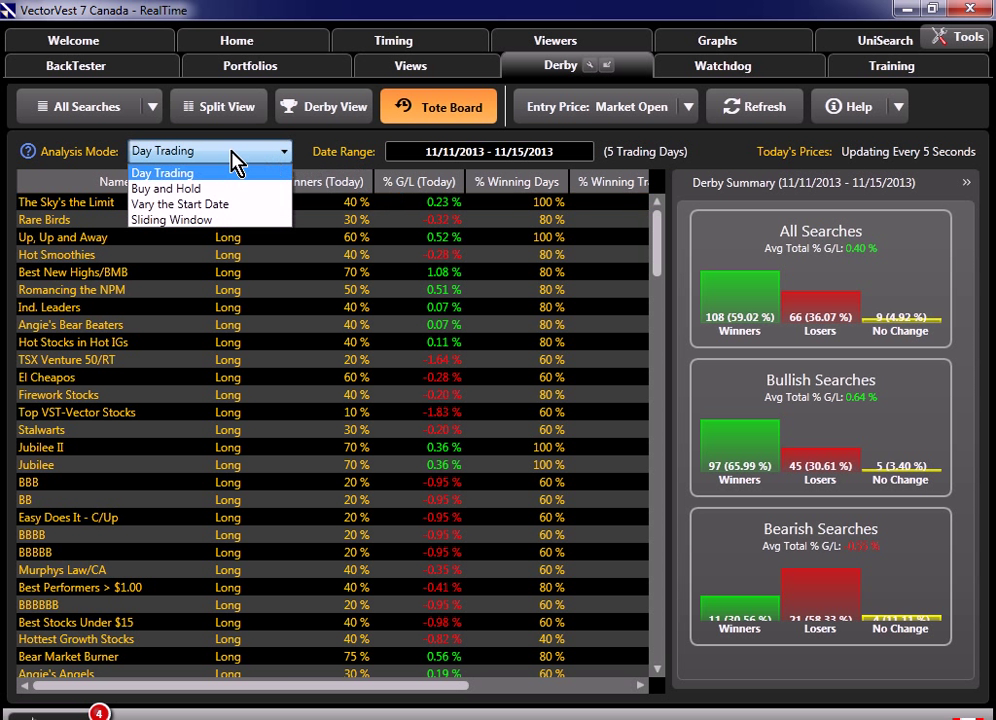
Set Buy and Hold analysis with a 10/9/2013 to 10/30/2013 date range
left_click(162, 171)
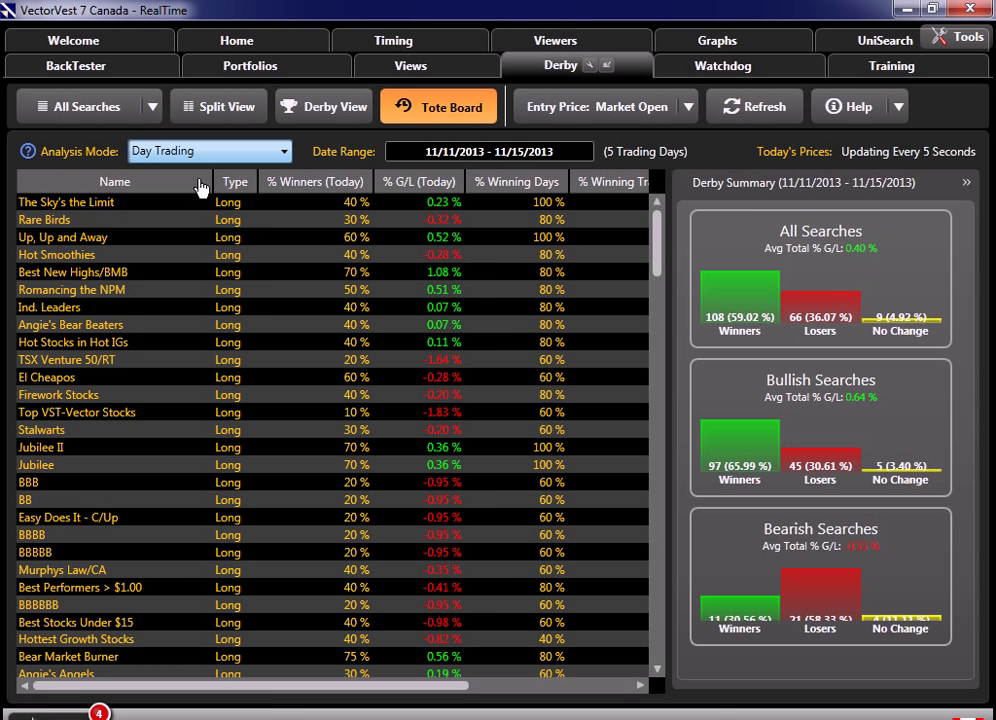
left_click(210, 151)
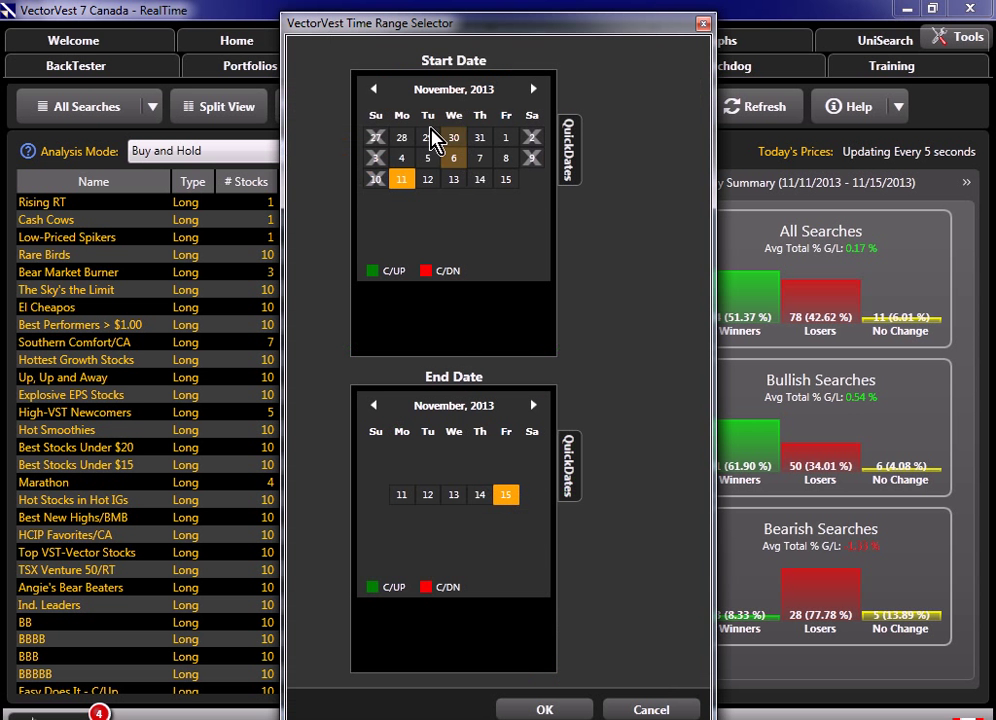
left_click(373, 89)
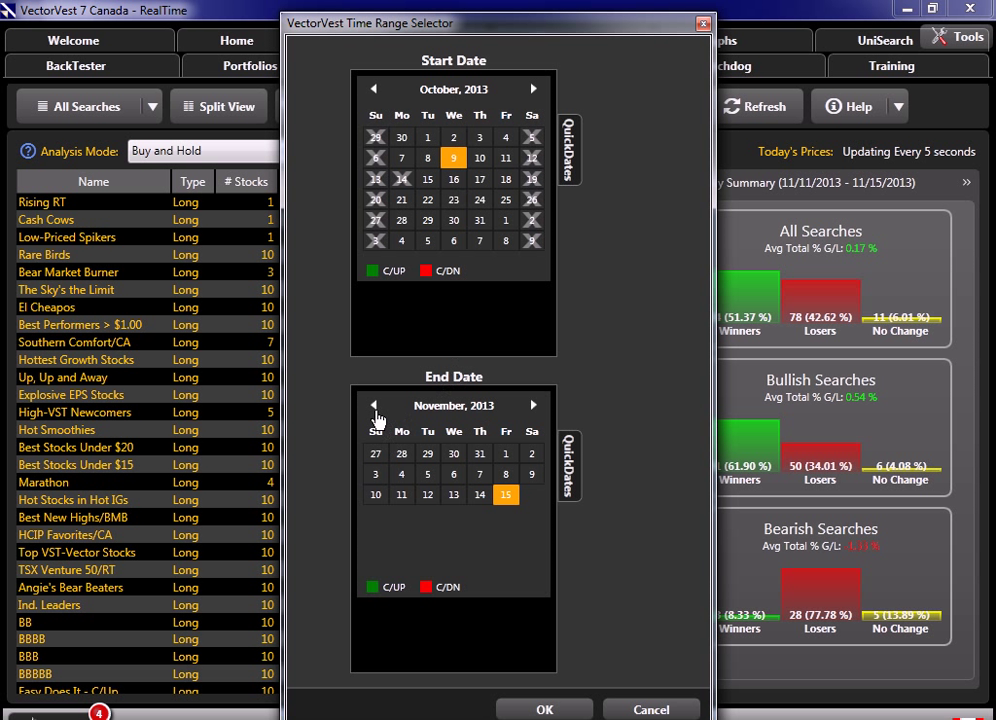
left_click(375, 405)
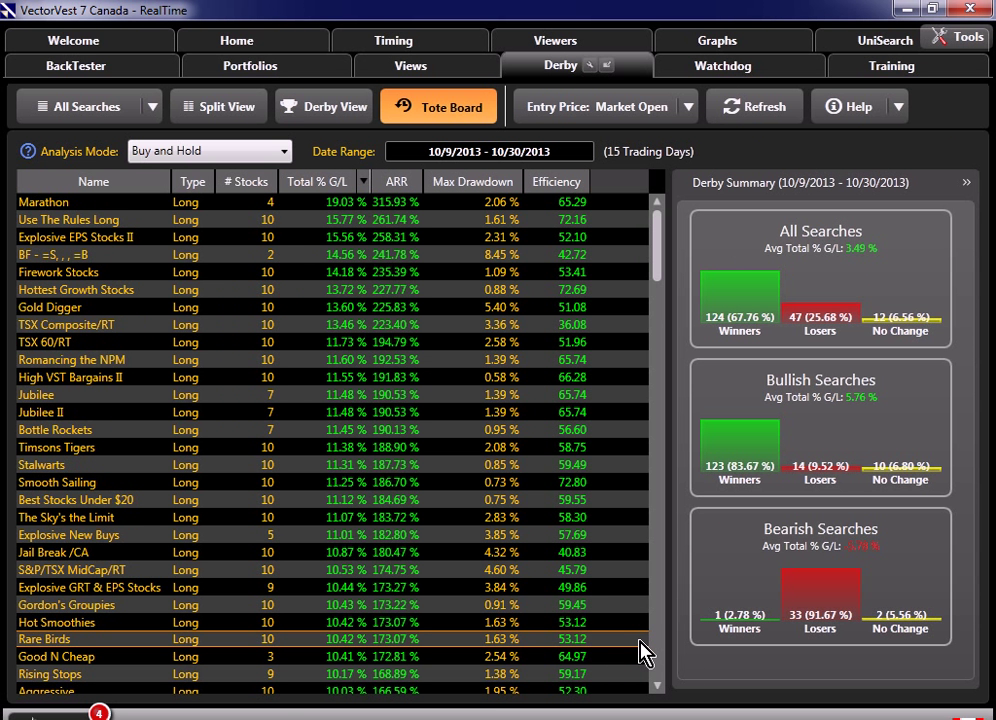
mouse_move(78, 217)
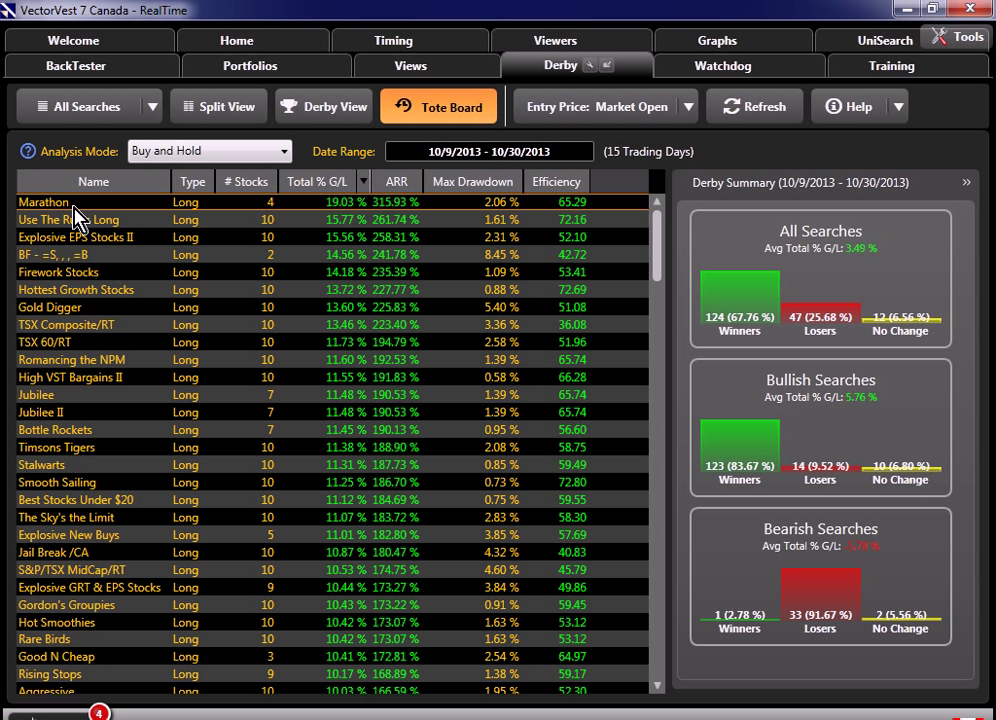
mouse_move(211, 190)
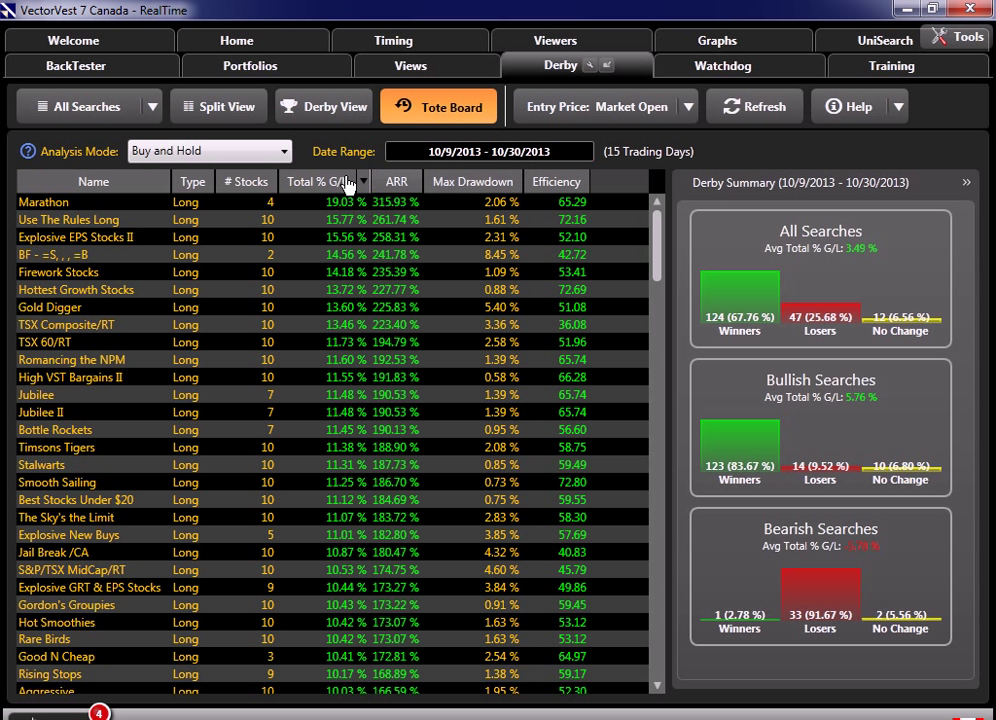
mouse_move(683, 487)
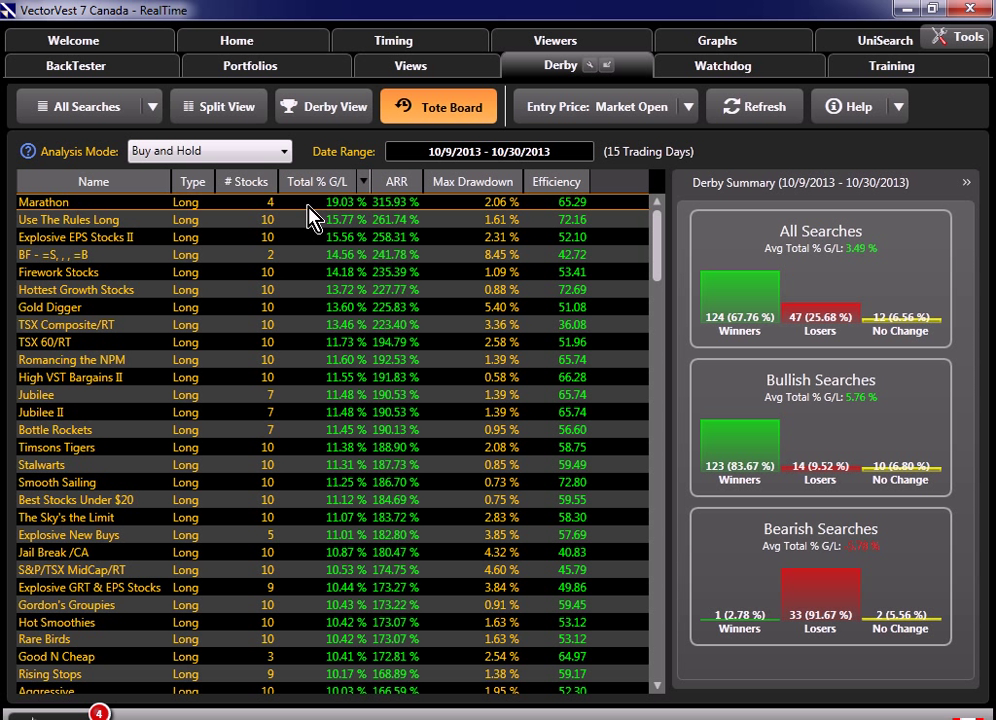
Expand Marathon's four holdings and enlarge its portfolio graph climbing from 100K to about 119K
left_click(44, 202)
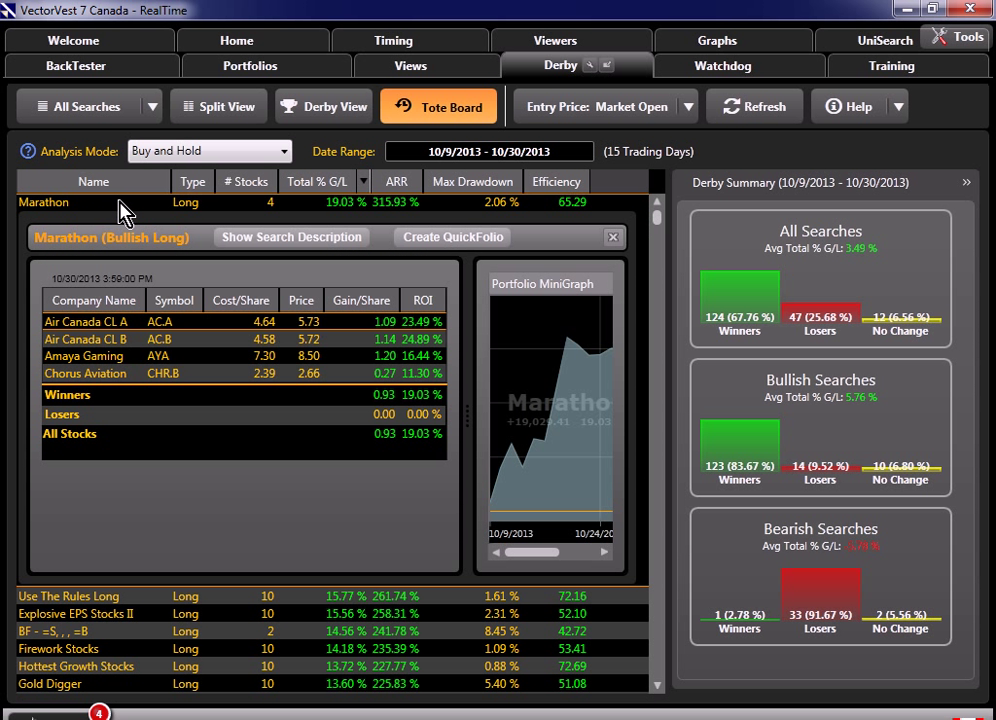
mouse_move(218, 334)
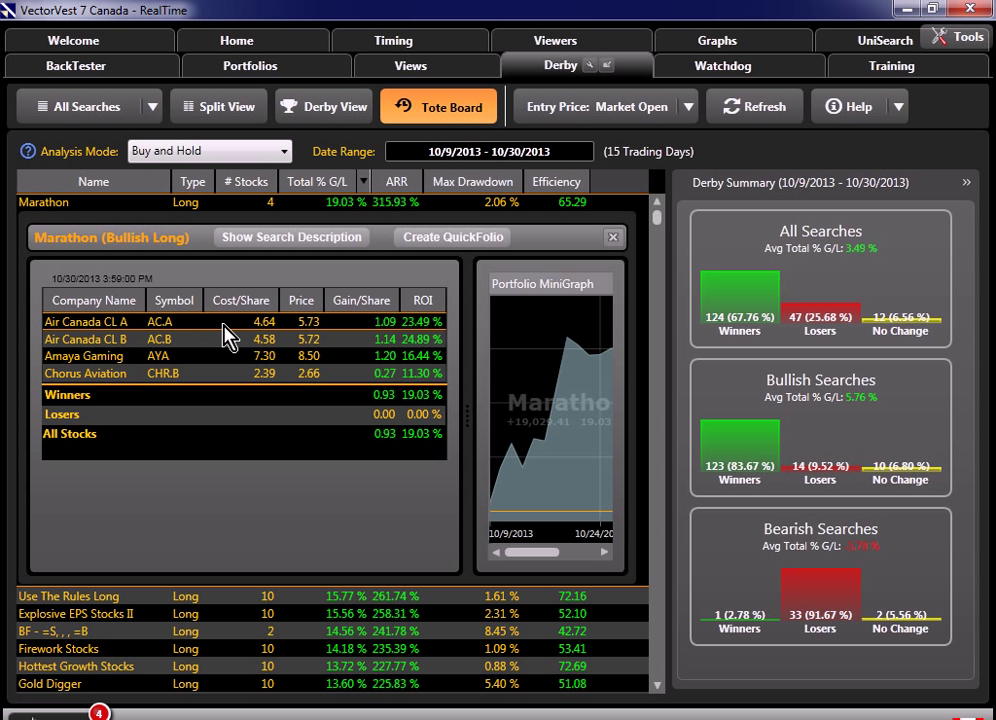
left_click(966, 182)
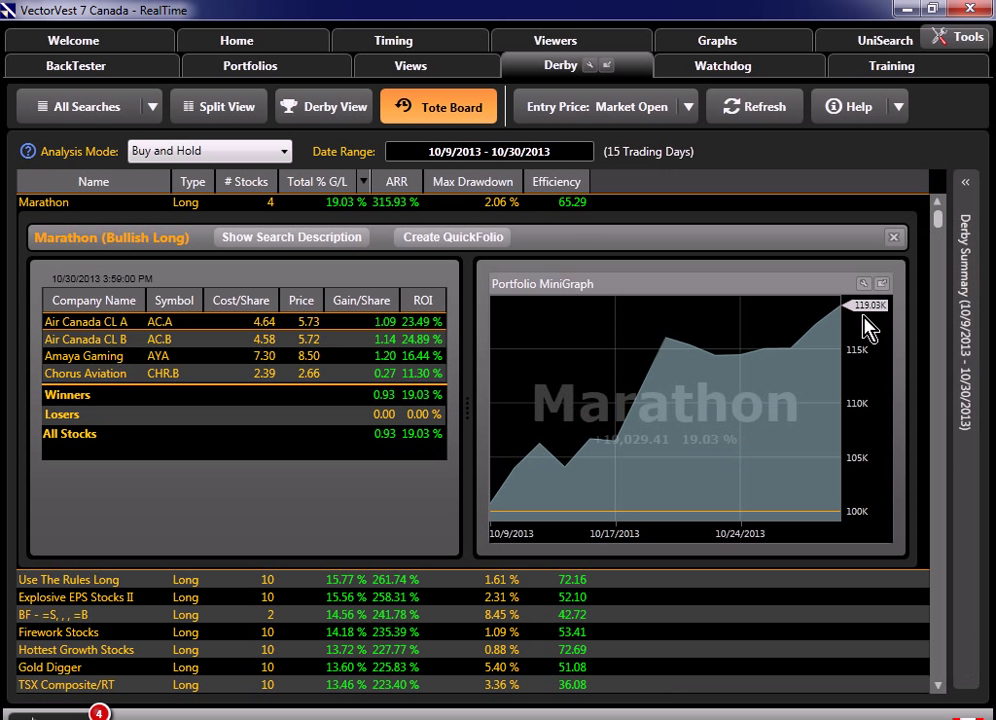
mouse_move(435, 532)
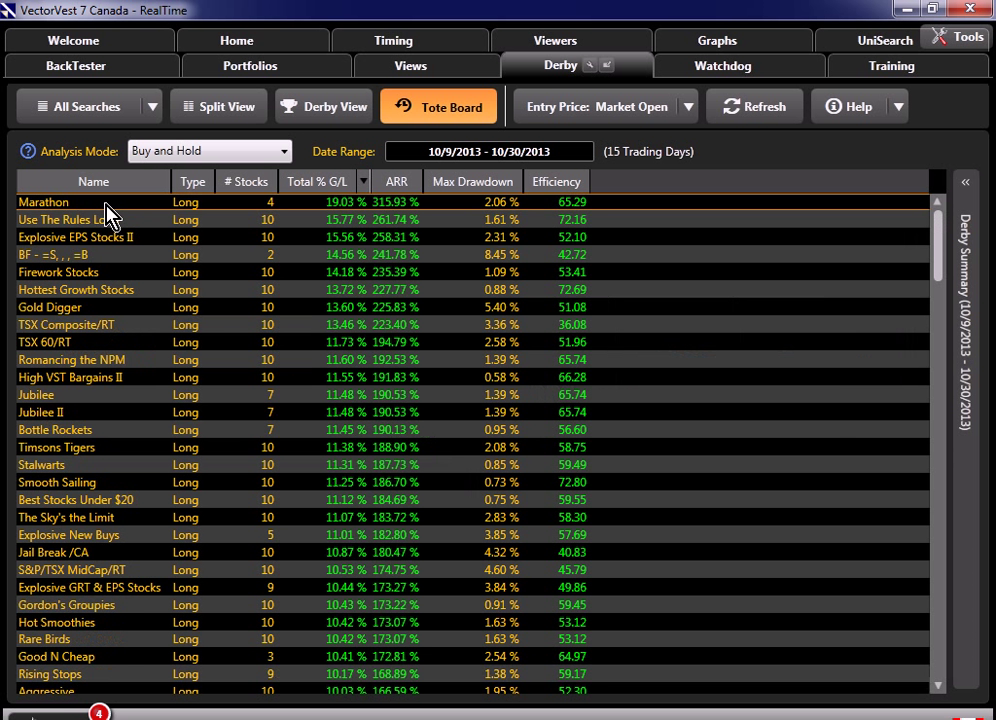
mouse_move(75, 211)
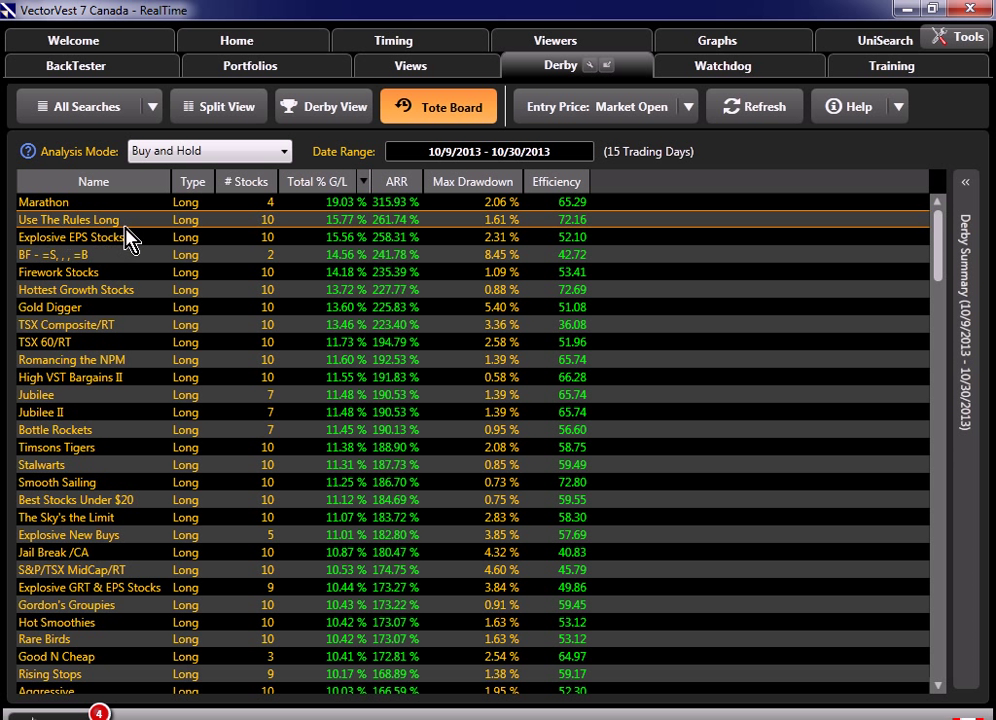
mouse_move(140, 242)
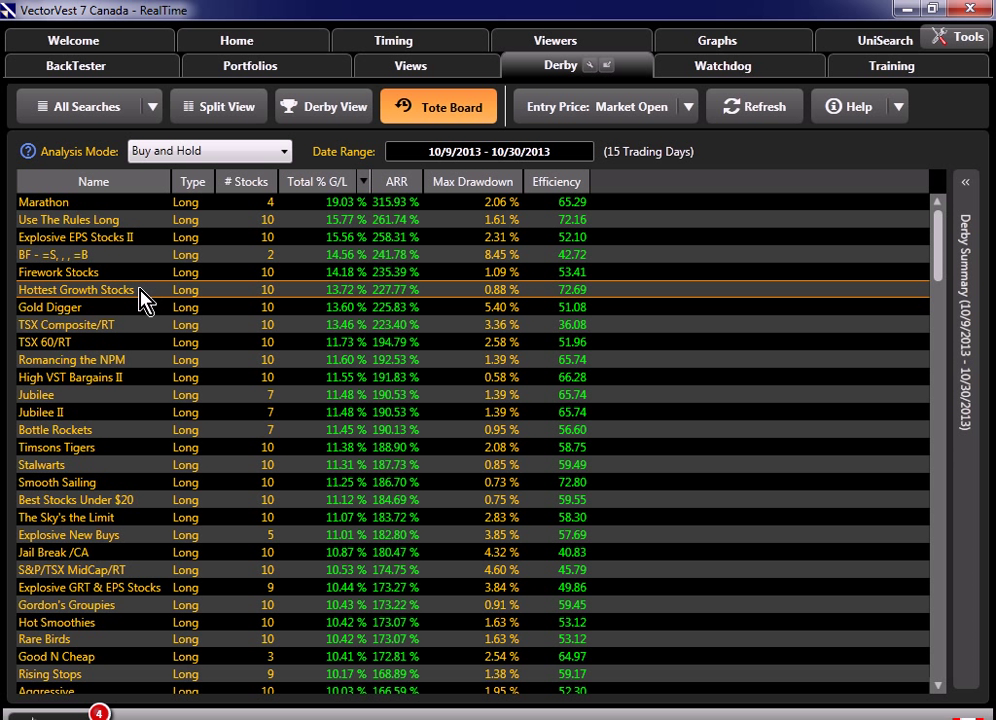
mouse_move(85, 333)
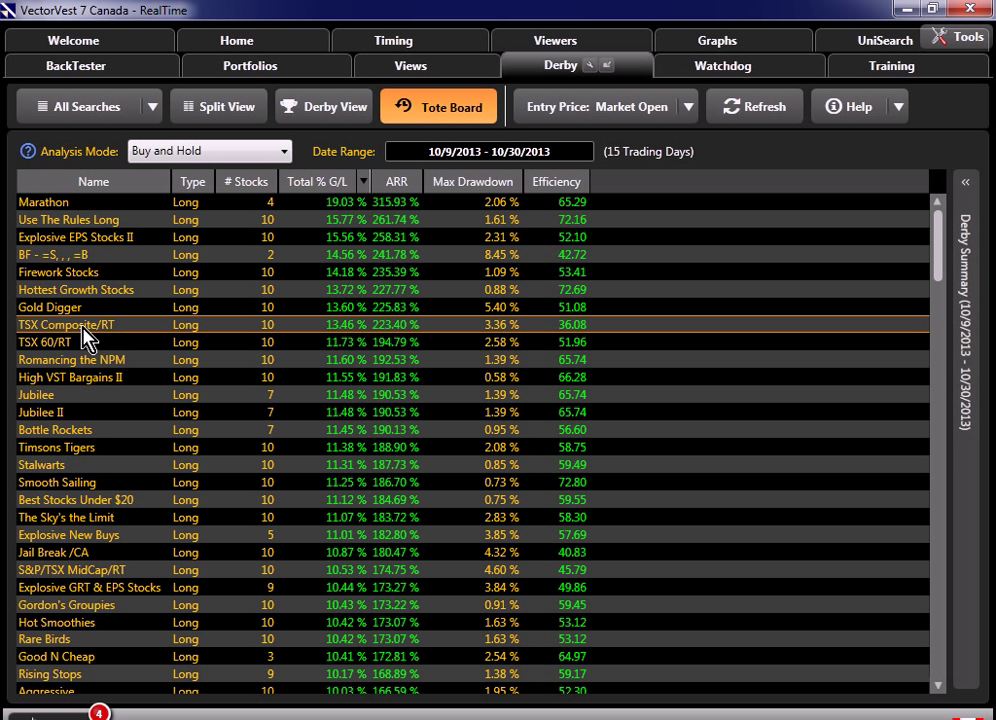
mouse_move(75, 357)
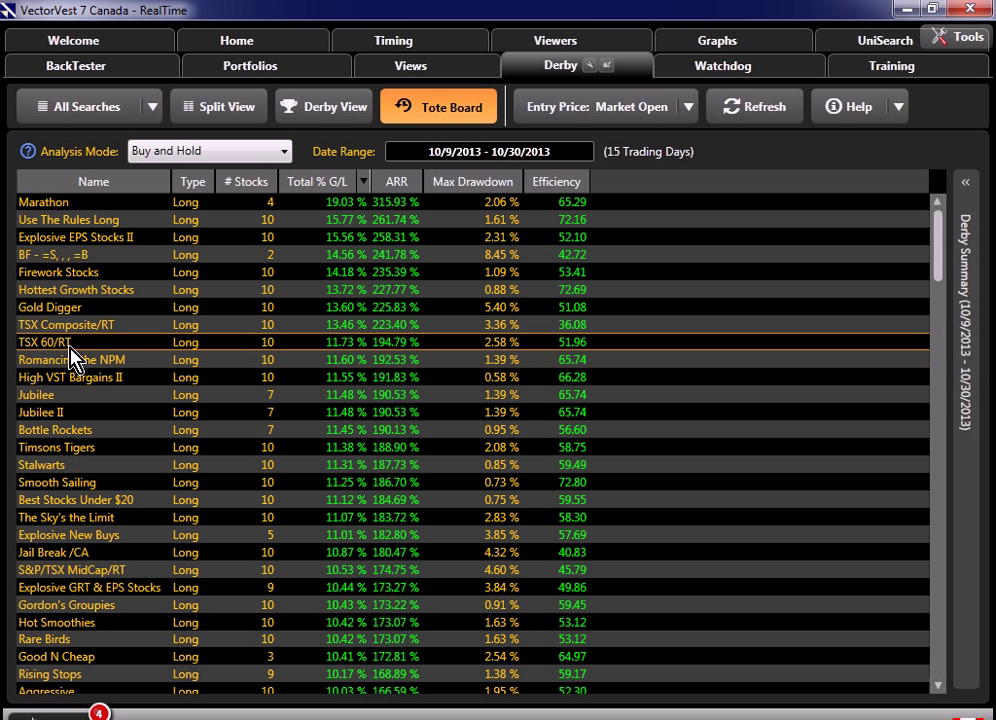
mouse_move(117, 332)
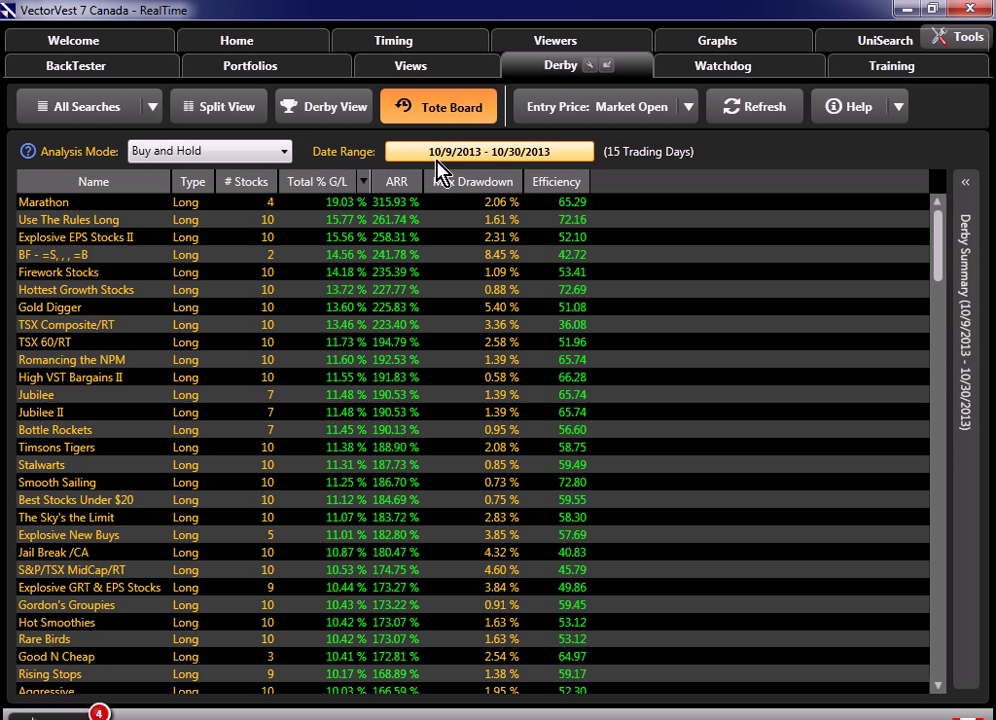
mouse_move(448, 168)
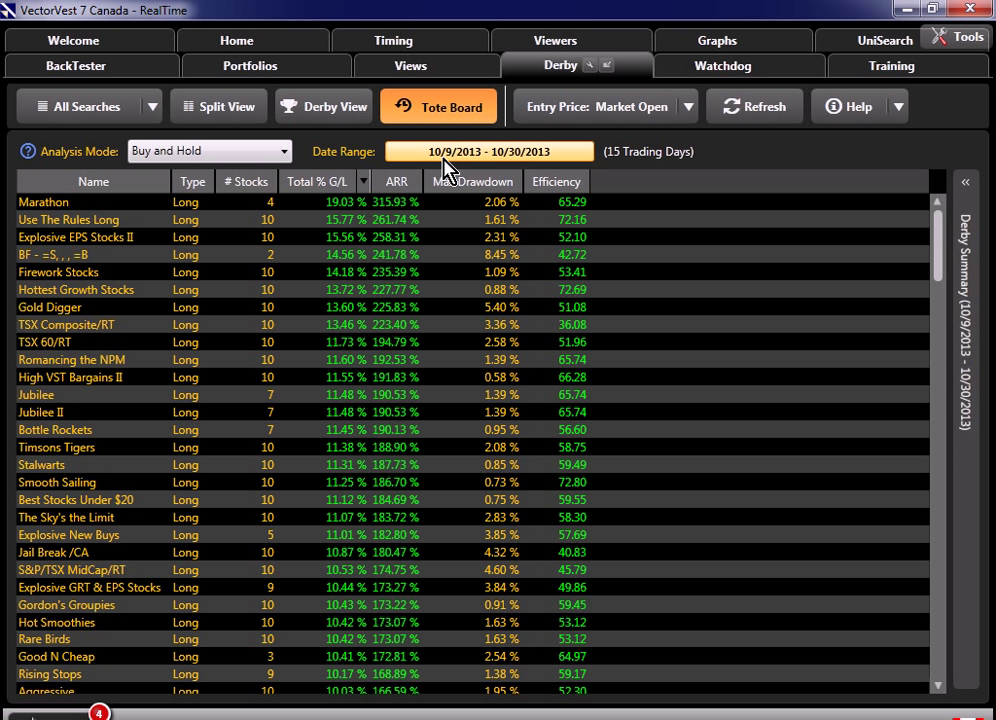
mouse_move(420, 163)
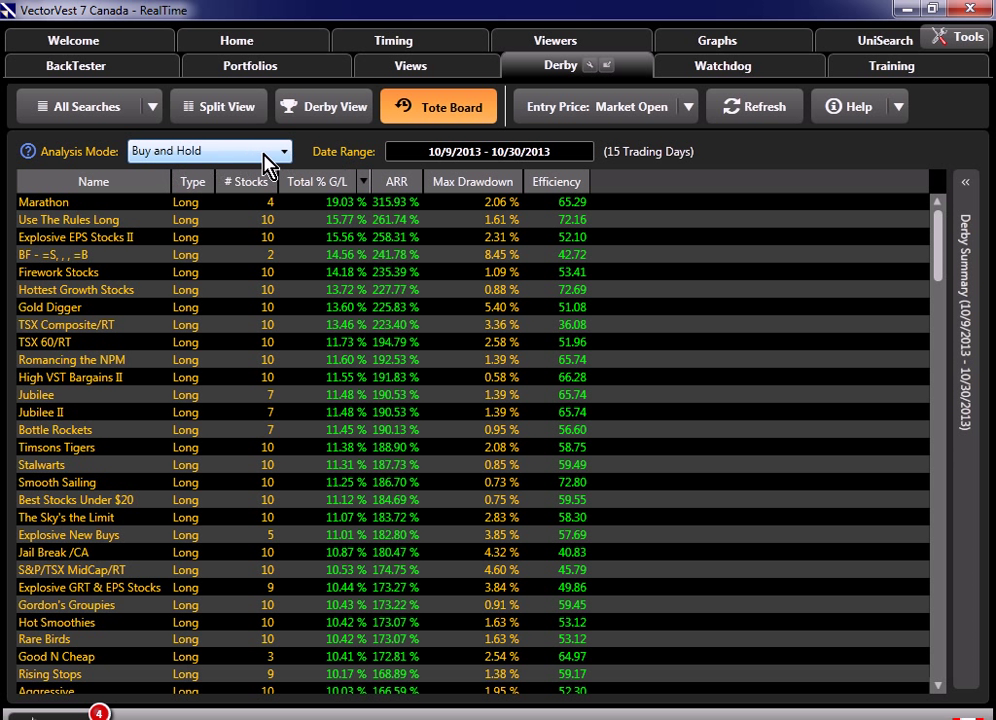
Switch the Derby Analysis Mode to Vary the Start Date for 10/9–10/30/2013
left_click(283, 151)
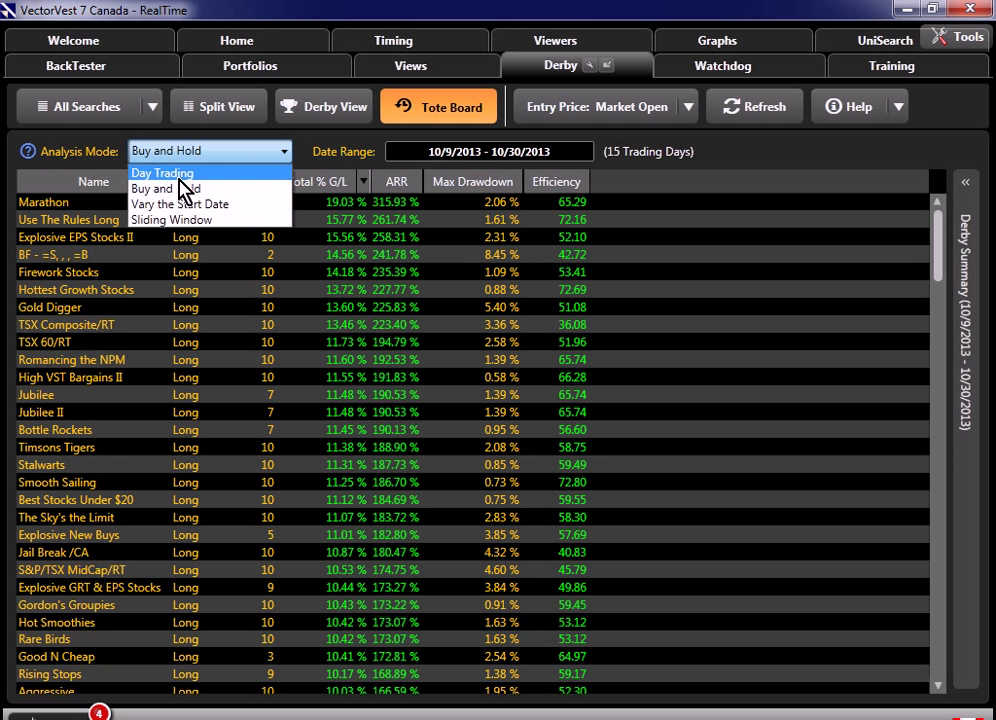
mouse_move(207, 204)
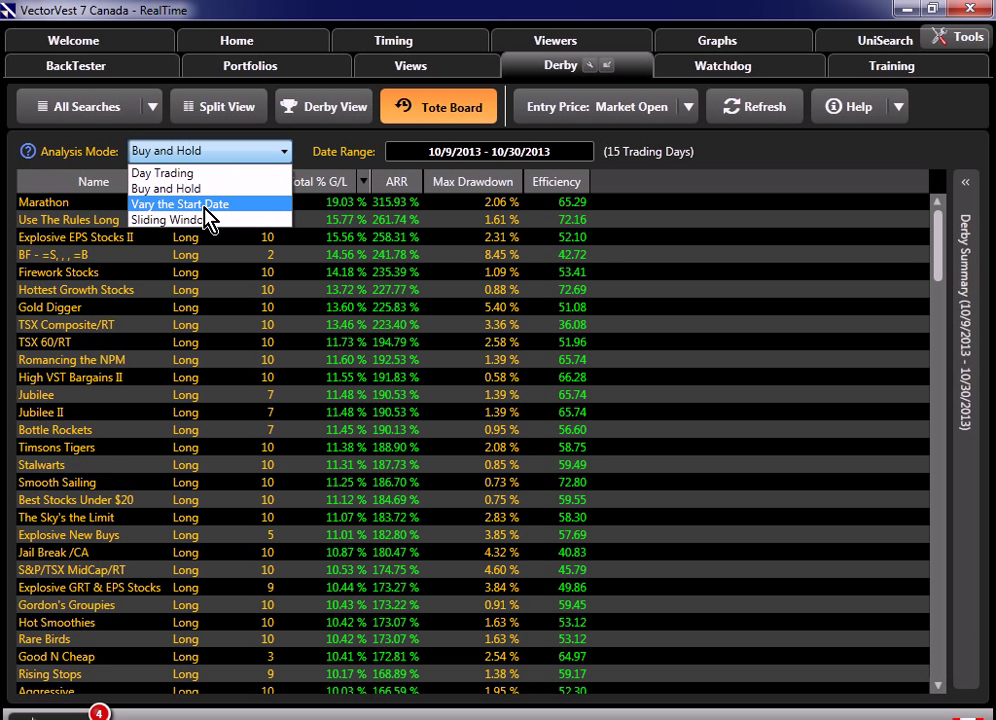
left_click(180, 204)
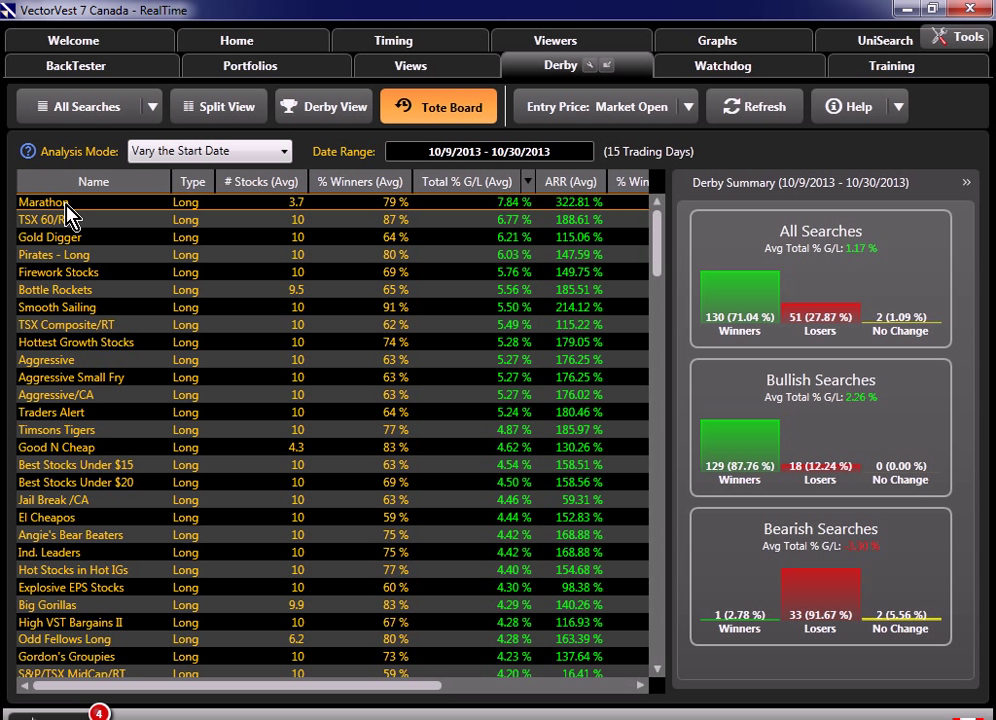
Expand Marathon to list each start-date run ending 10/30/2013 with winners, gain and efficiency
left_click(44, 202)
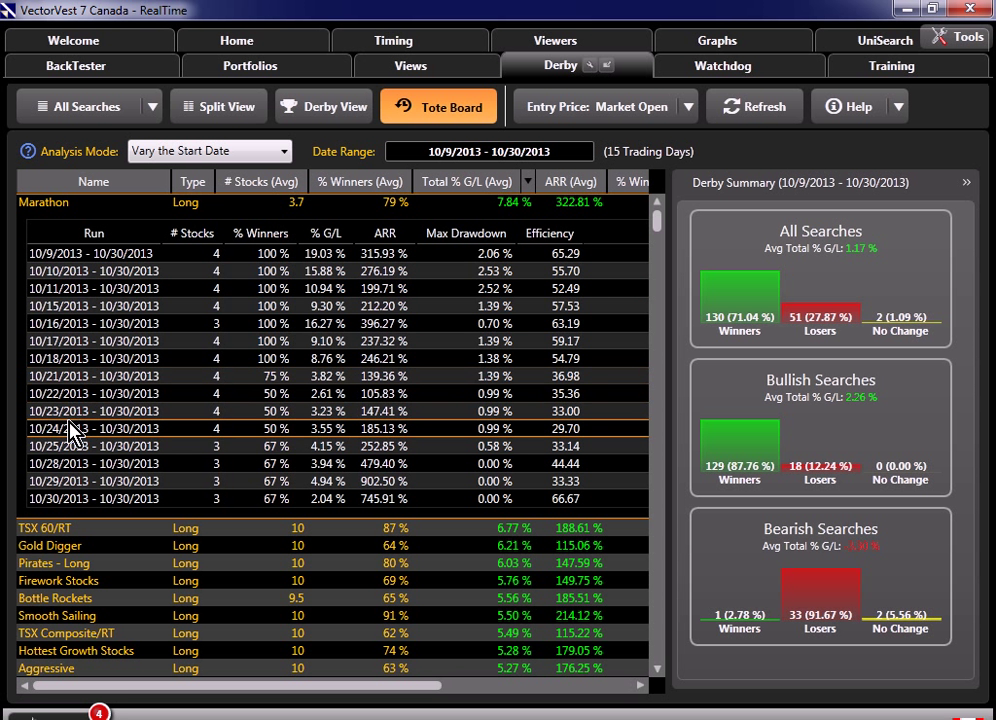
mouse_move(62, 320)
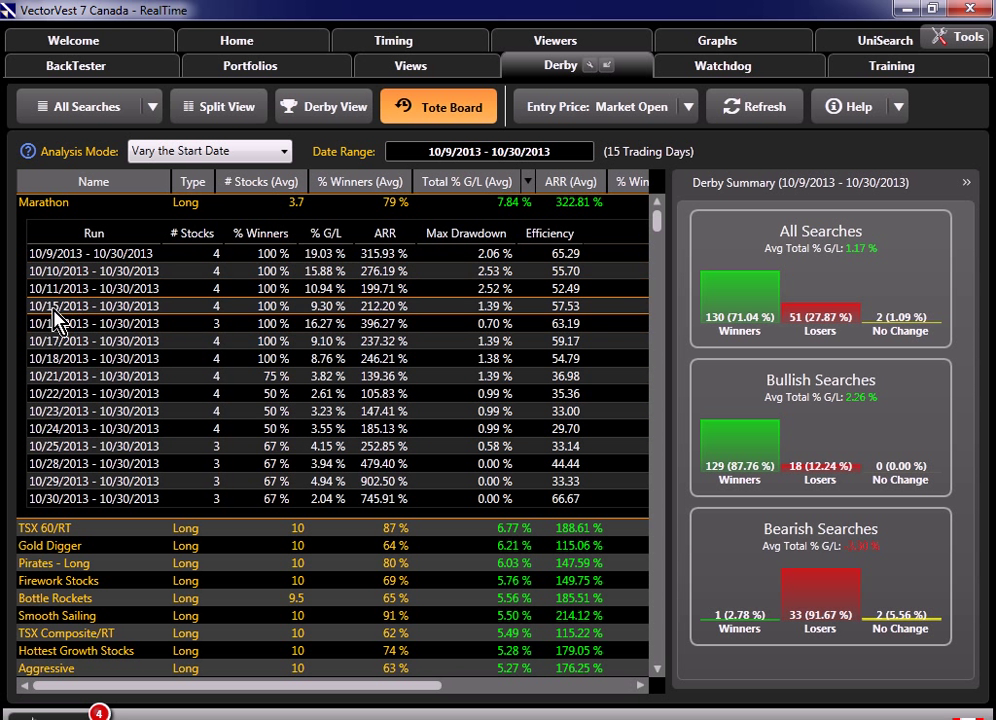
mouse_move(118, 390)
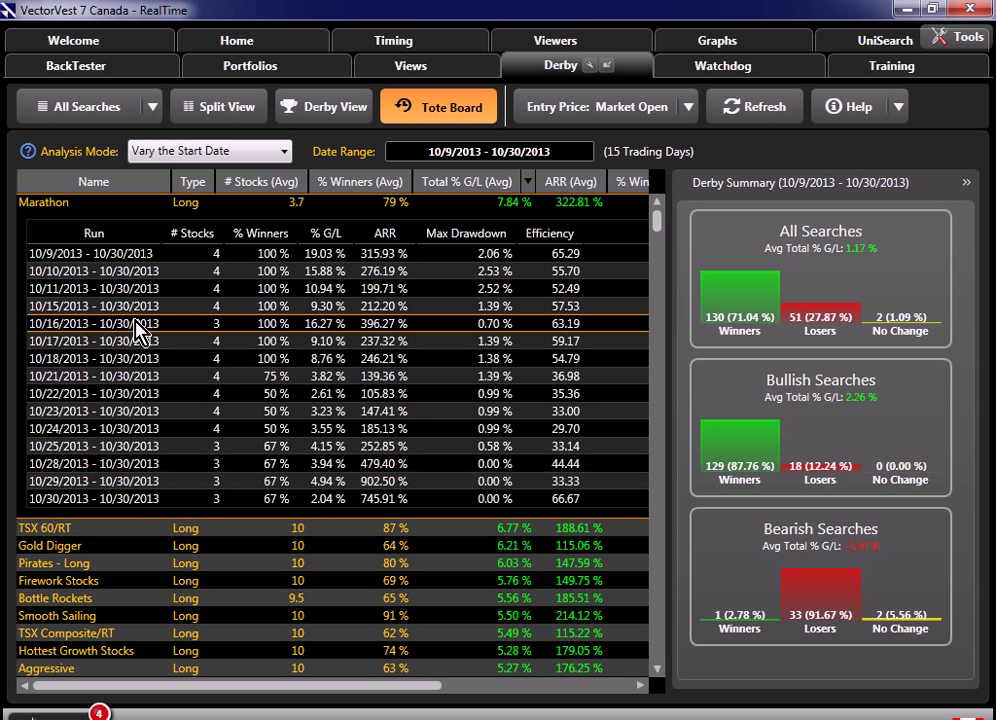
mouse_move(170, 270)
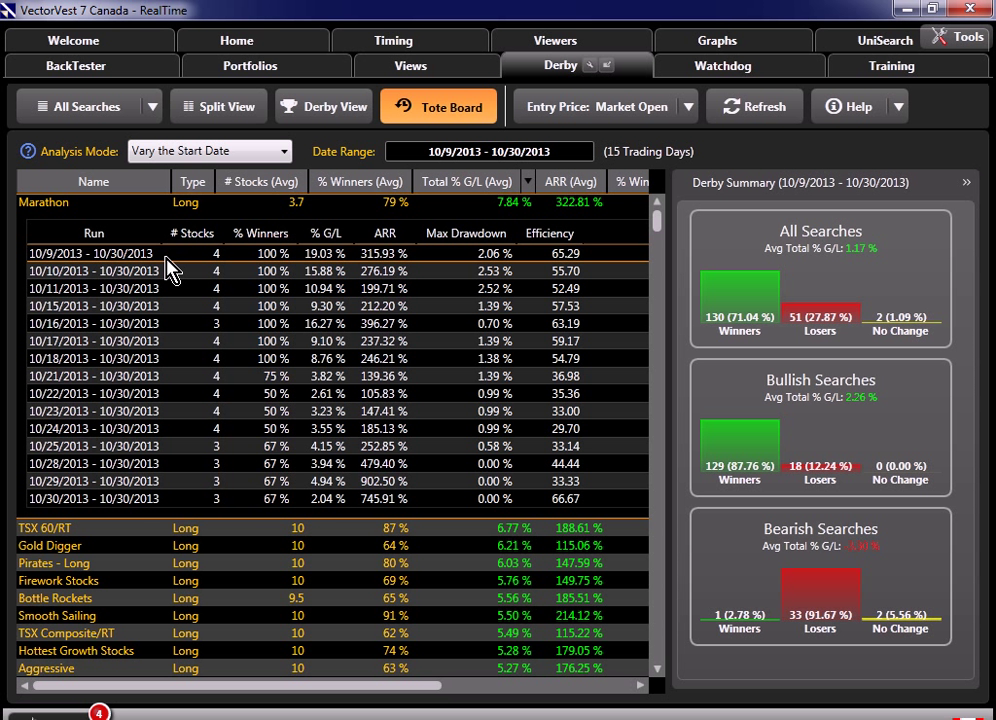
mouse_move(220, 307)
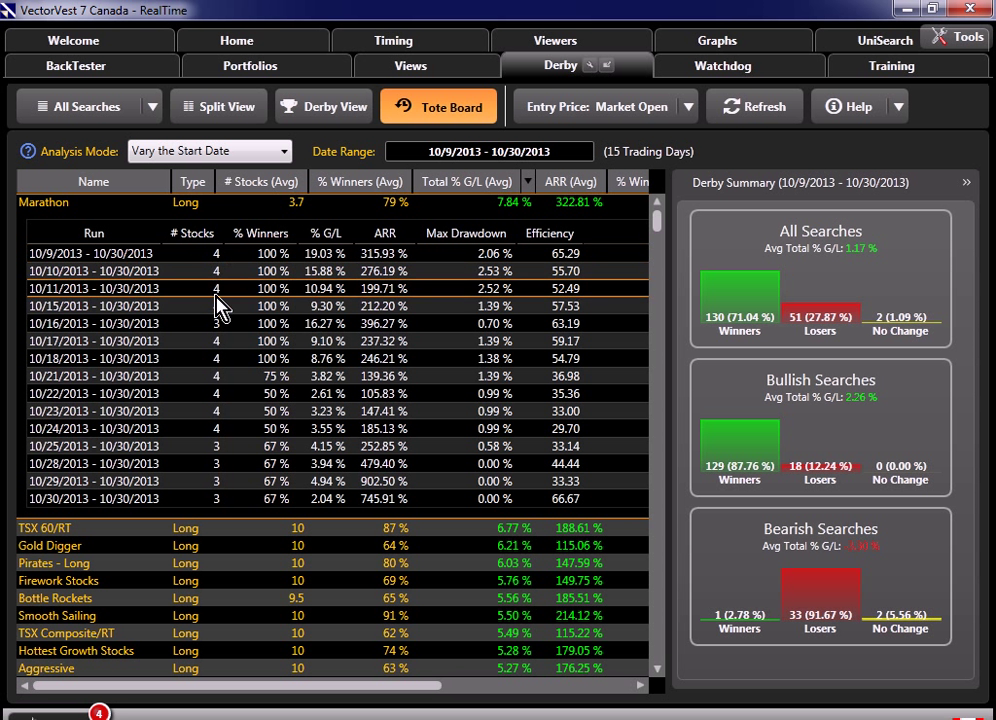
mouse_move(220, 490)
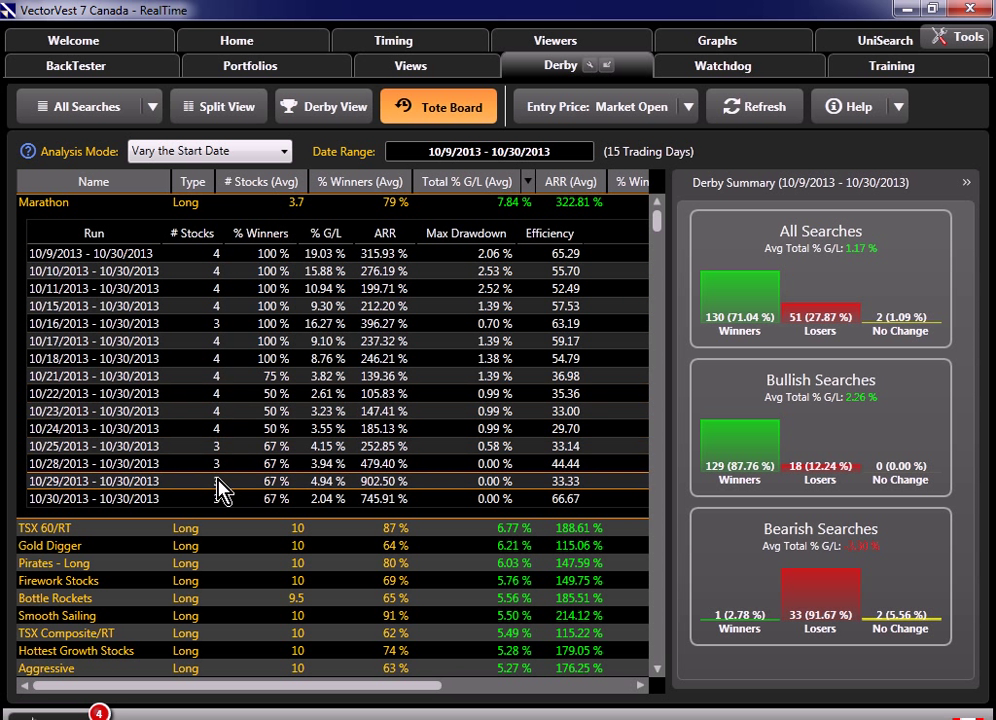
mouse_move(345, 258)
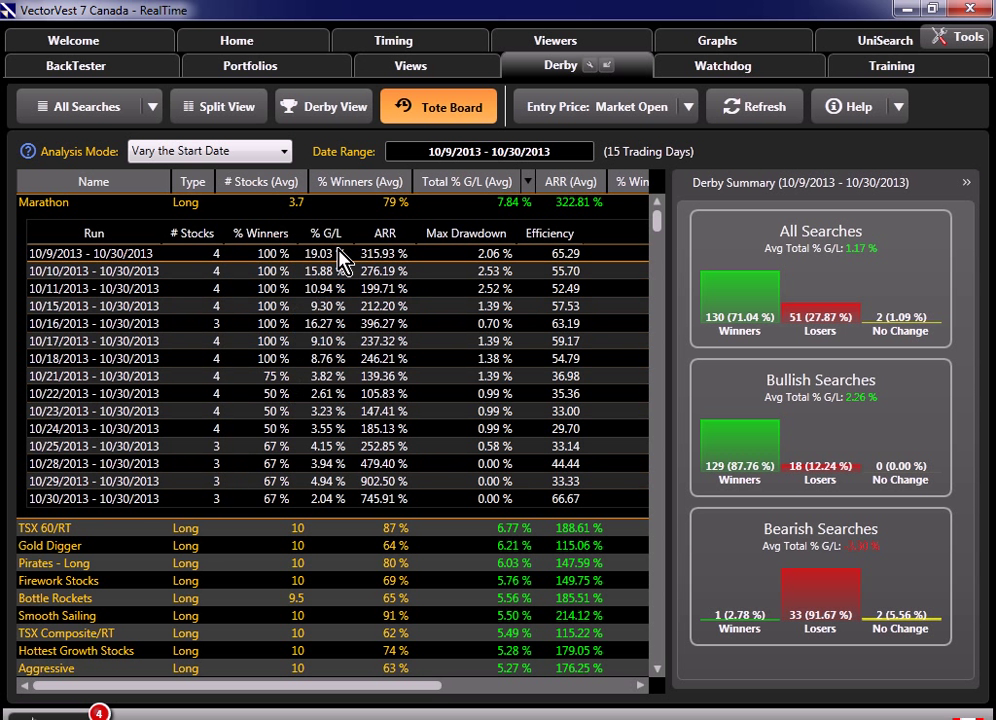
mouse_move(326, 264)
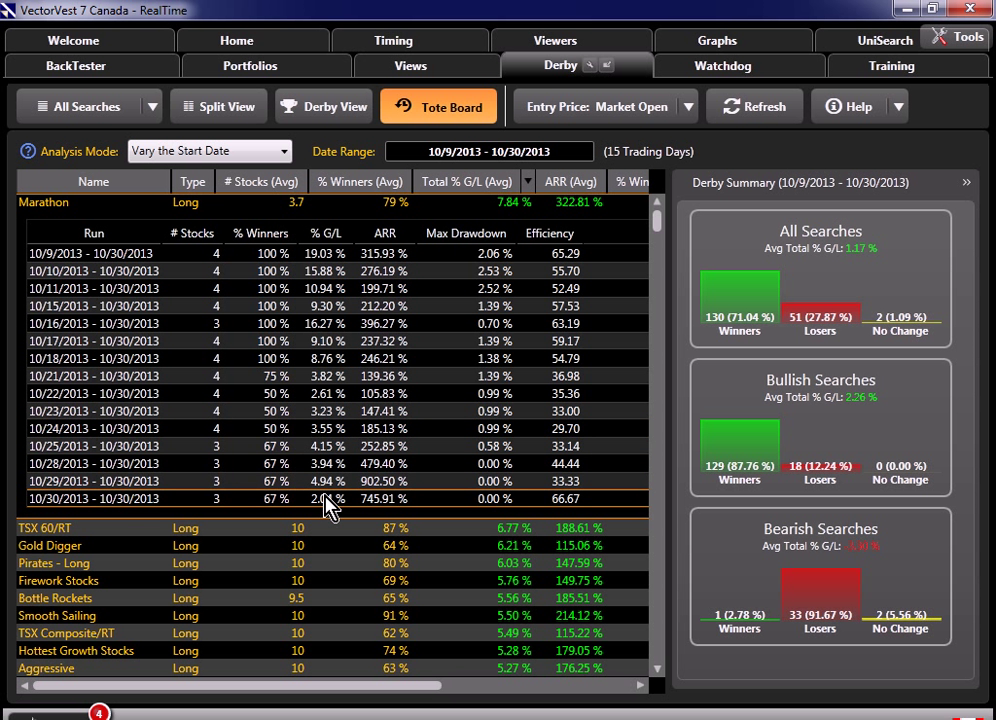
mouse_move(340, 271)
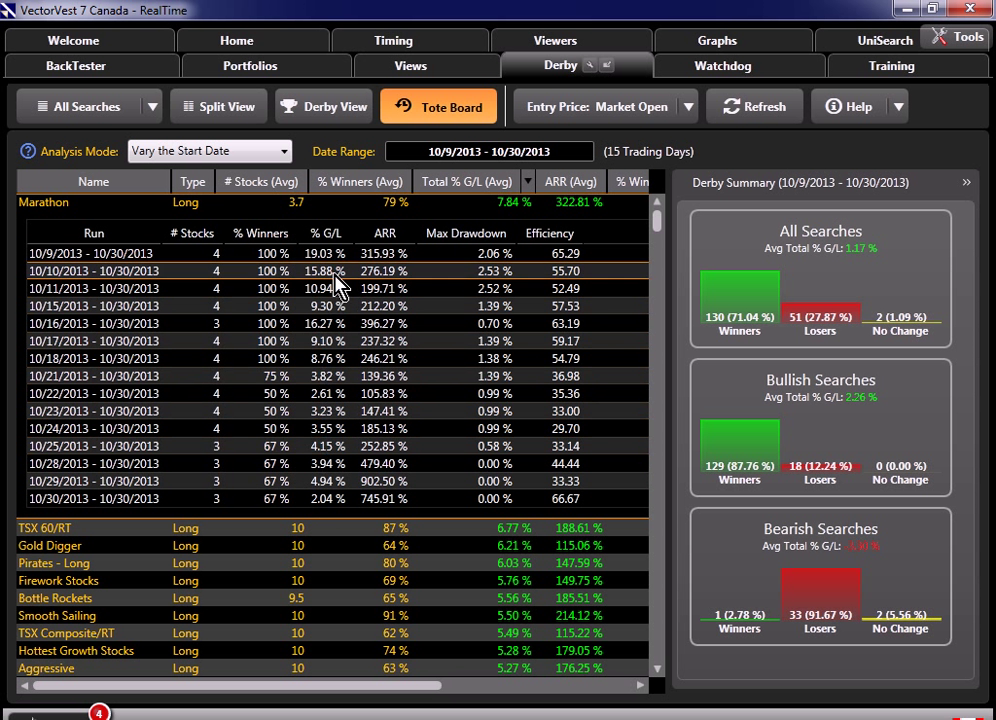
mouse_move(125, 218)
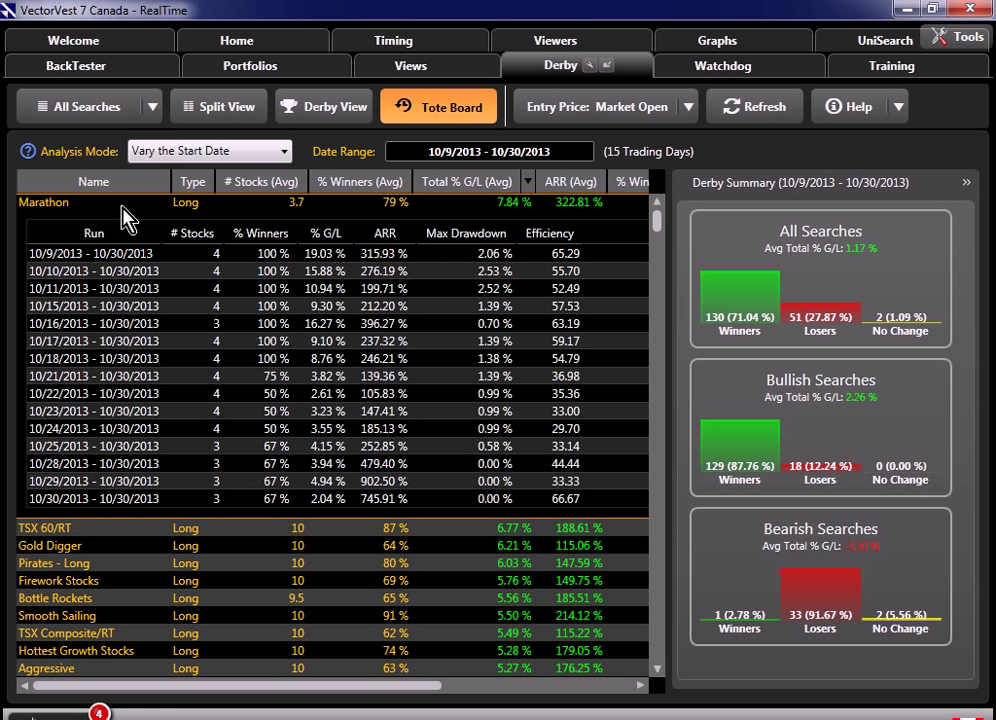
Collapse Marathon, expand TSX 60/RT to review its runs, then collapse it
left_click(43, 202)
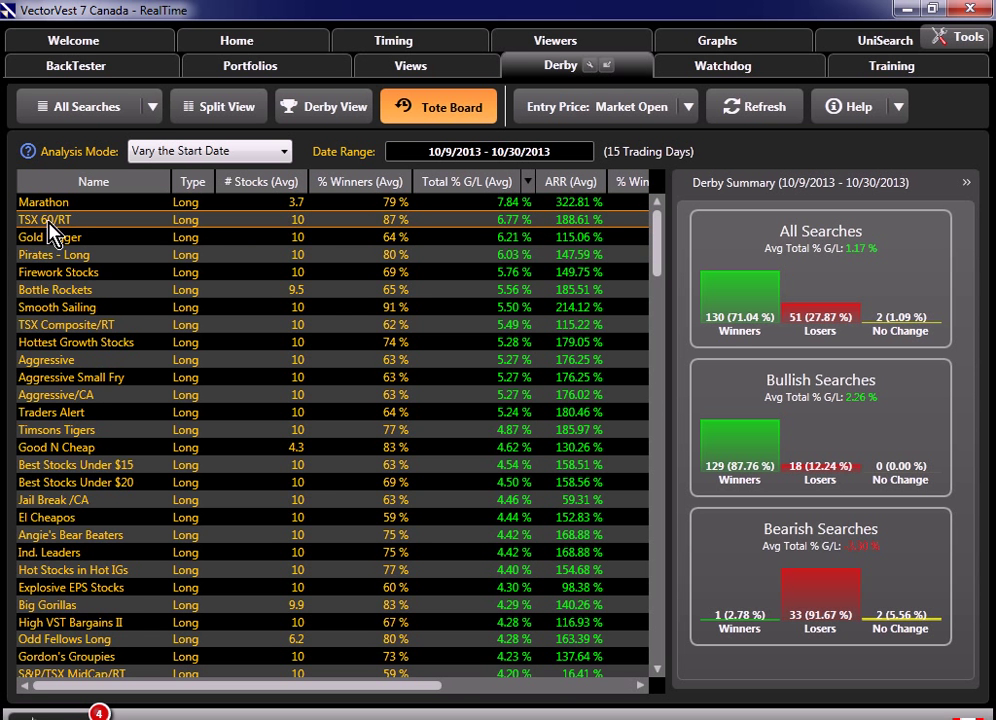
left_click(44, 220)
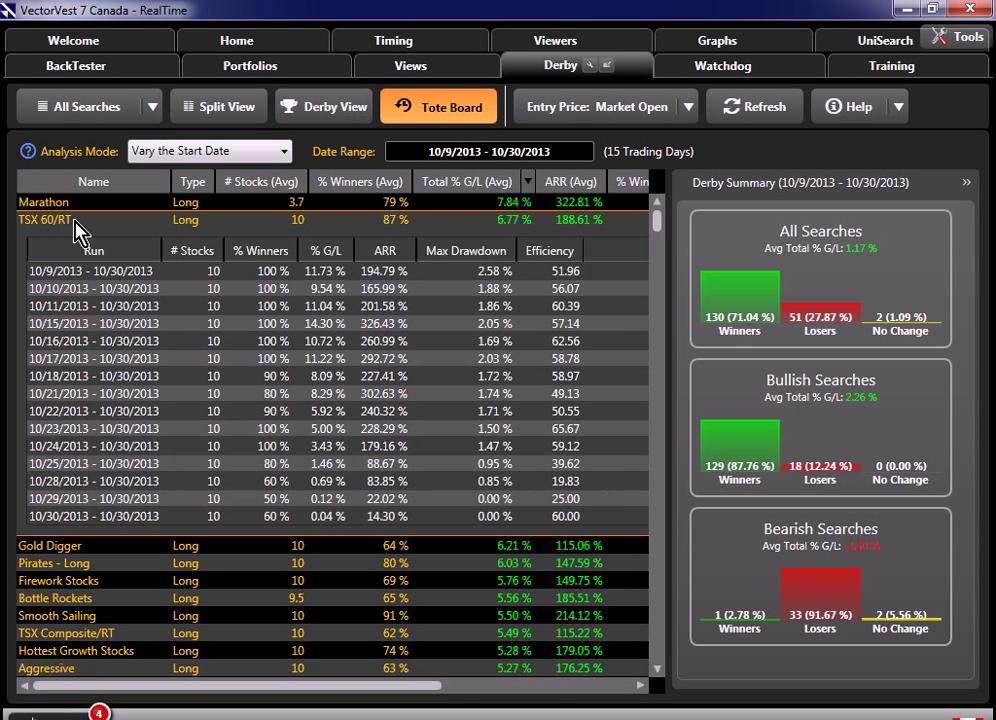
mouse_move(305, 300)
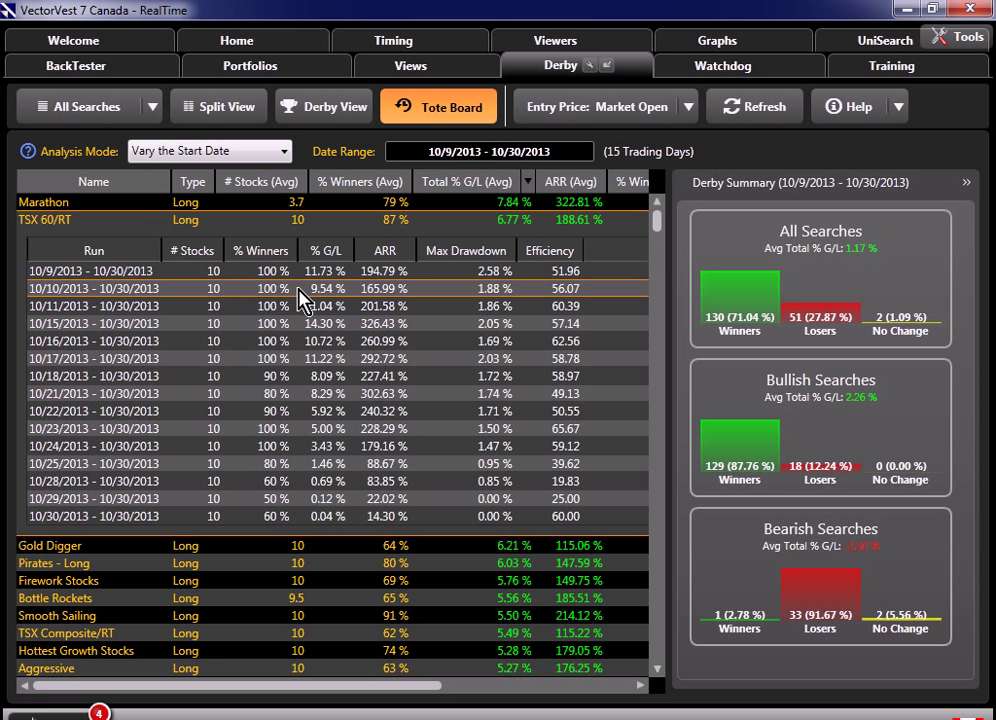
mouse_move(332, 535)
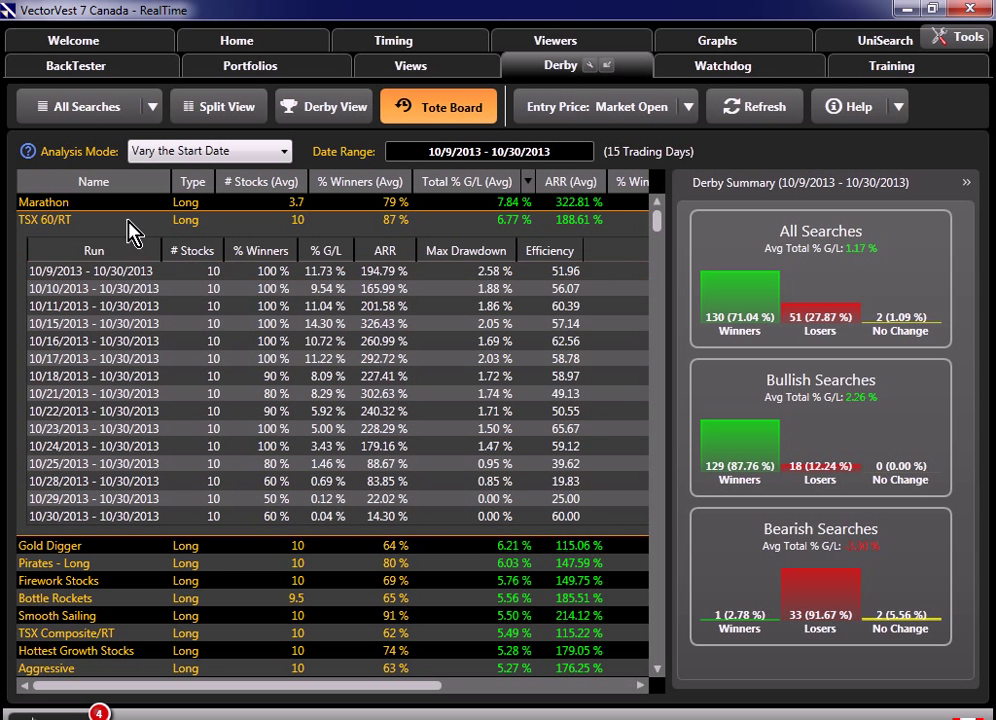
left_click(50, 237)
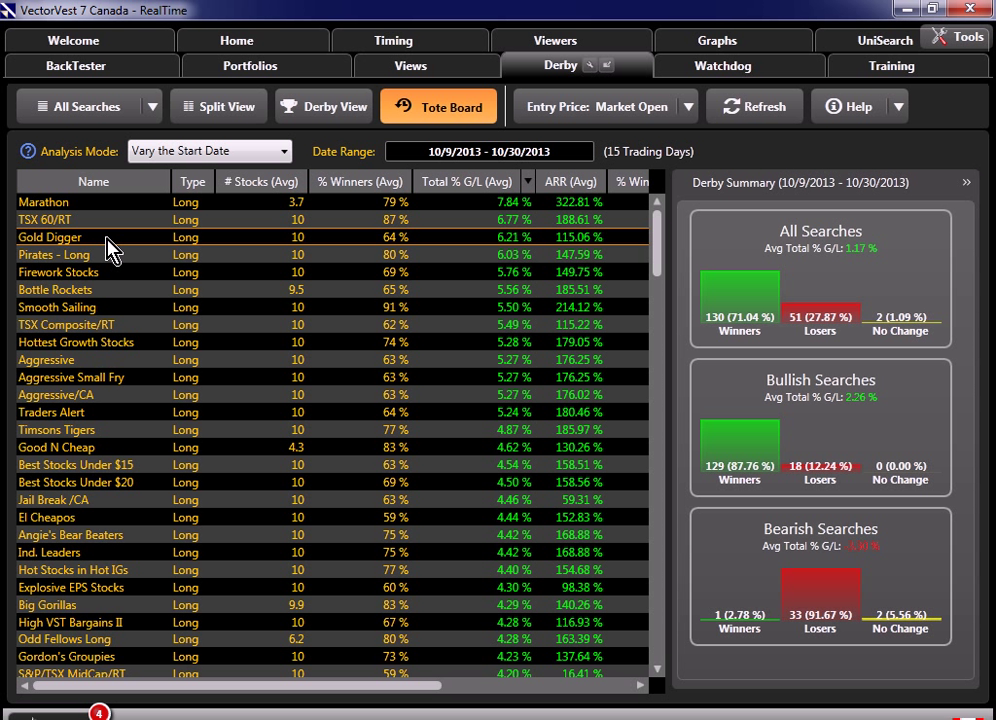
mouse_move(85, 160)
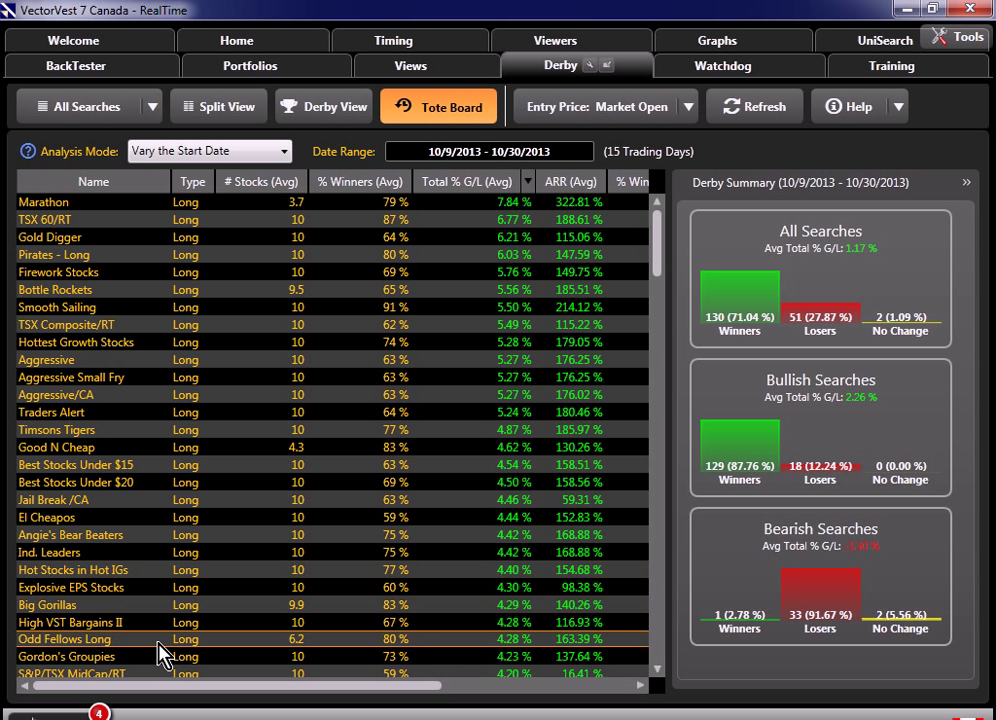
mouse_move(371, 190)
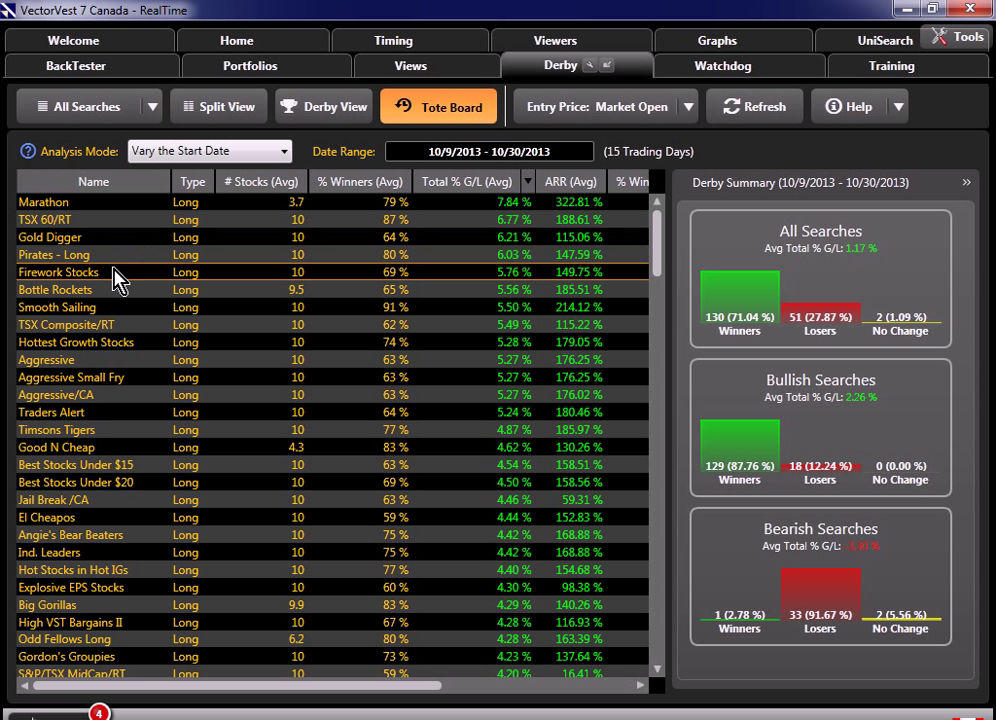
mouse_move(138, 342)
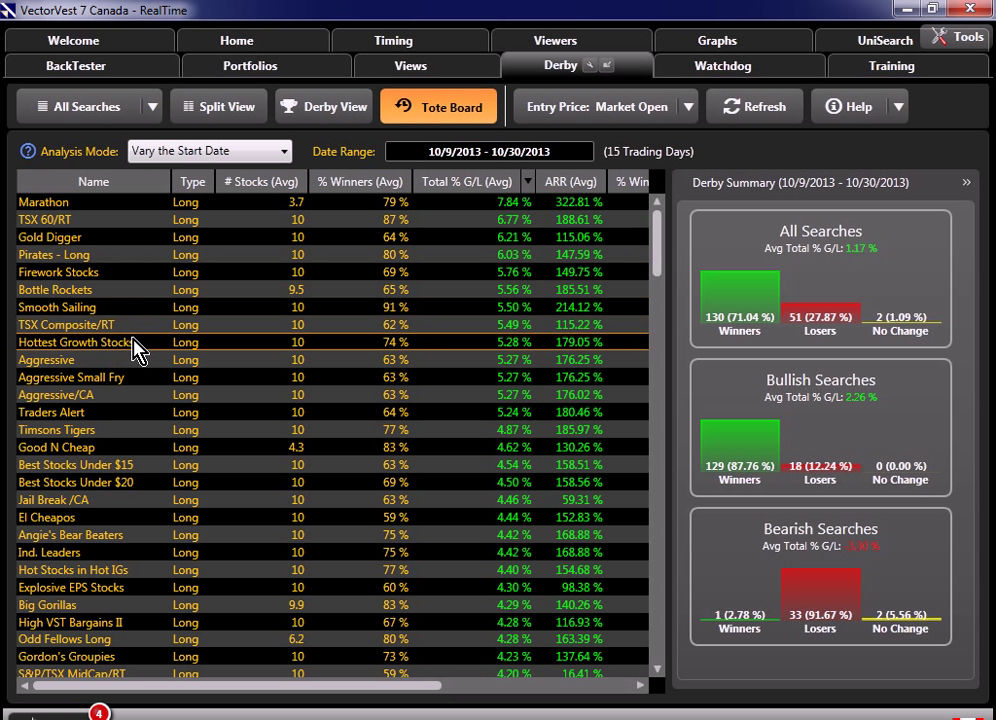
mouse_move(122, 272)
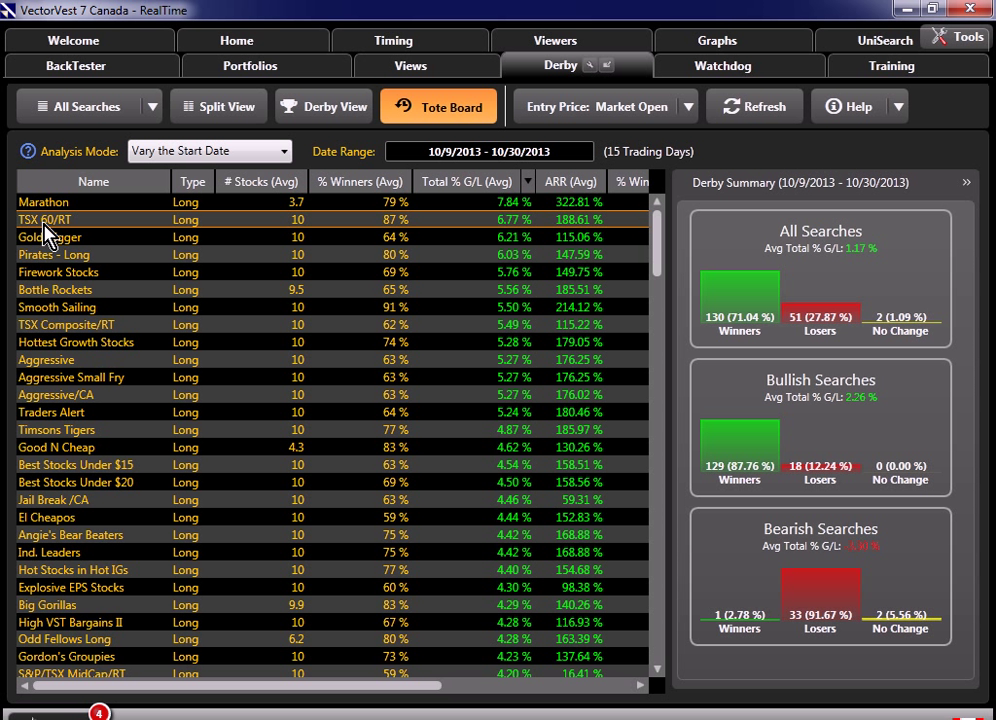
mouse_move(78, 333)
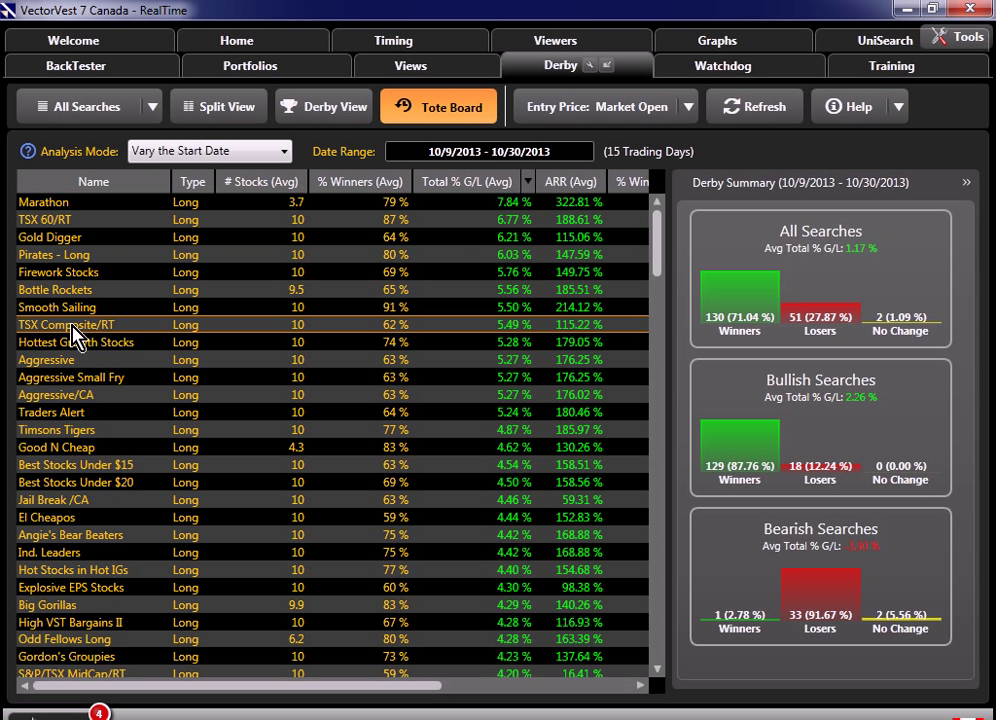
mouse_move(115, 622)
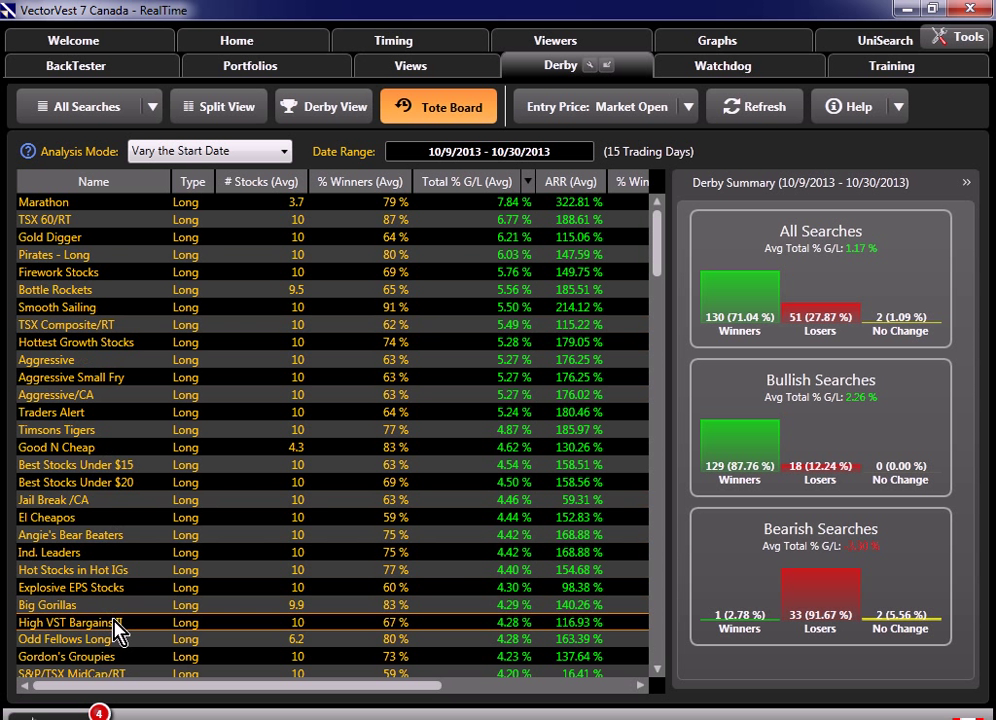
scroll("down", 3)
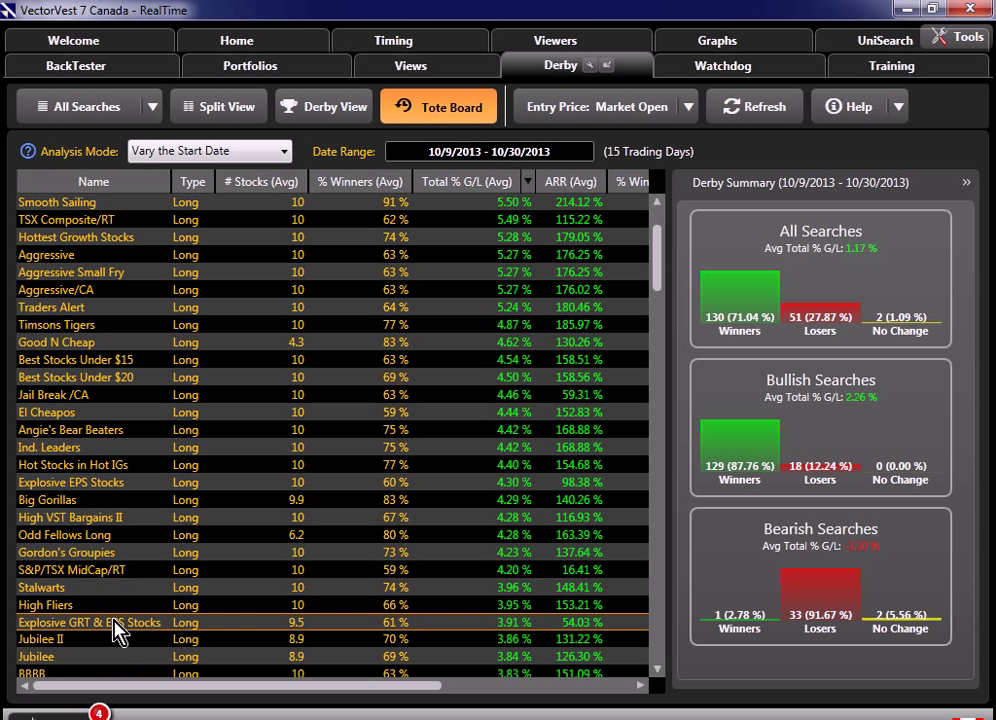
scroll("down", 3)
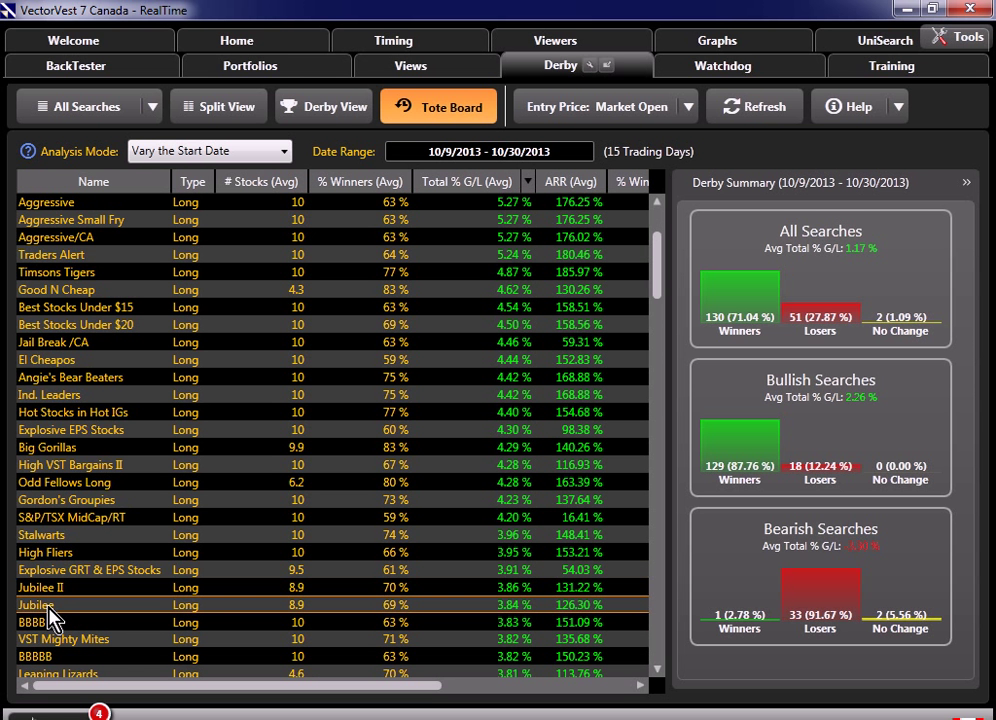
scroll("up", 3)
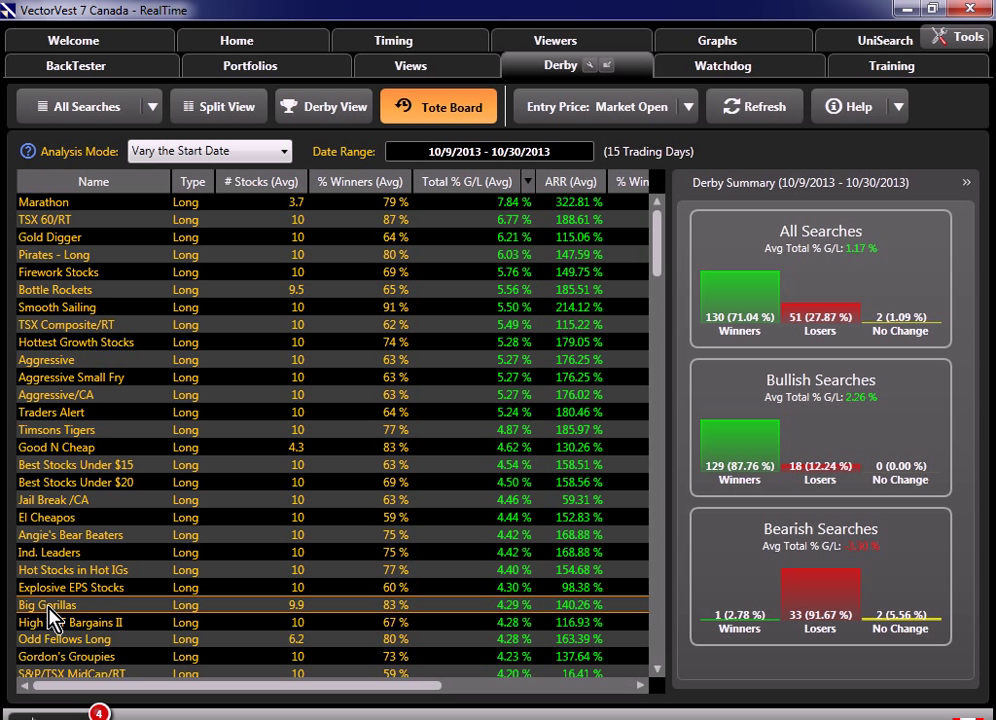
mouse_move(118, 412)
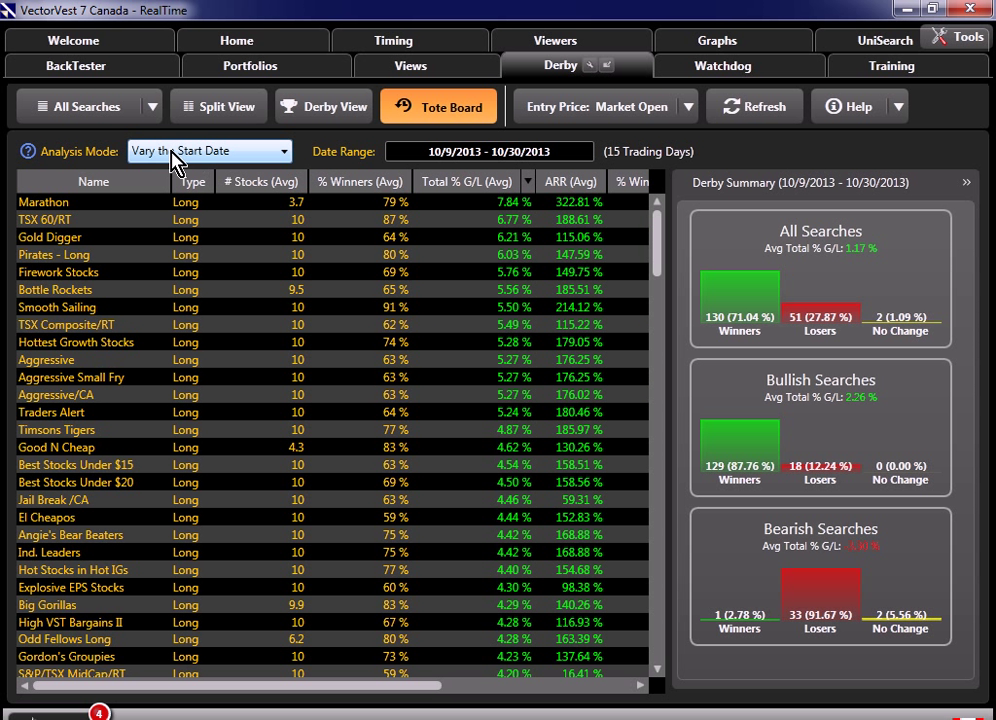
mouse_move(240, 158)
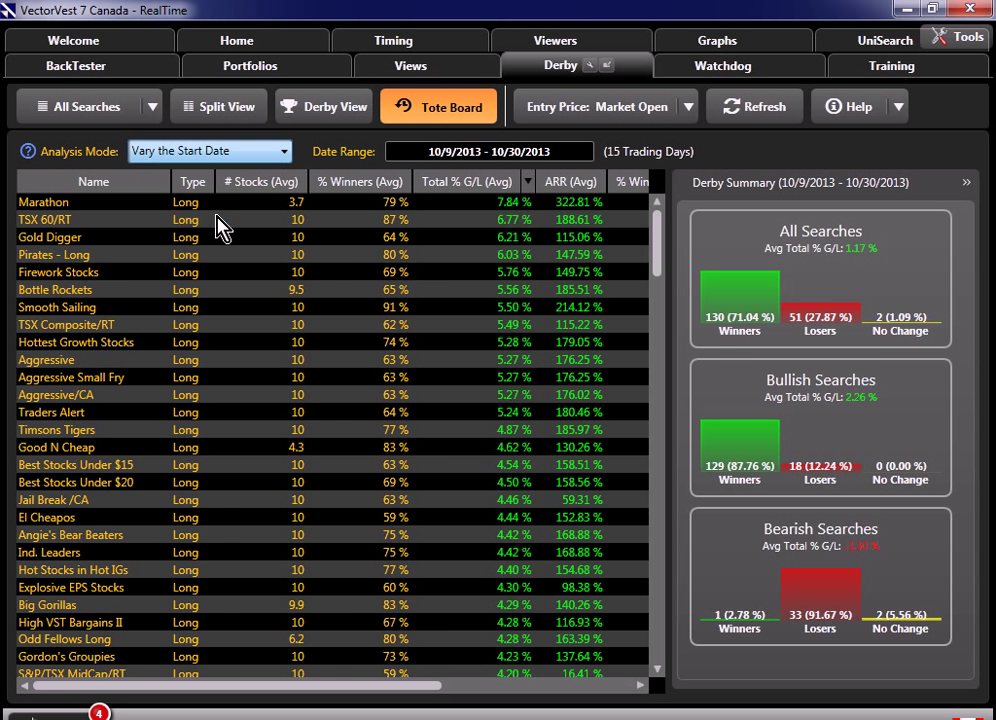
Use Sliding Window analysis with the end date moved to November 15, 2013
left_click(210, 151)
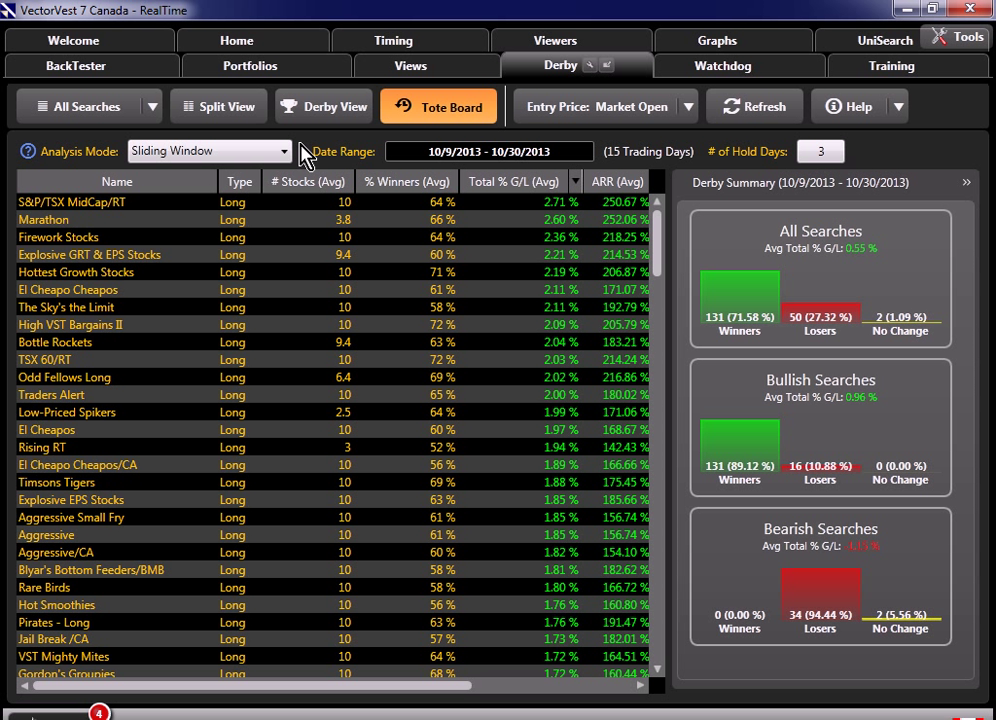
mouse_move(678, 195)
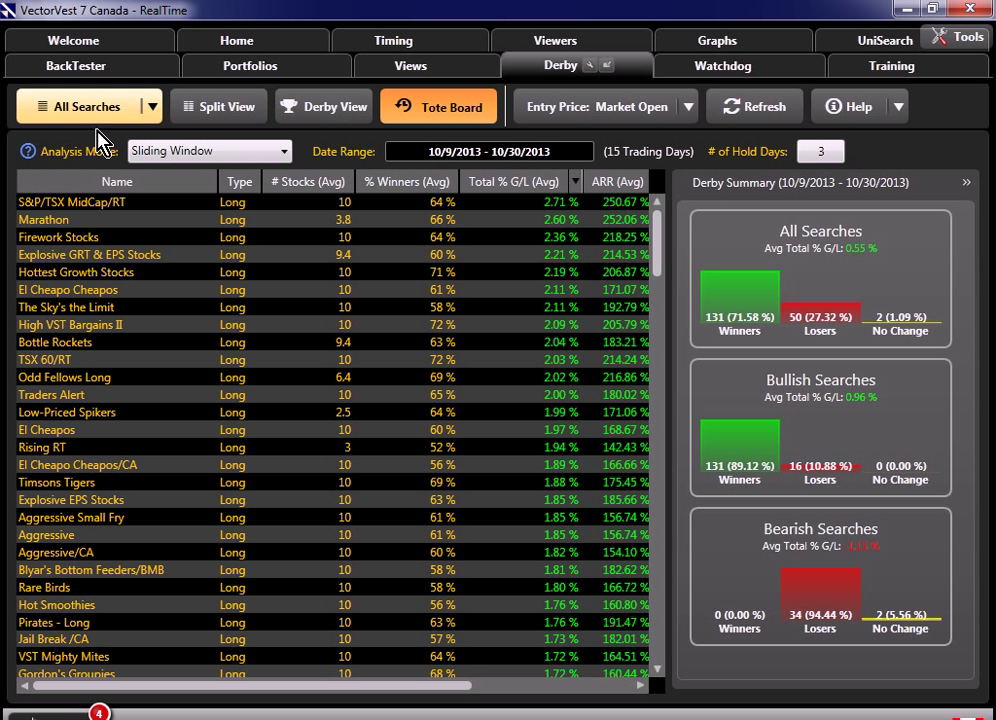
mouse_move(315, 160)
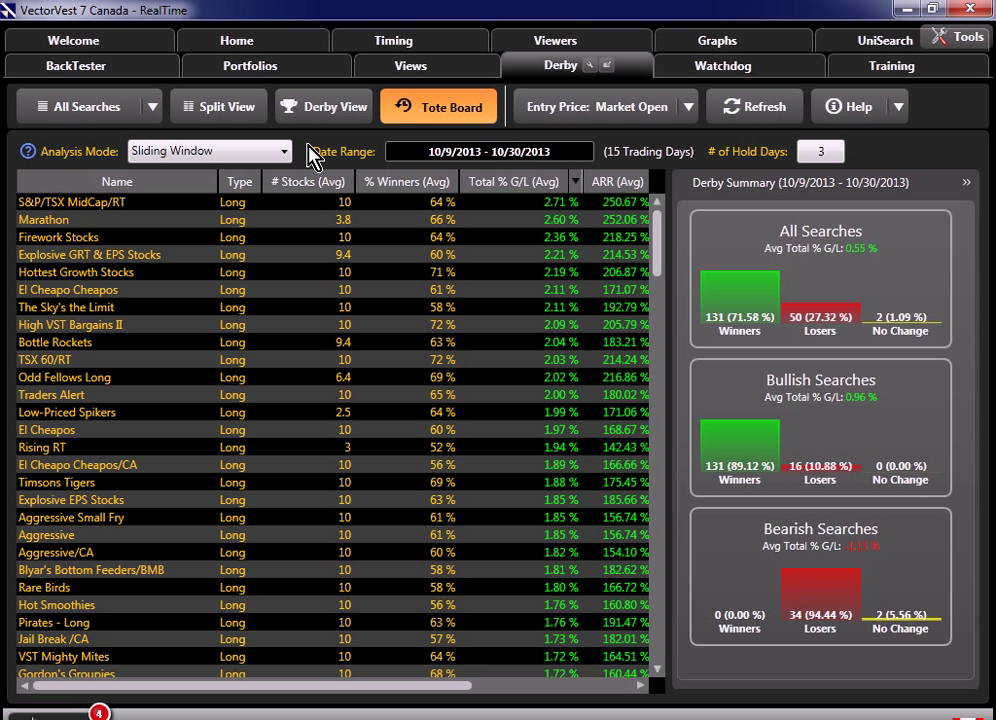
mouse_move(90, 228)
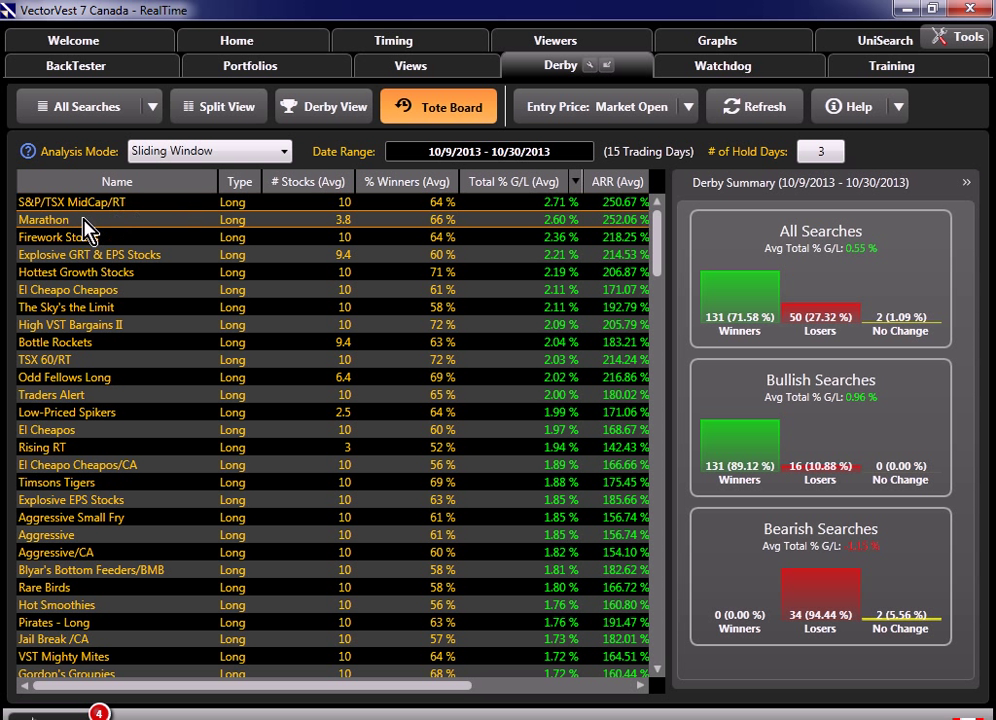
mouse_move(110, 228)
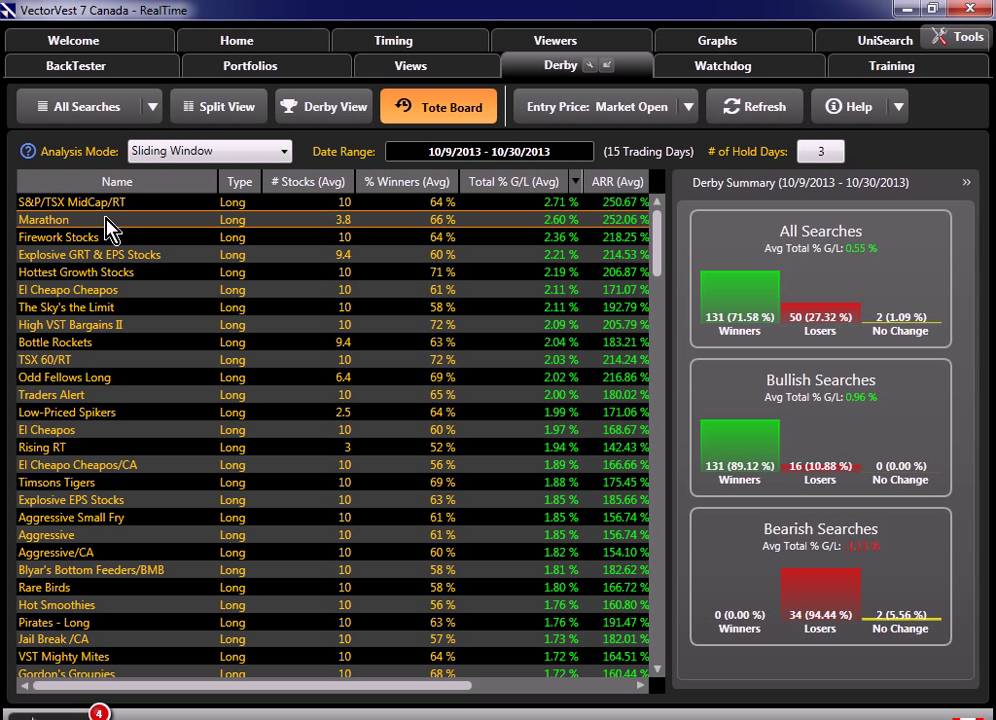
mouse_move(115, 242)
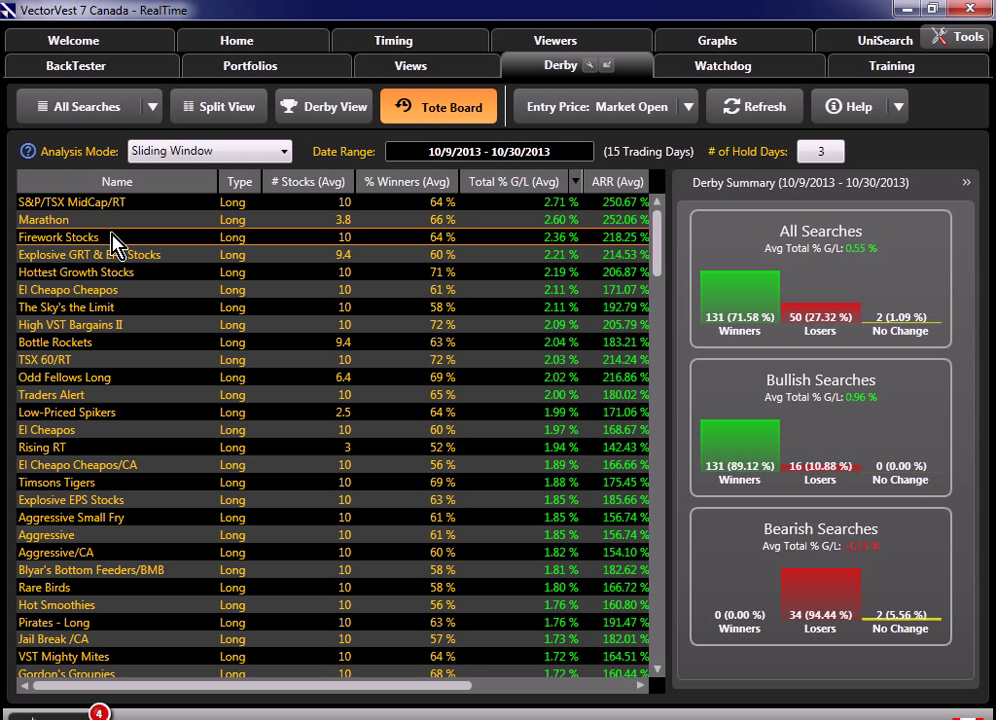
mouse_move(118, 272)
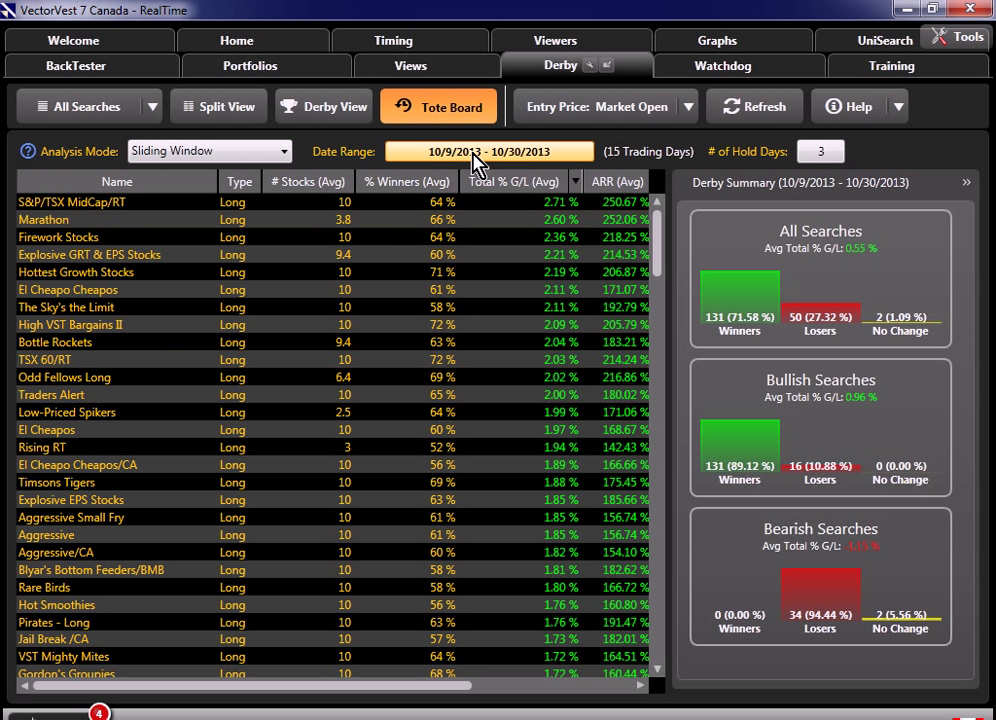
left_click(488, 151)
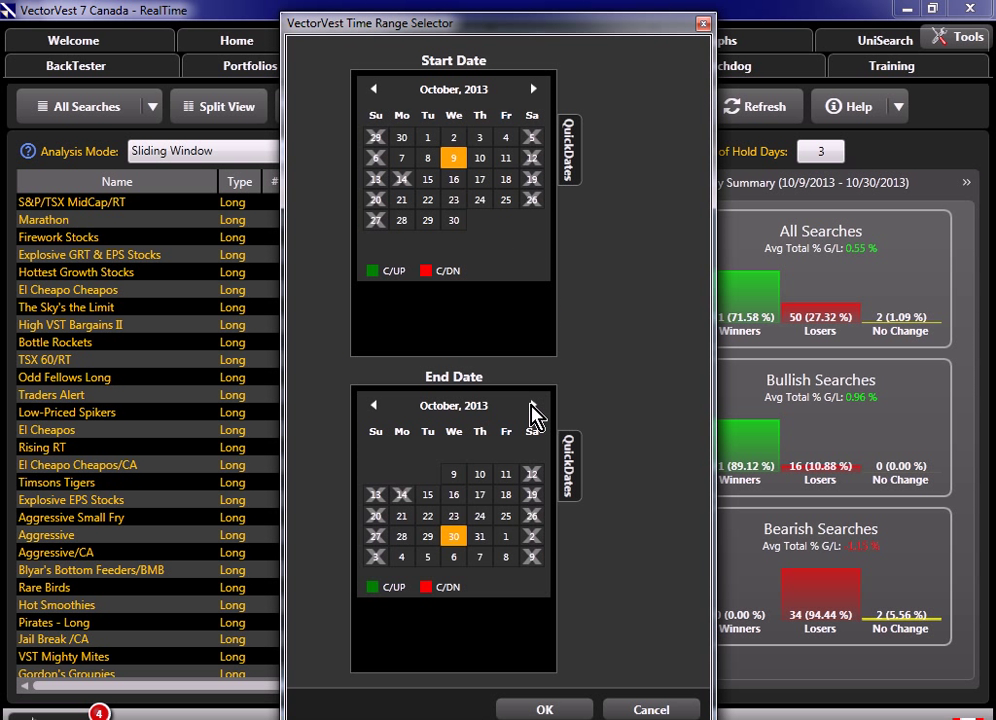
left_click(533, 405)
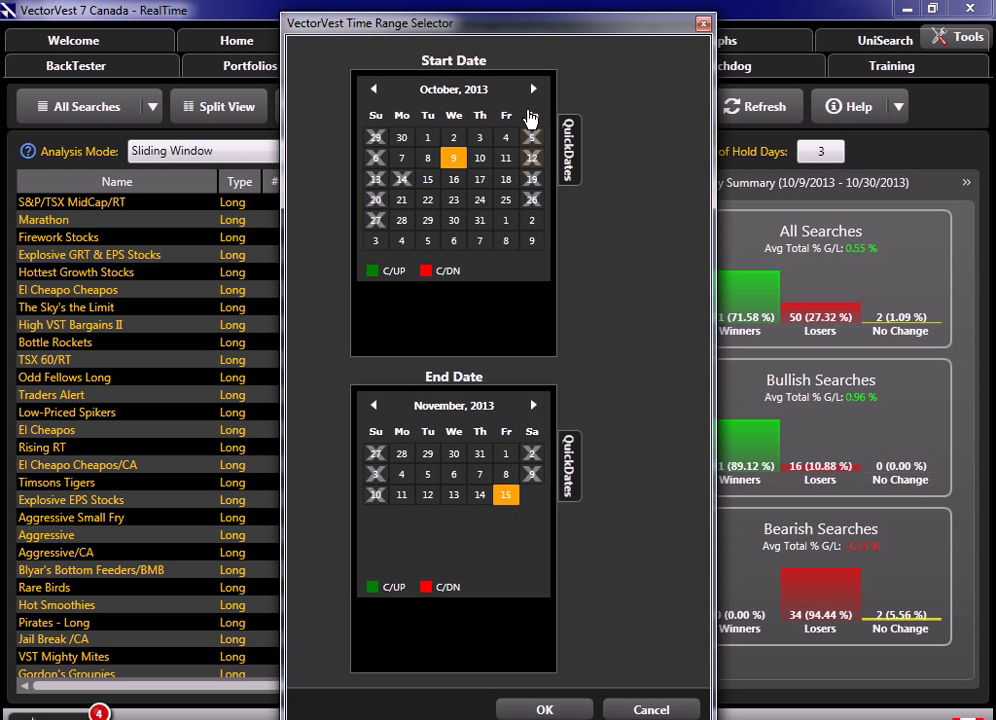
left_click(533, 89)
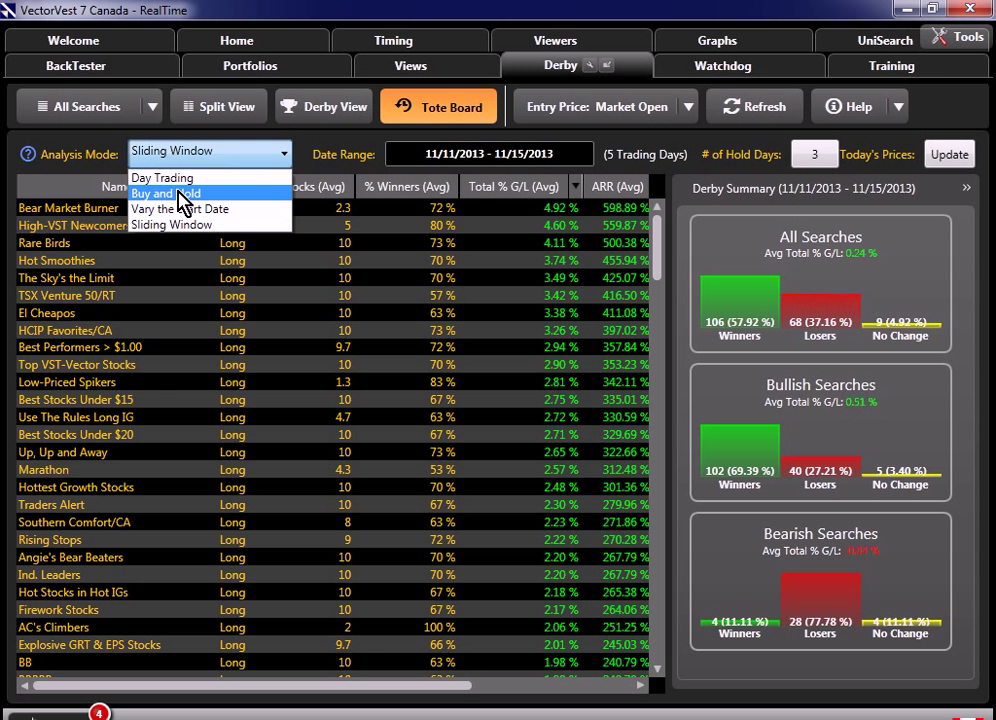
Change the analysis to Vary the Start Date for 11/11–11/15/2013, keeping Bear Market Burner on top
left_click(179, 208)
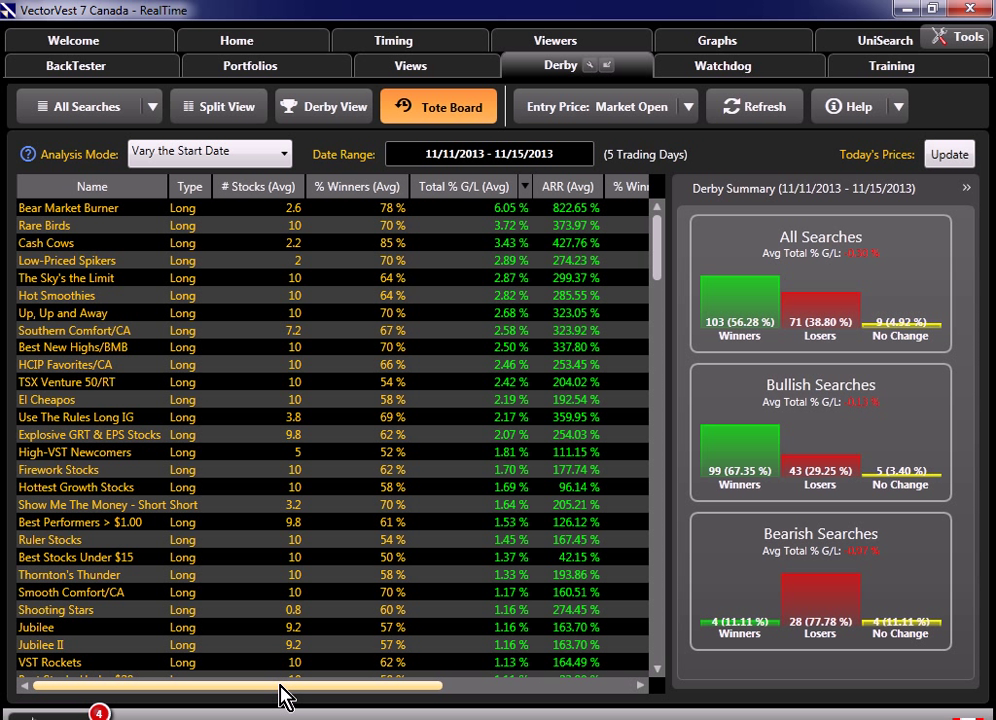
mouse_move(60, 500)
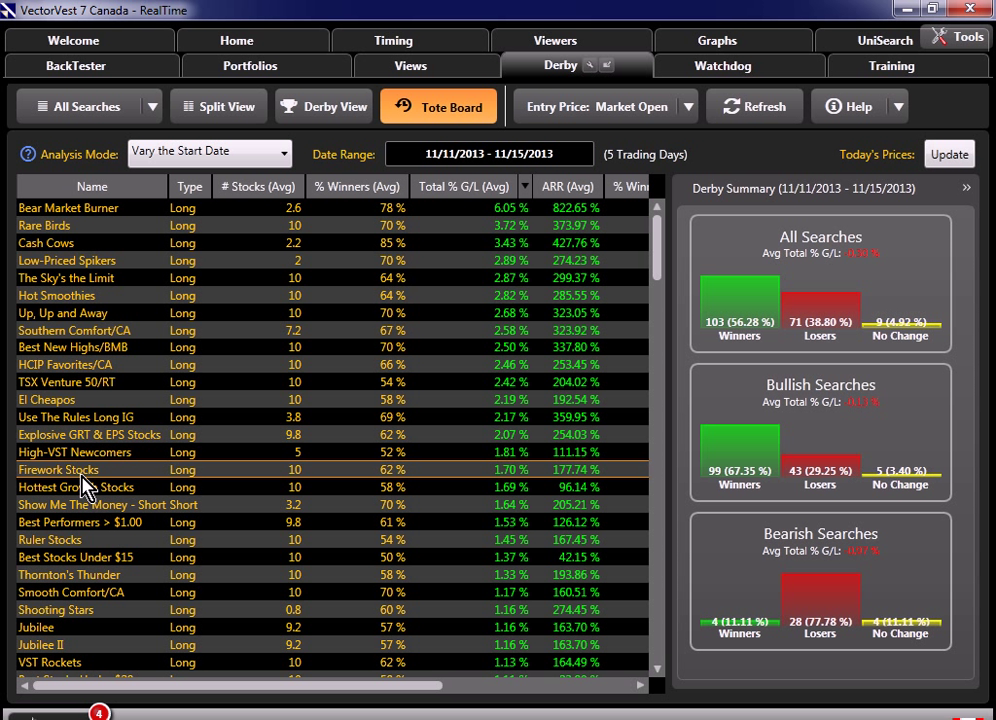
mouse_move(210, 373)
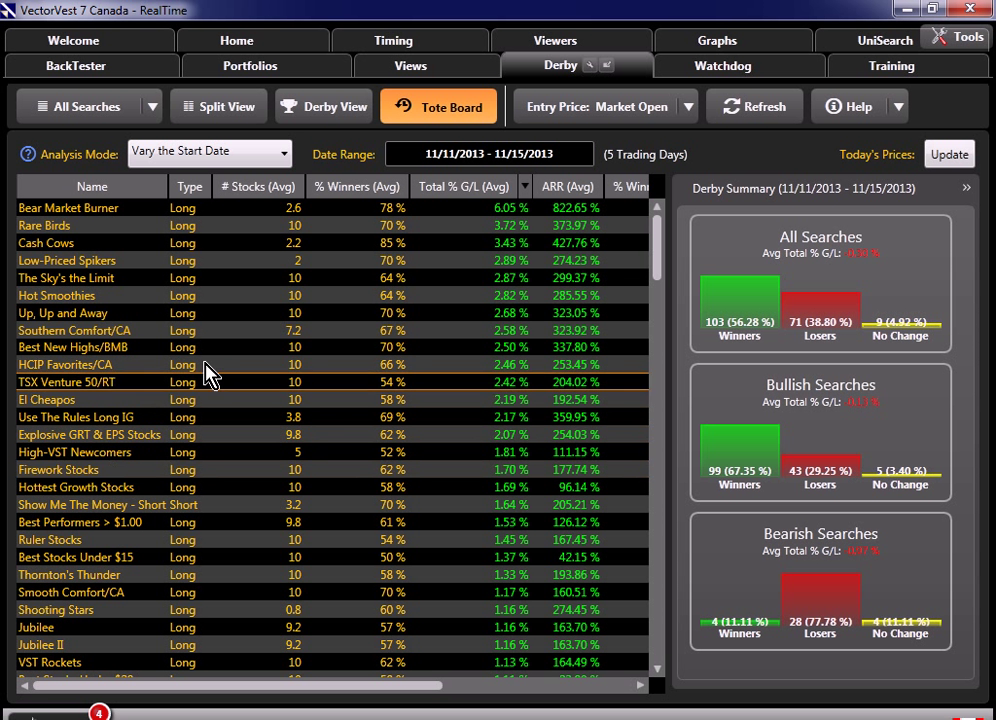
mouse_move(323, 106)
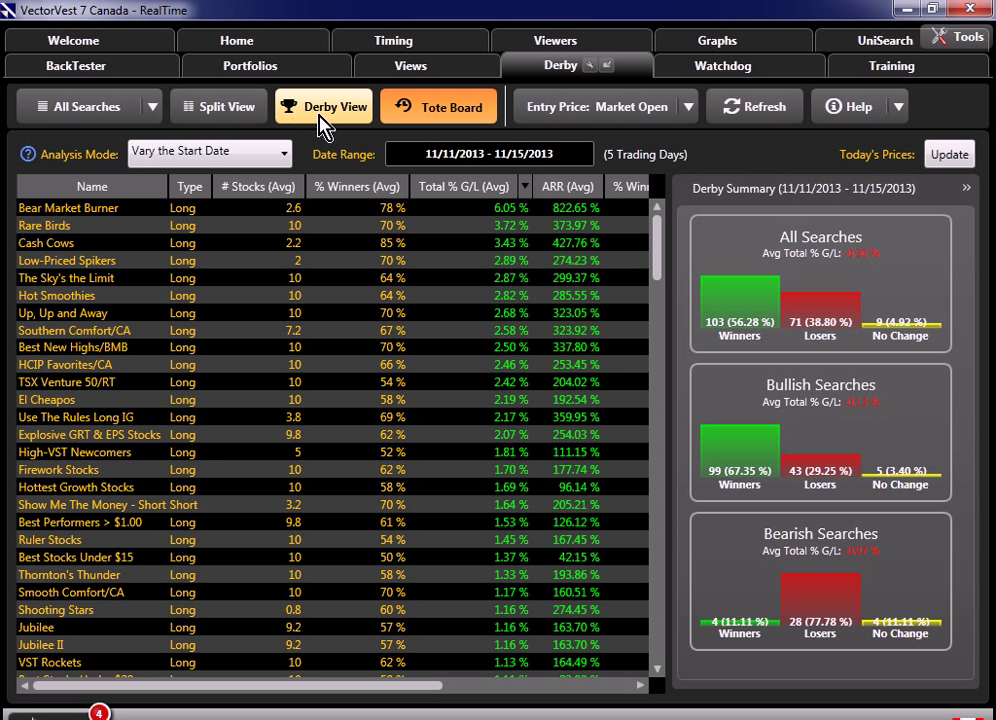
Switch to Derby View, with Best New Highs/BMB leading at 1.08%
left_click(323, 106)
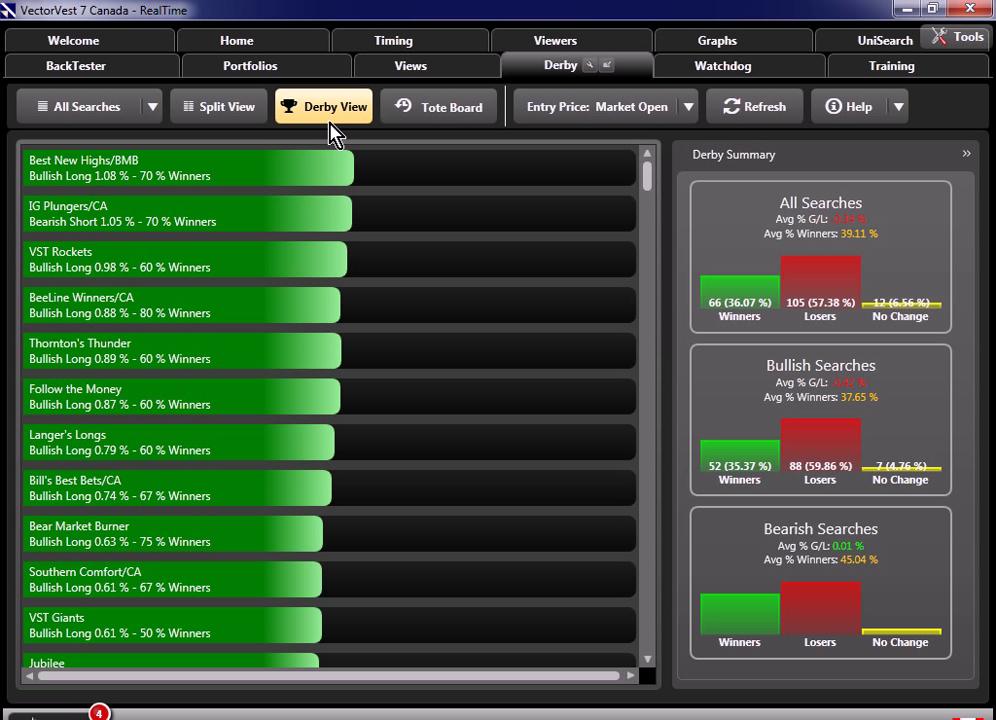
mouse_move(220, 213)
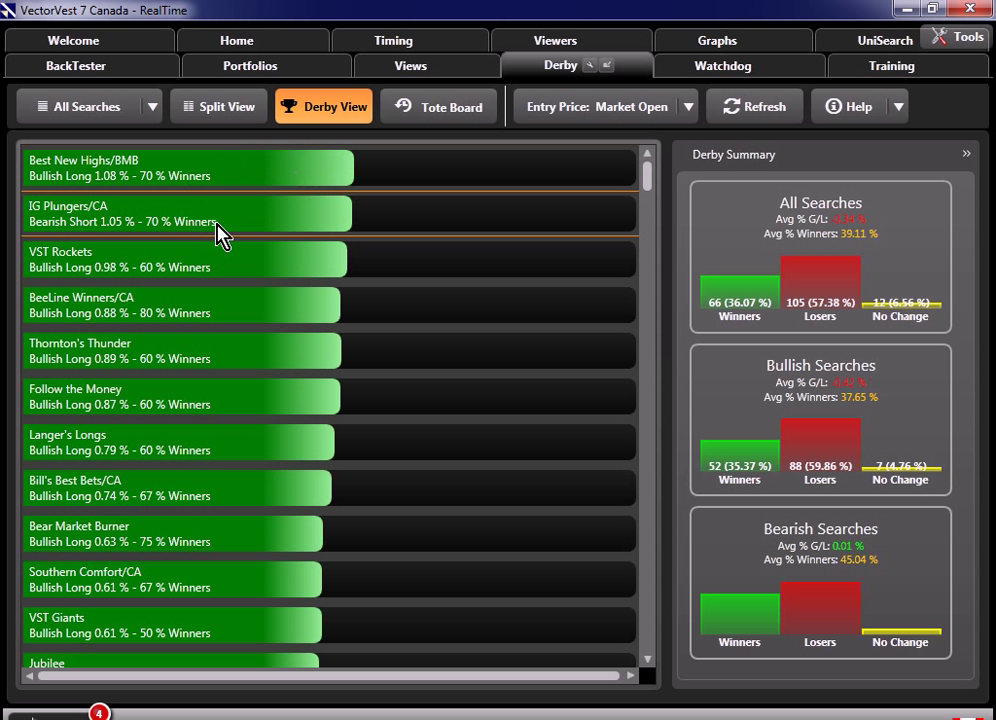
mouse_move(237, 274)
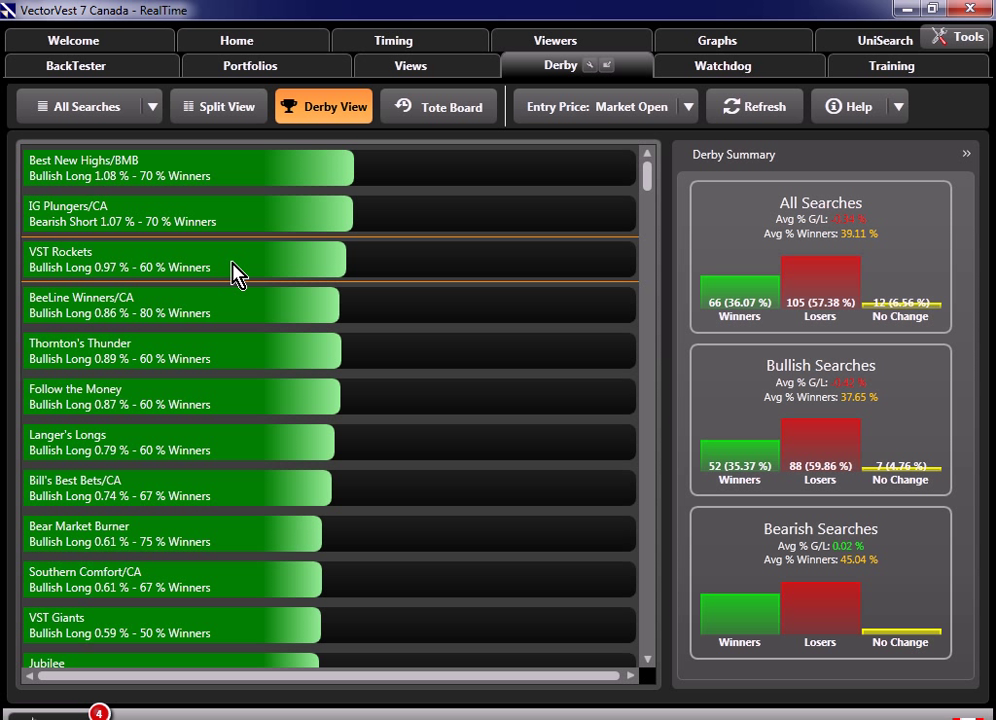
mouse_move(571, 130)
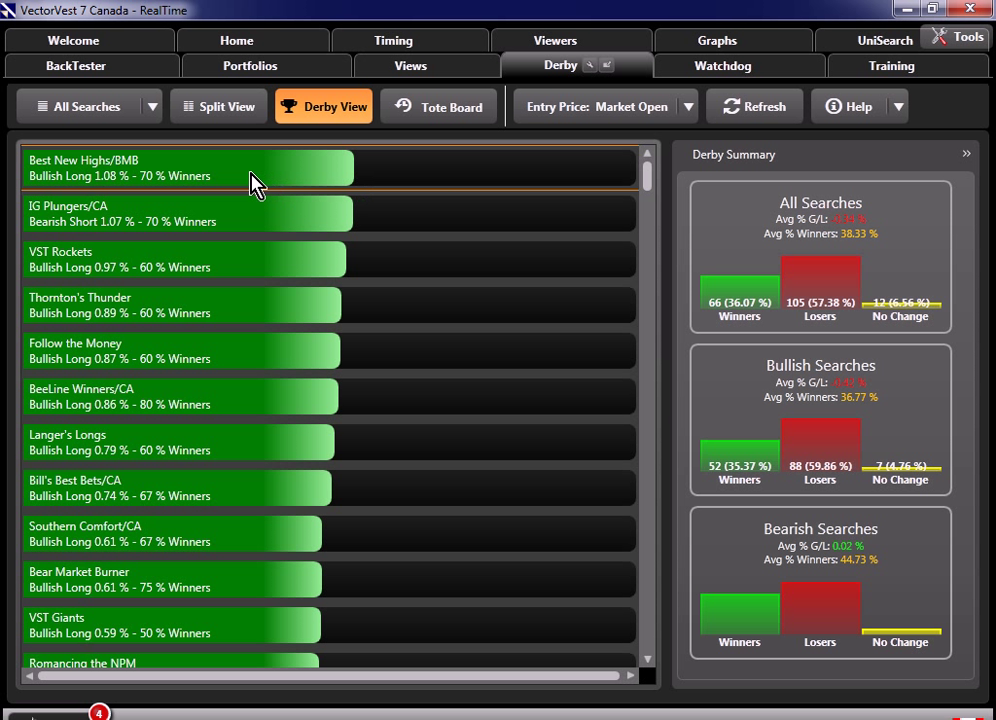
Expand Best New Highs/BMB, hide the Derby summary, and sort its stocks by ROI
left_click(185, 167)
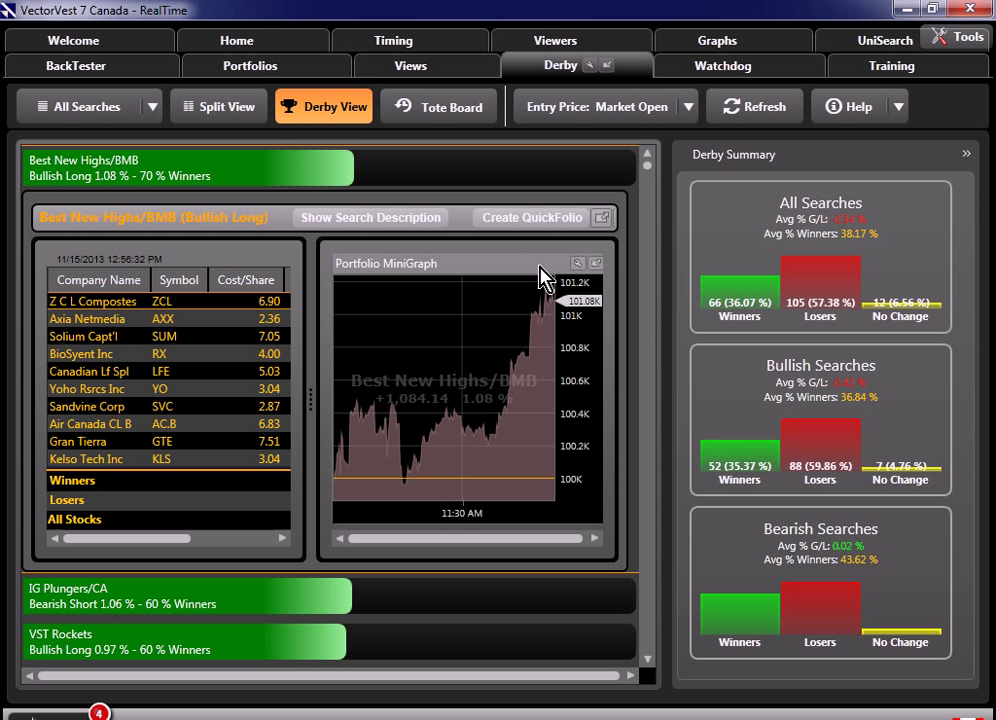
mouse_move(966, 154)
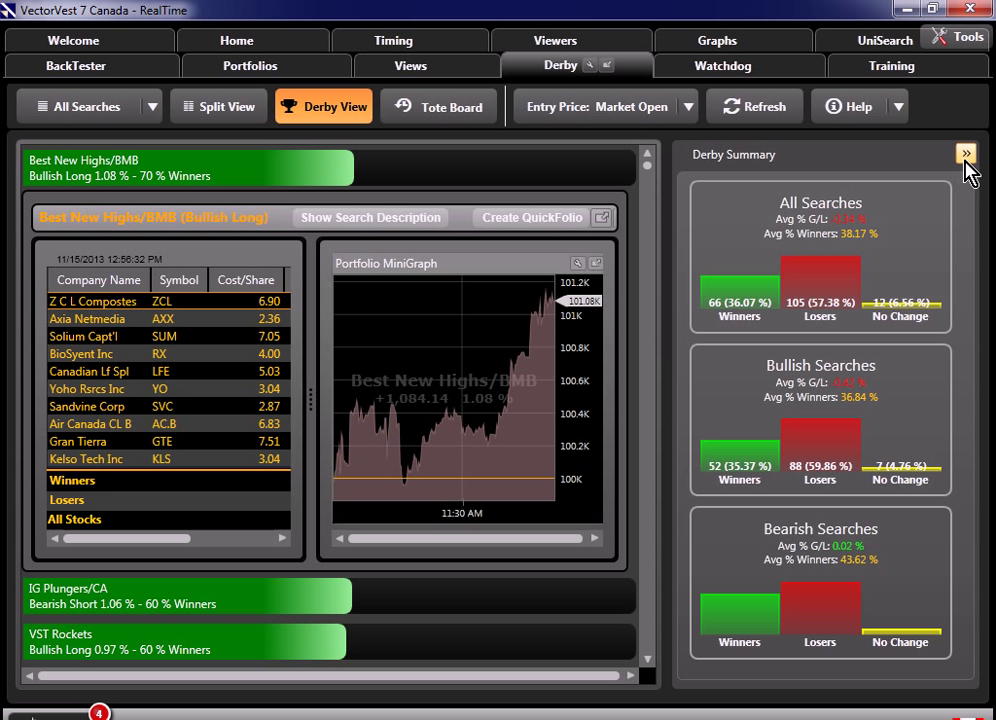
left_click(966, 153)
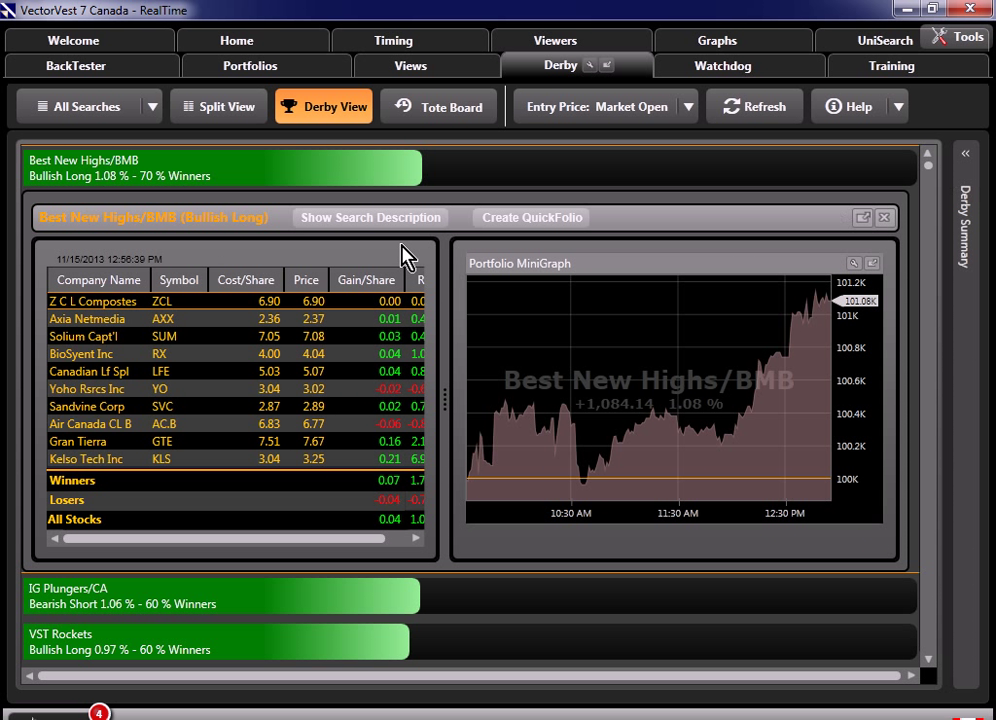
mouse_move(110, 180)
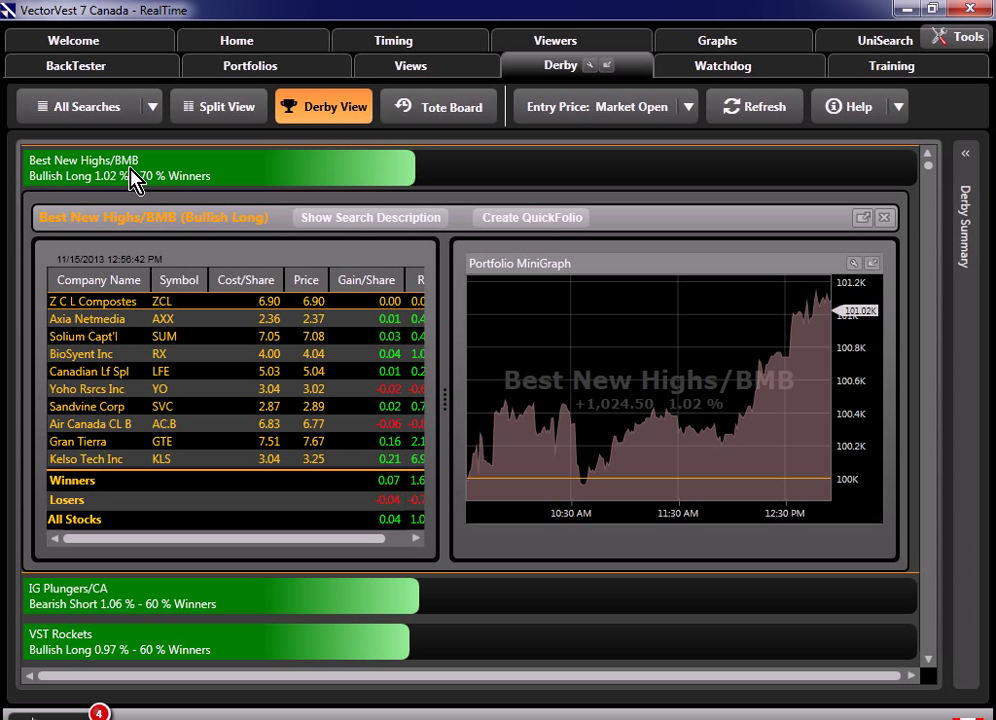
mouse_move(496, 430)
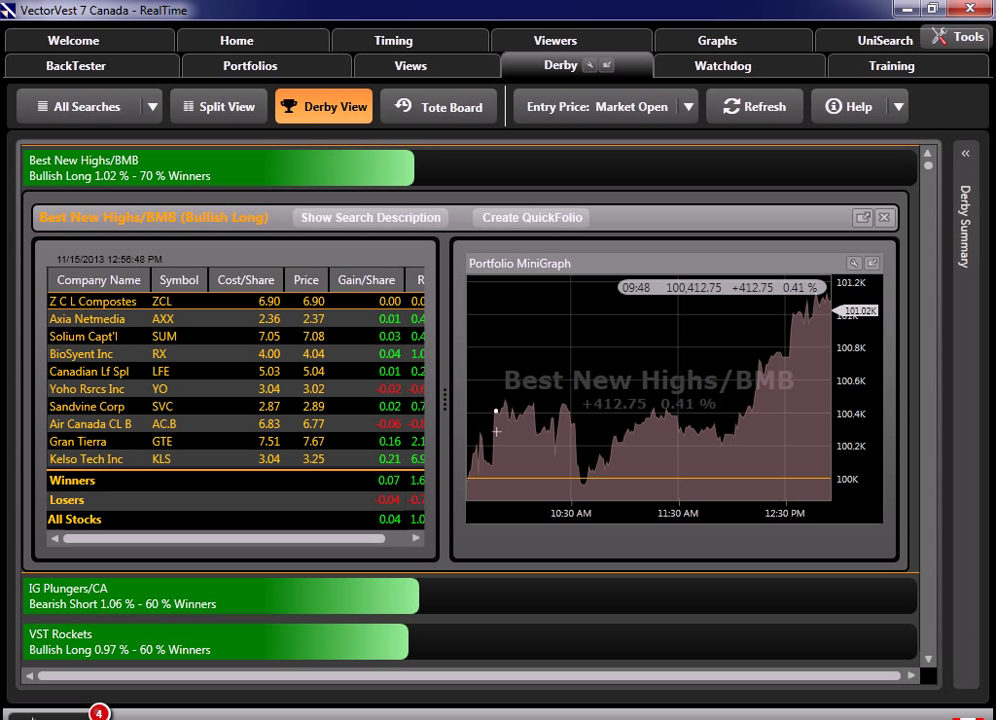
mouse_move(710, 430)
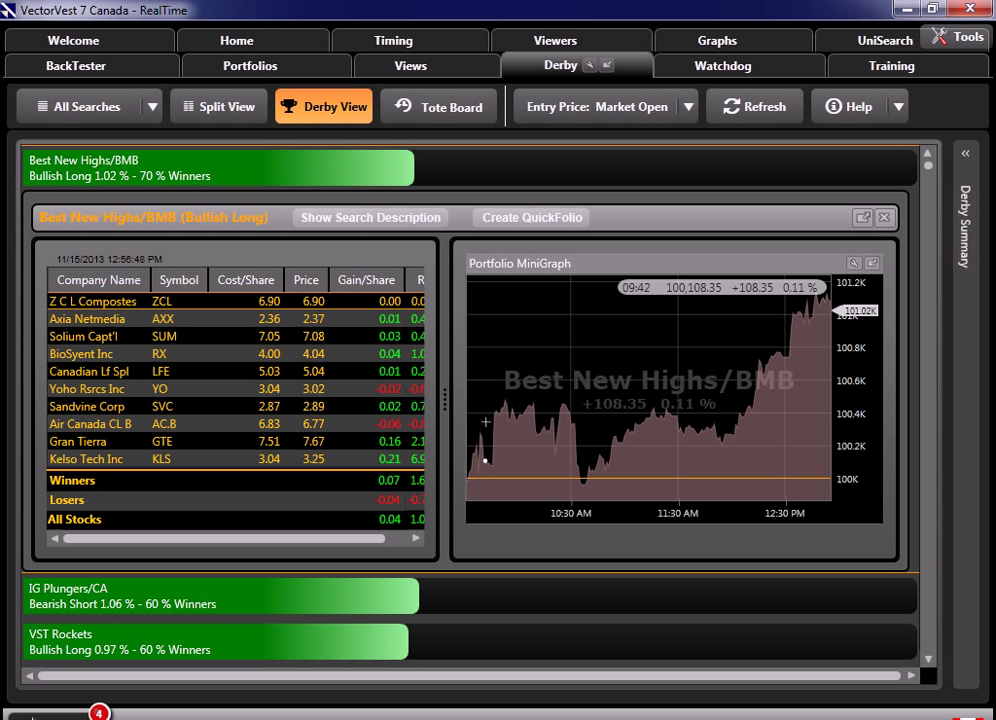
mouse_move(777, 357)
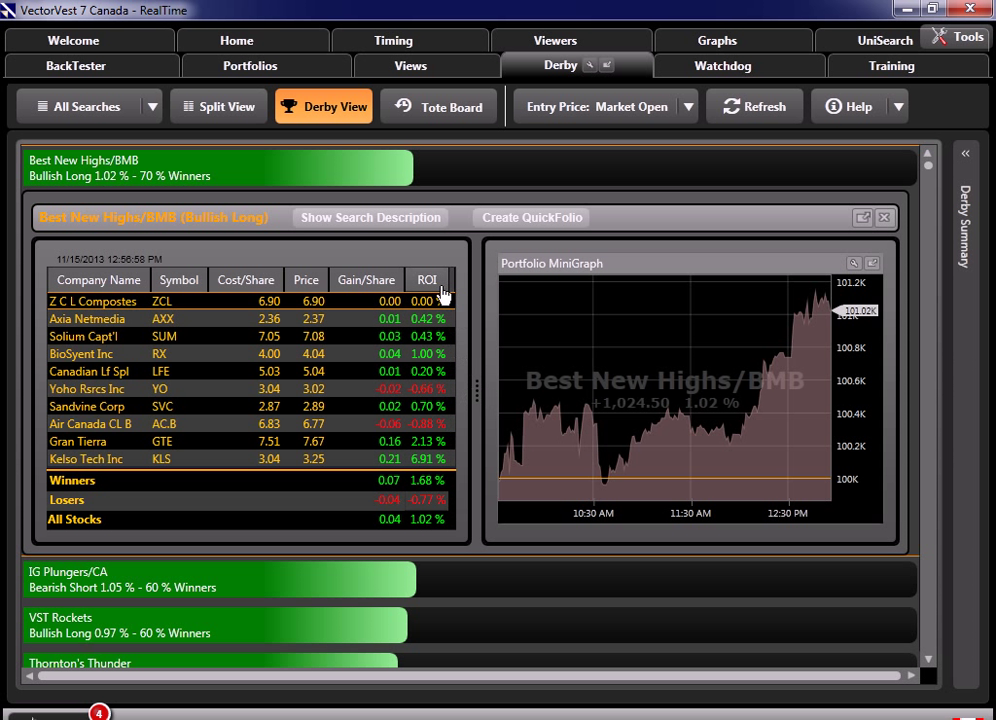
left_click(427, 279)
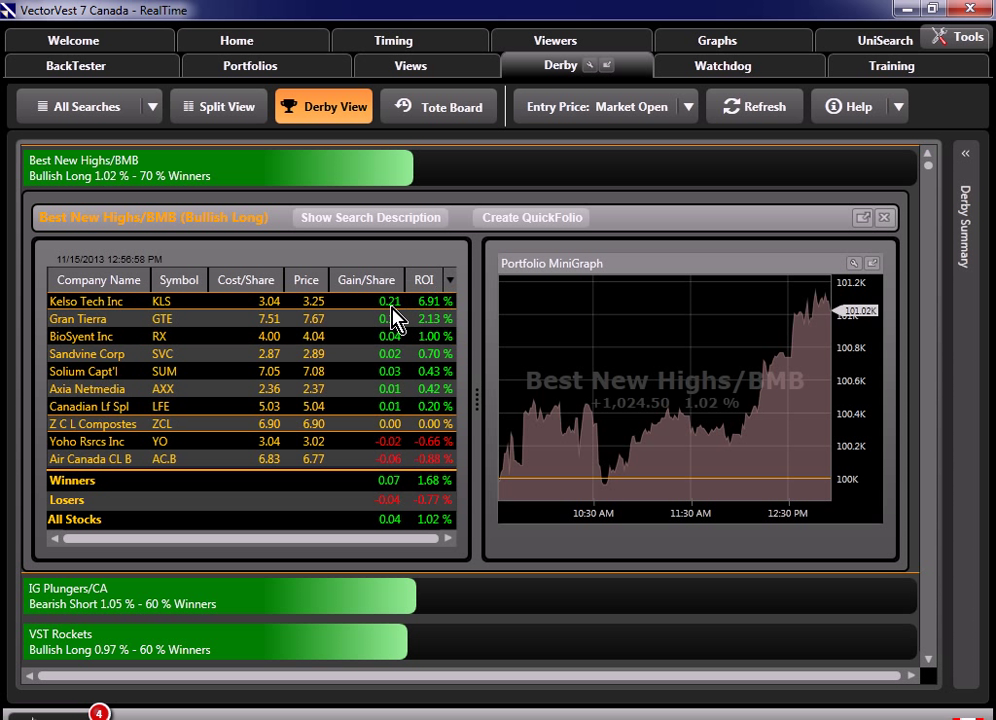
mouse_move(220, 326)
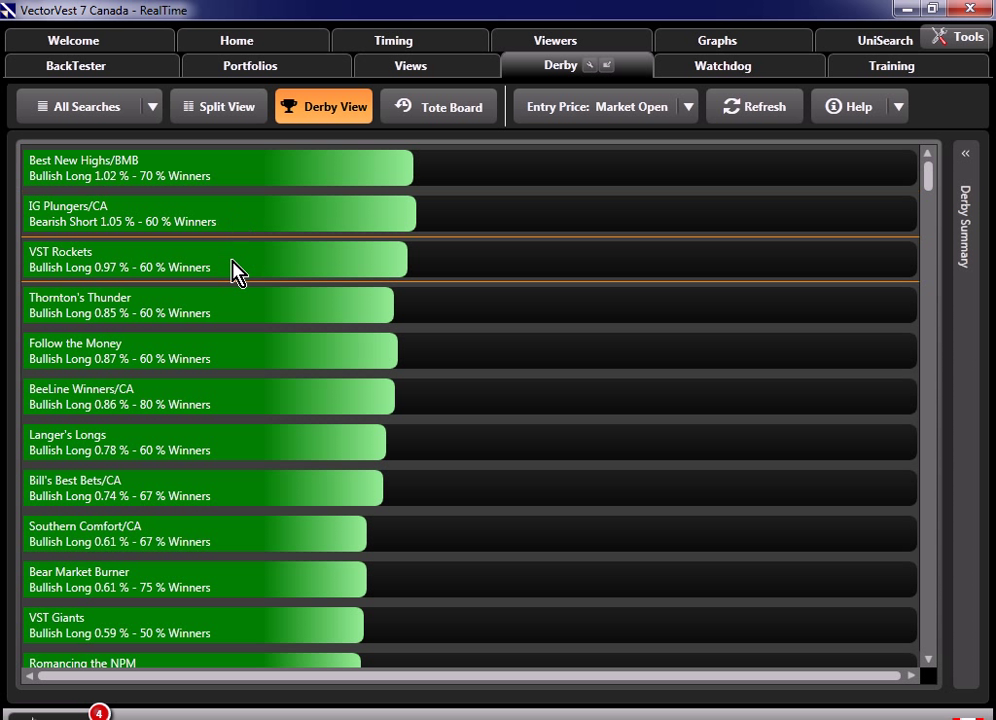
mouse_move(225, 273)
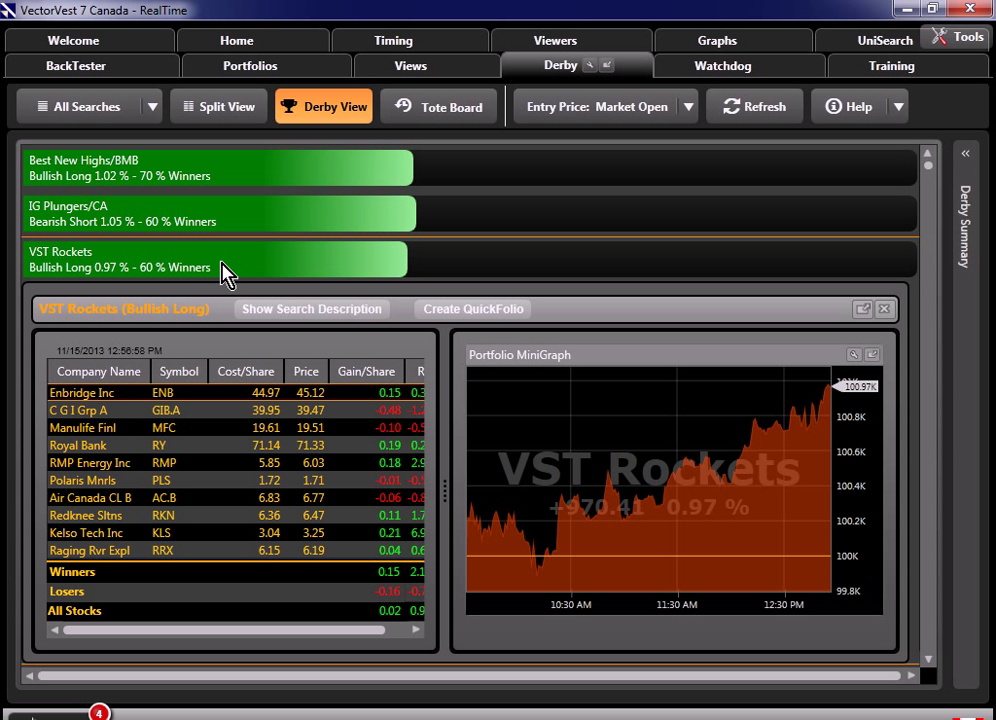
mouse_move(515, 528)
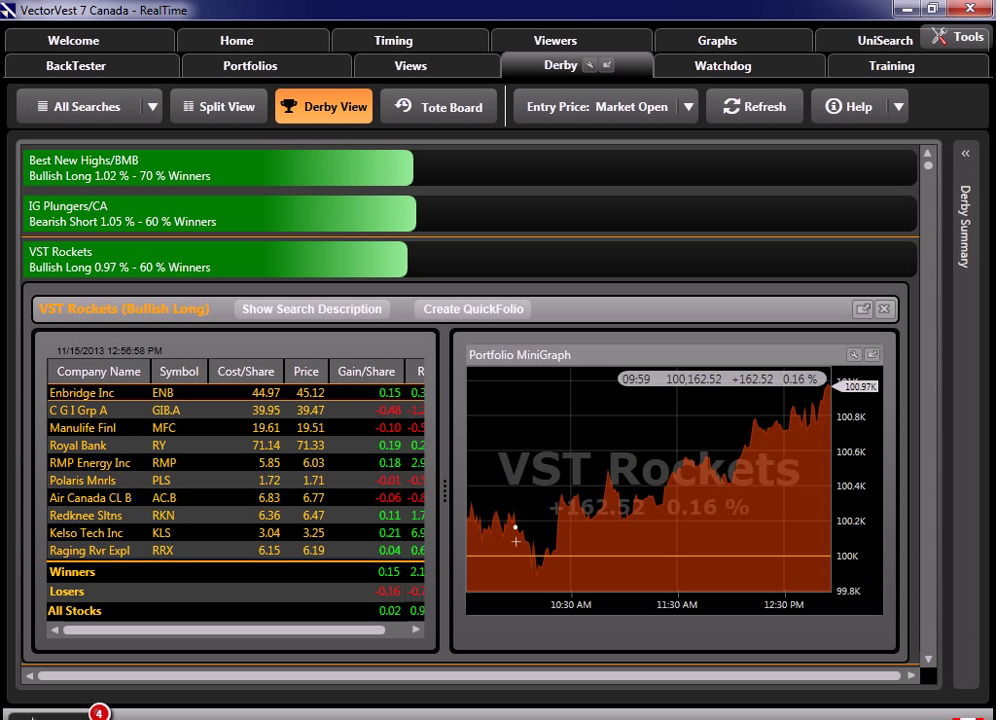
mouse_move(820, 400)
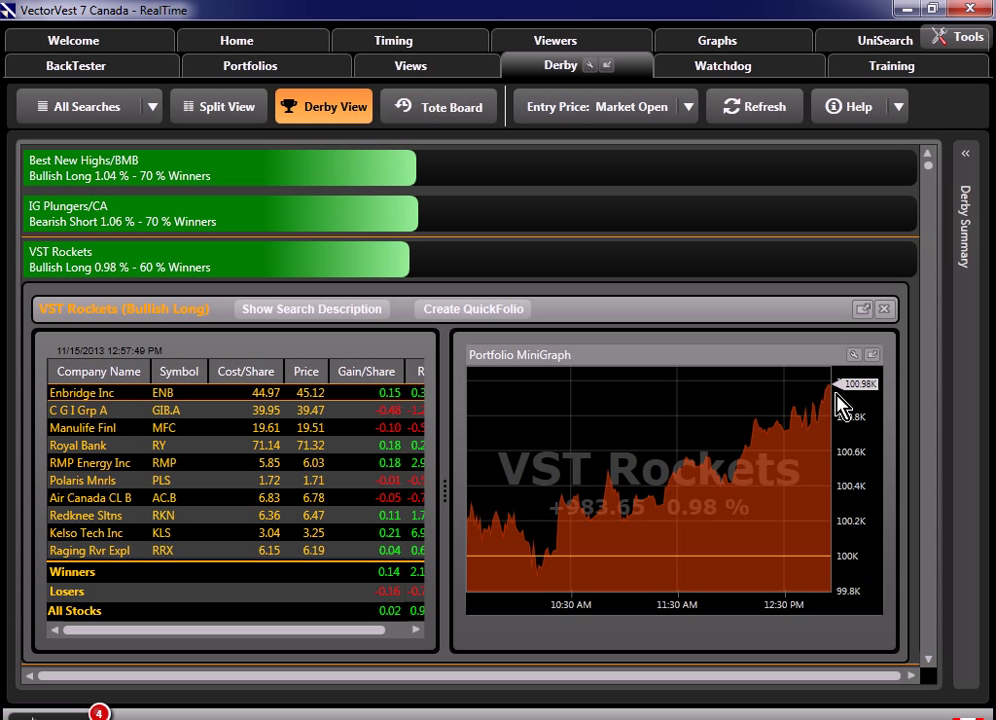
mouse_move(538, 310)
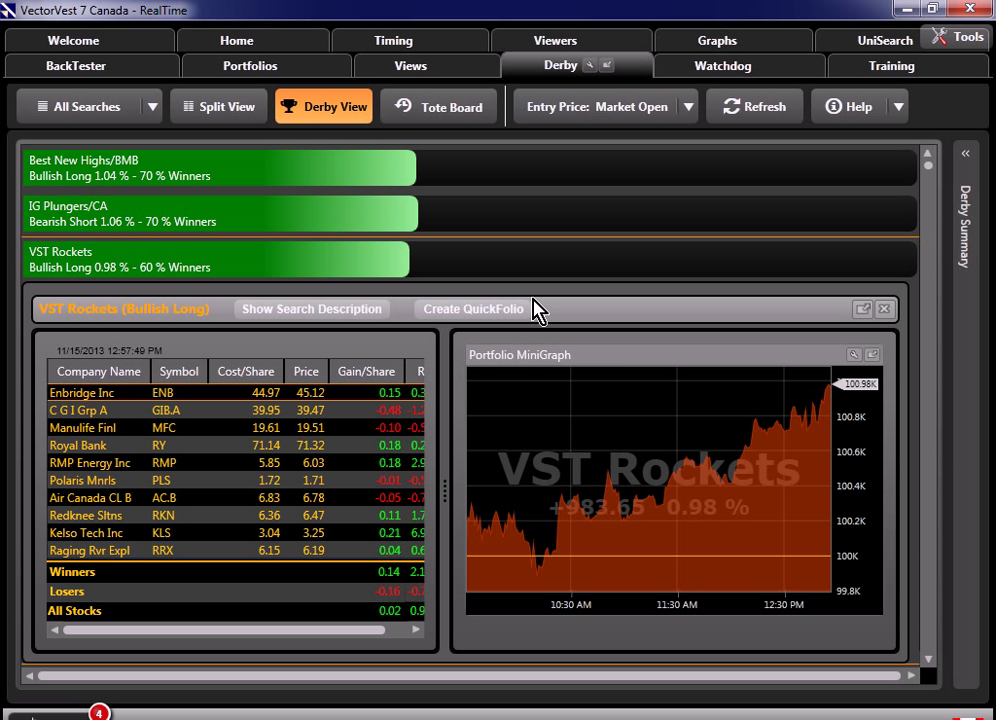
left_click(884, 308)
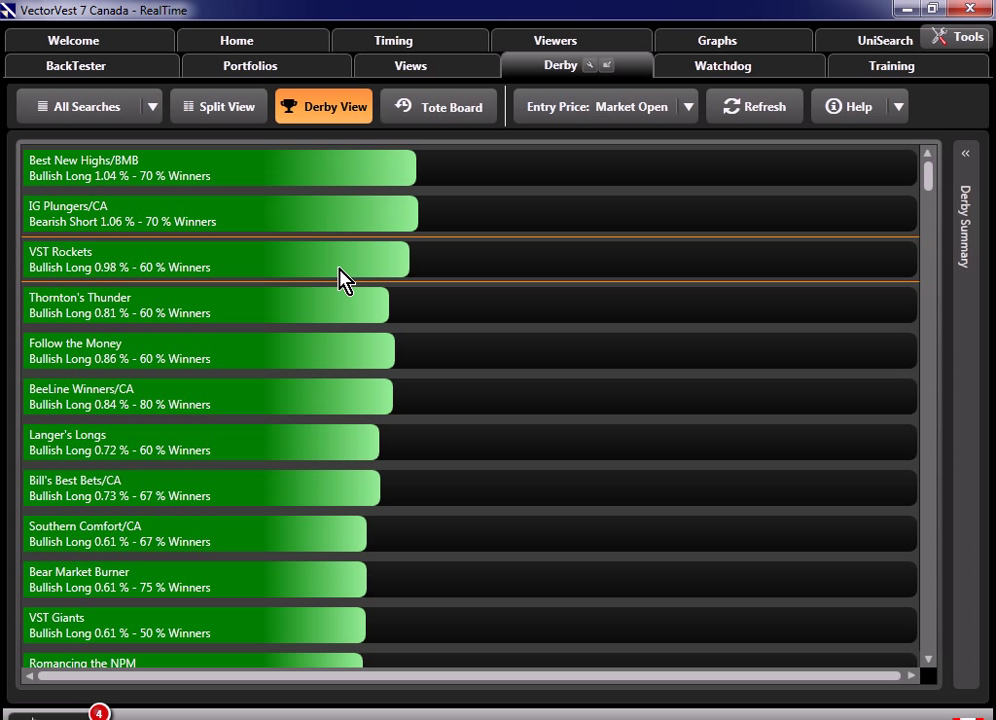
Return to the Home page showing the QuickList, Market Timing Gauge and Color Guard
left_click(236, 40)
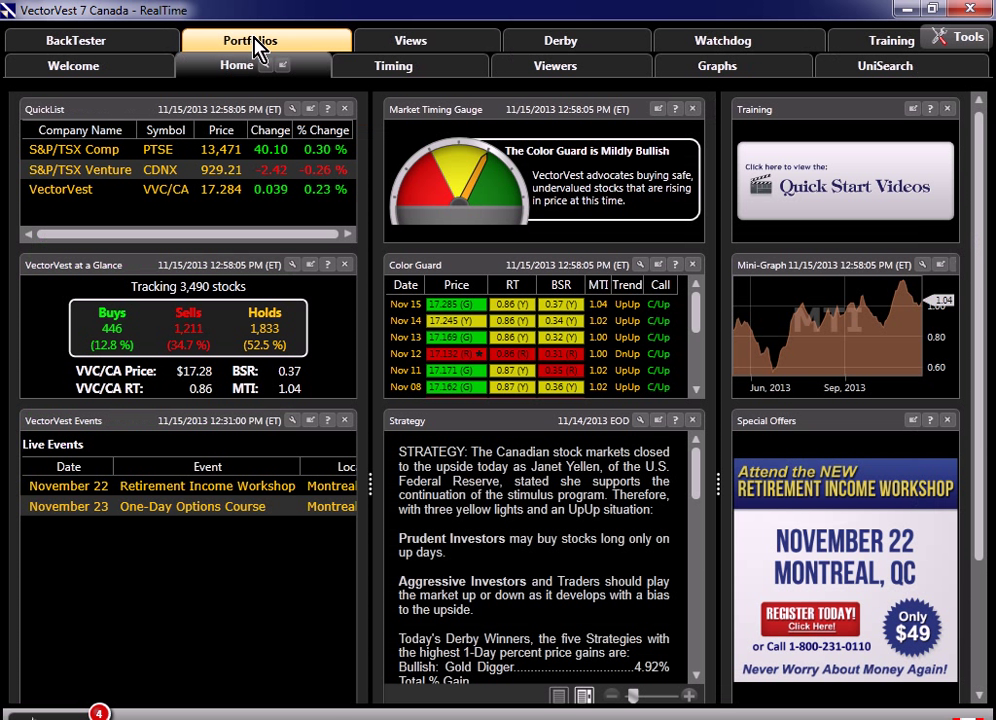
mouse_move(447, 313)
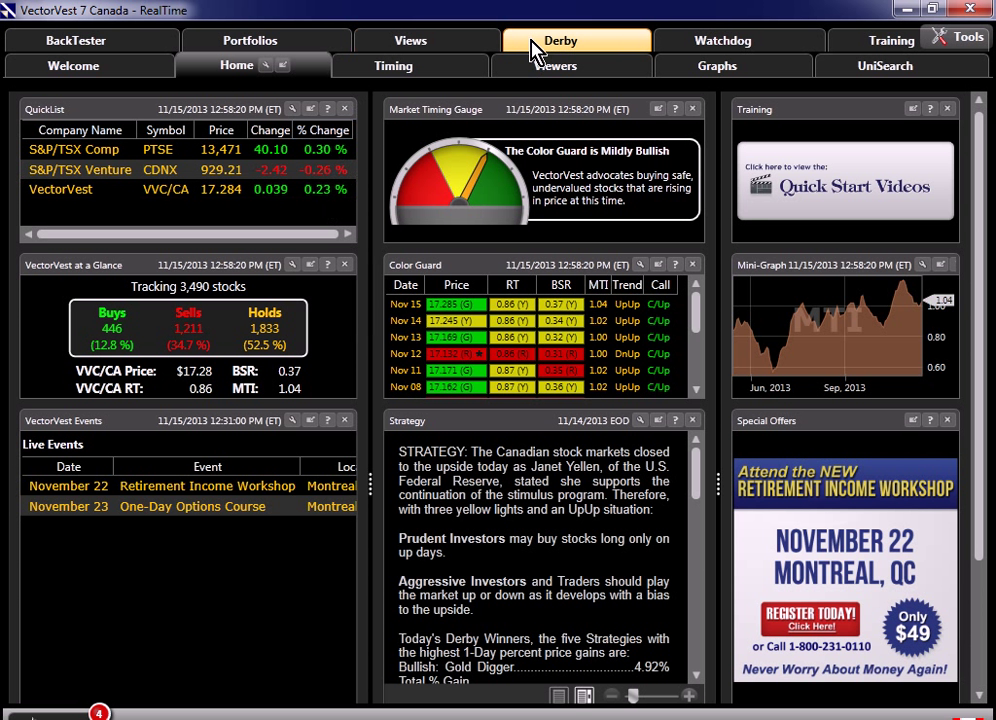
left_click(560, 40)
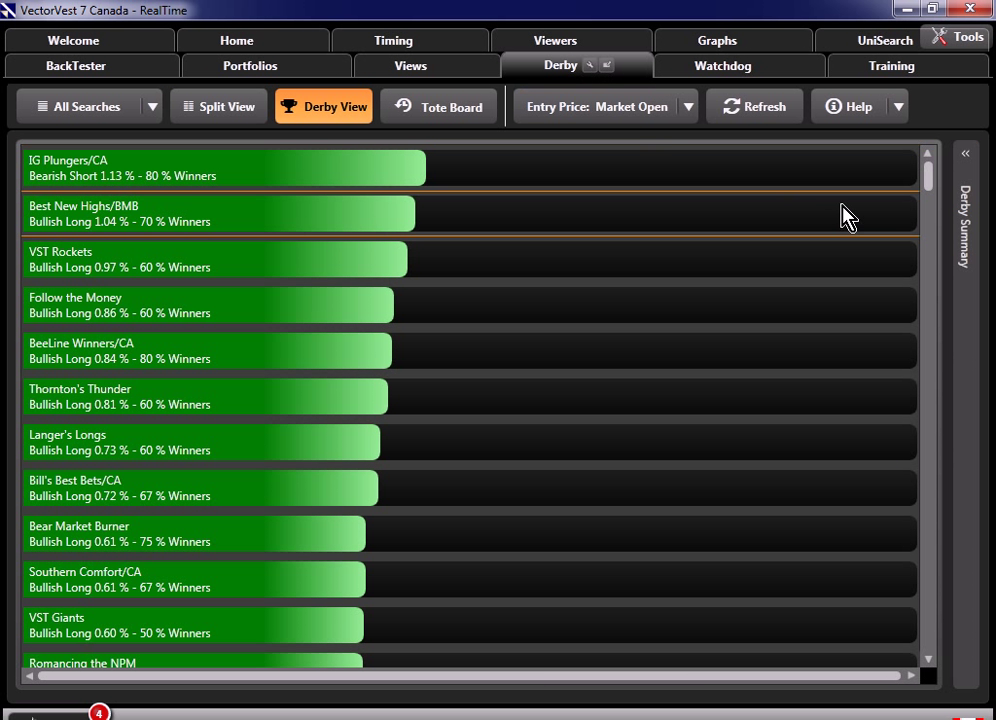
left_click(965, 153)
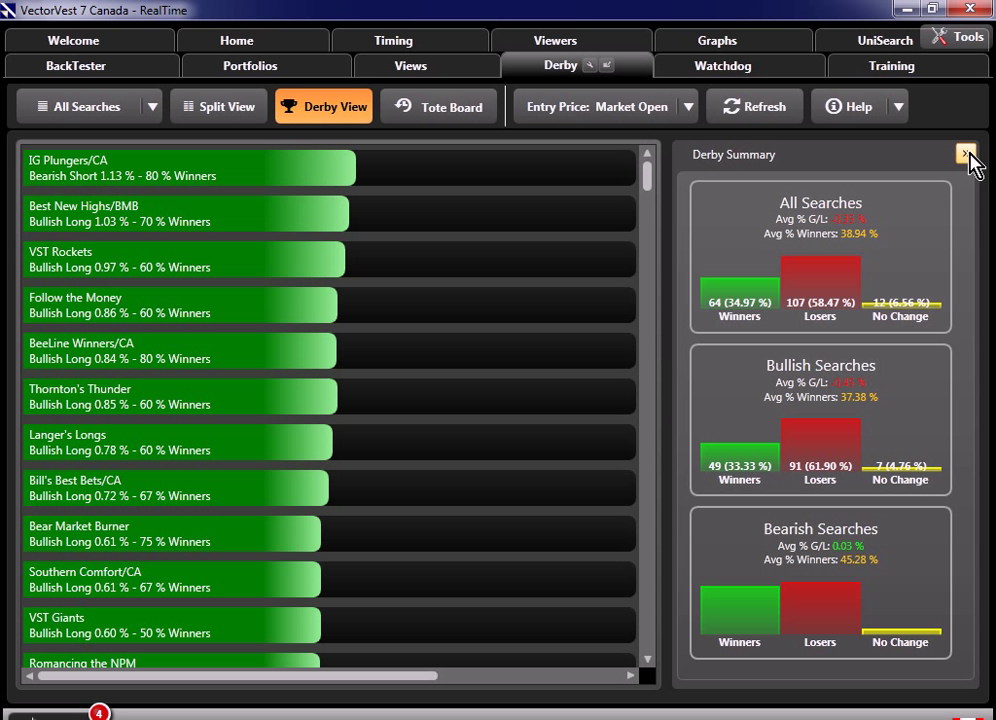
mouse_move(957, 485)
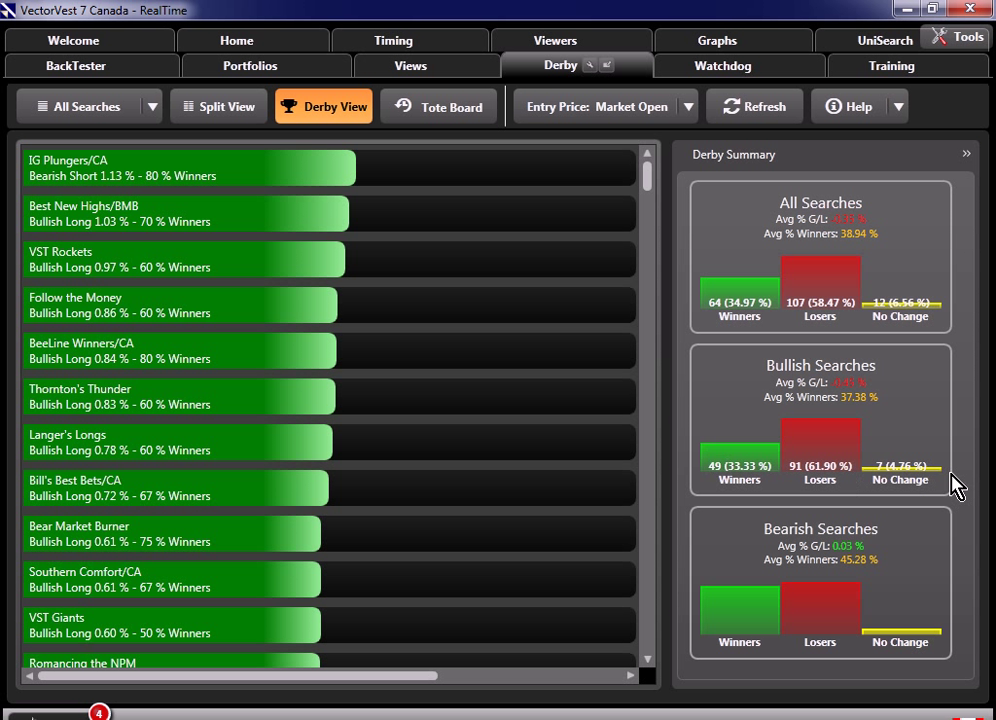
mouse_move(838, 495)
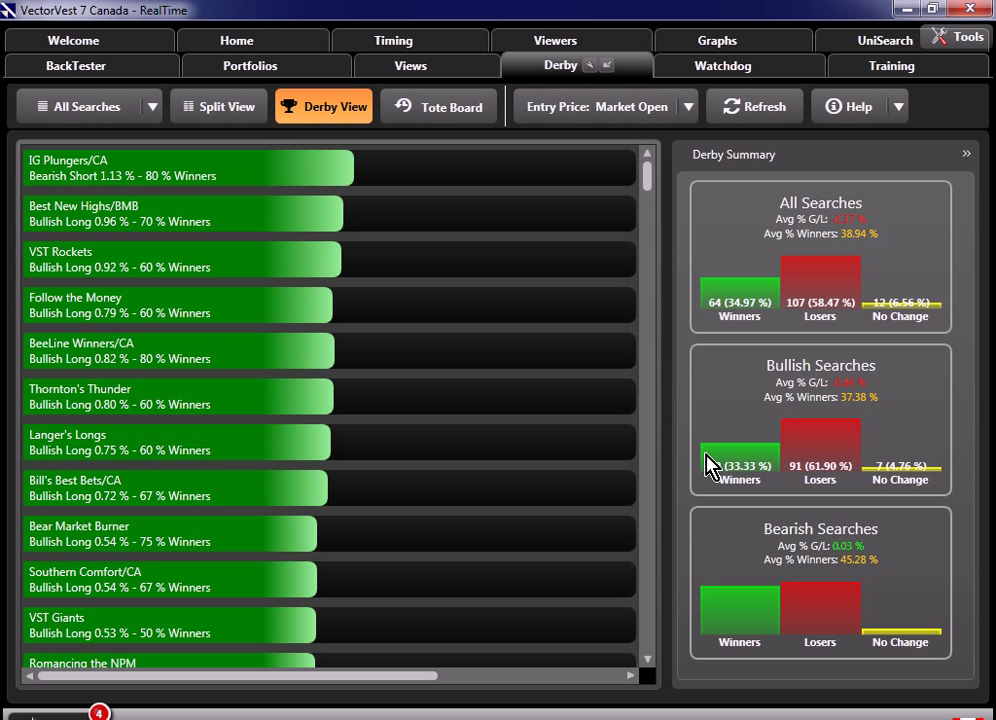
mouse_move(692, 409)
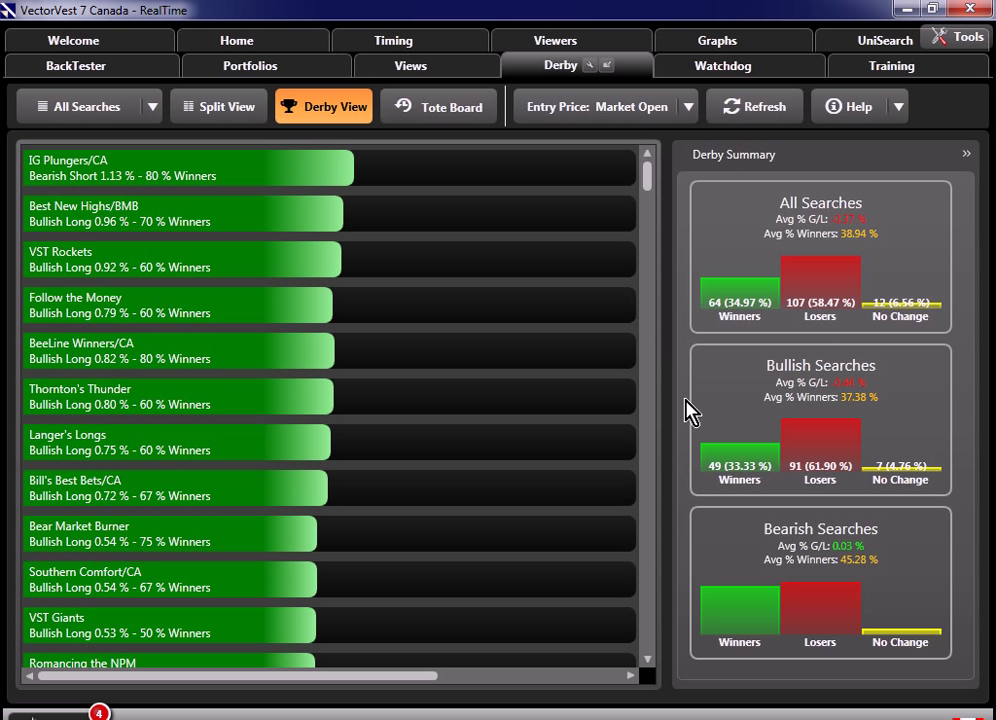
mouse_move(957, 484)
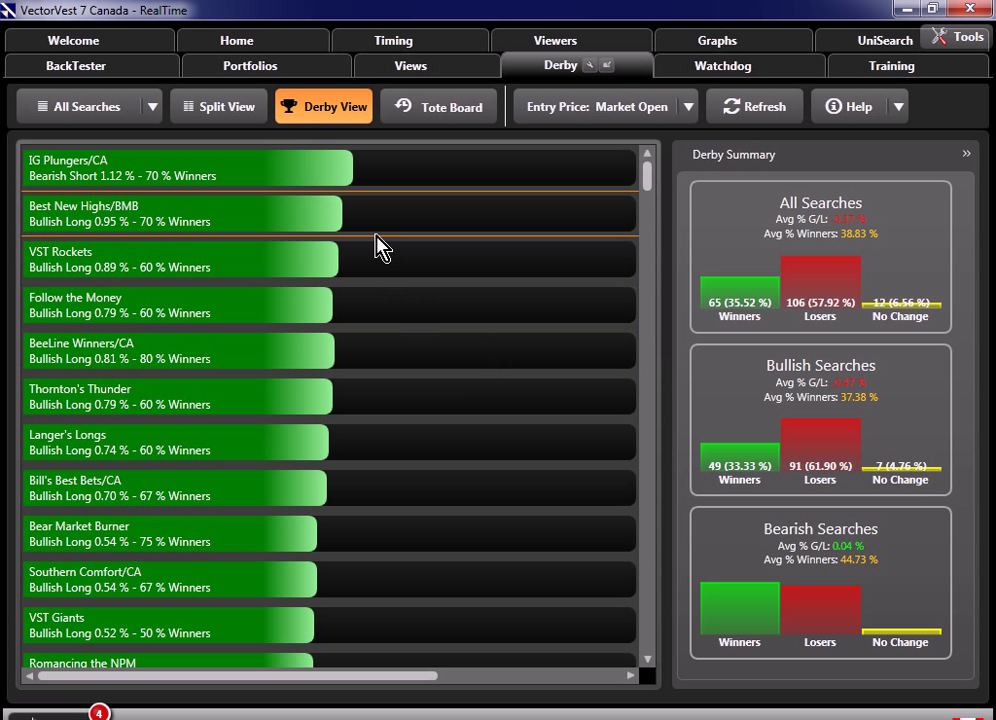
mouse_move(395, 425)
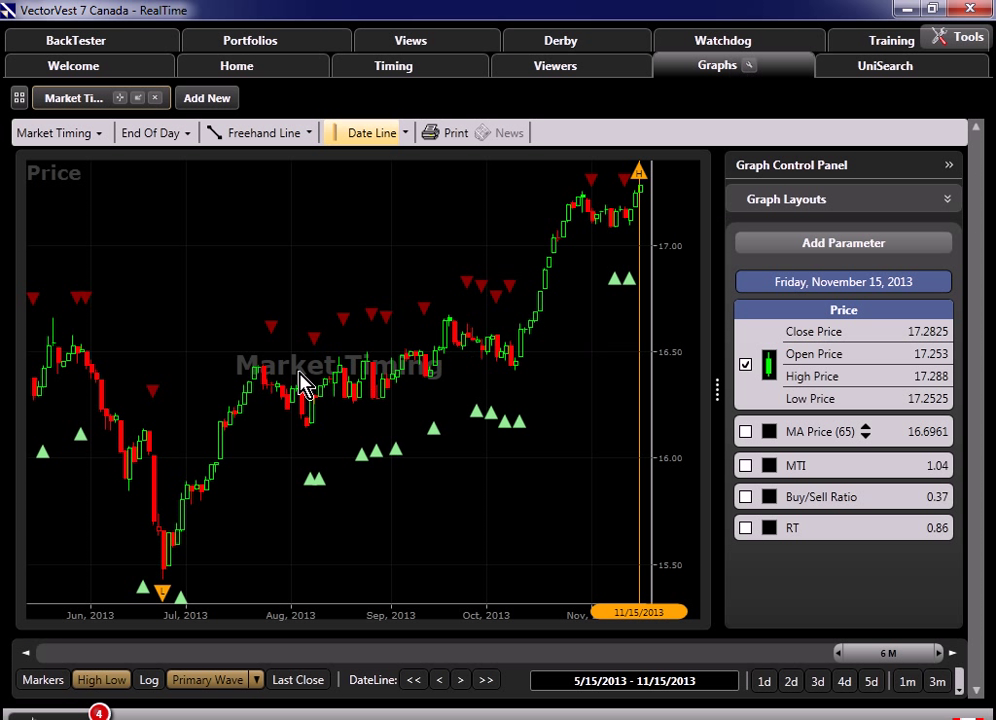
mouse_move(528, 378)
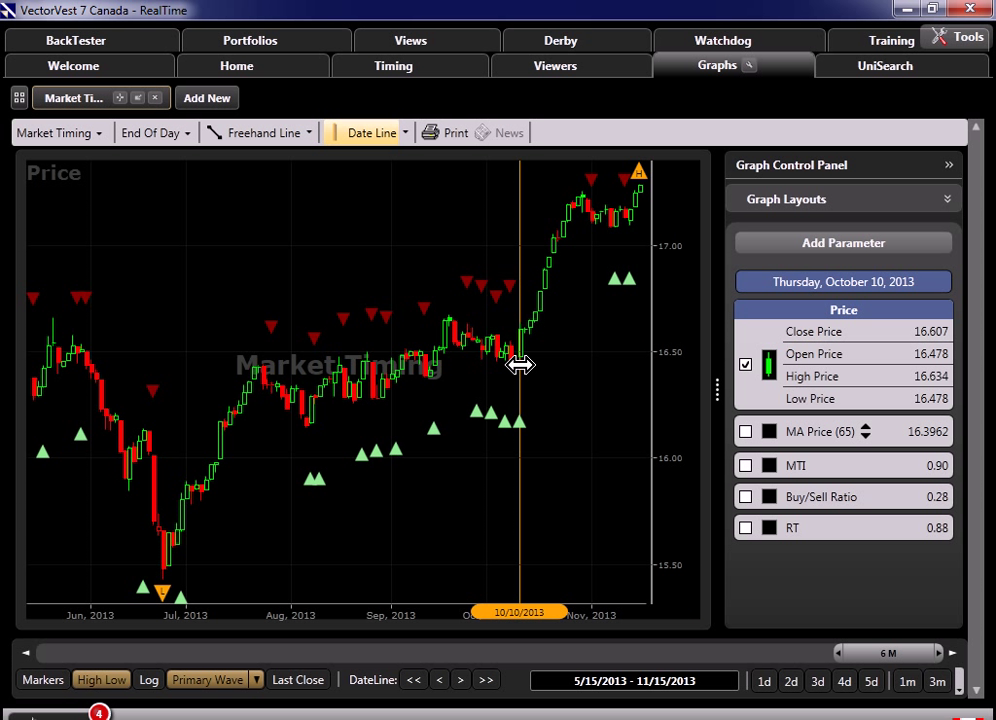
mouse_move(520, 424)
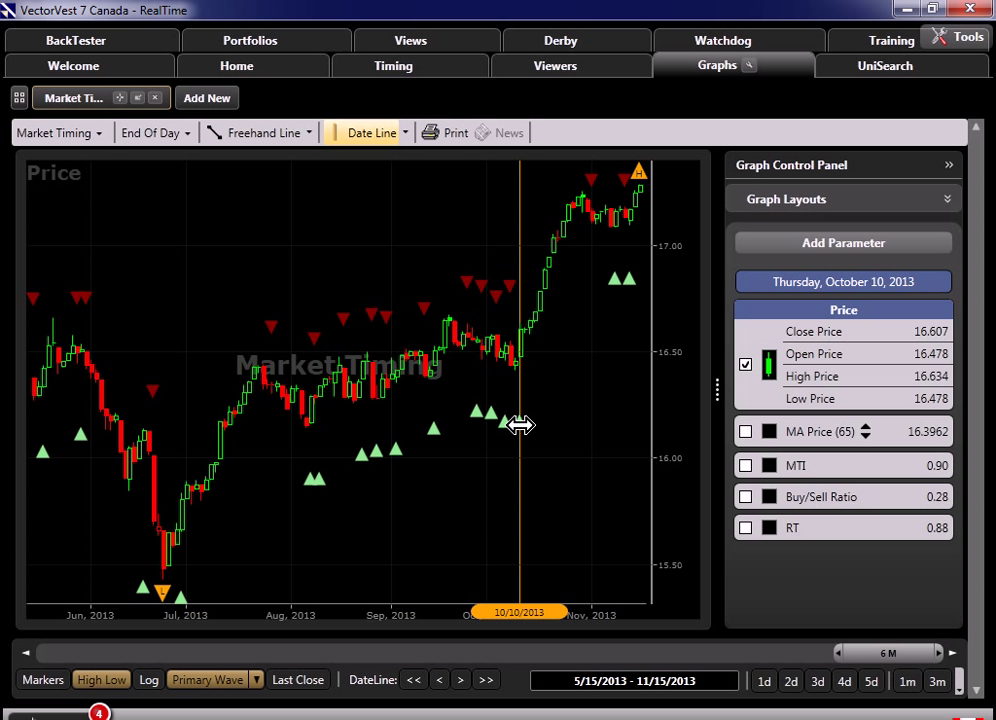
mouse_move(240, 657)
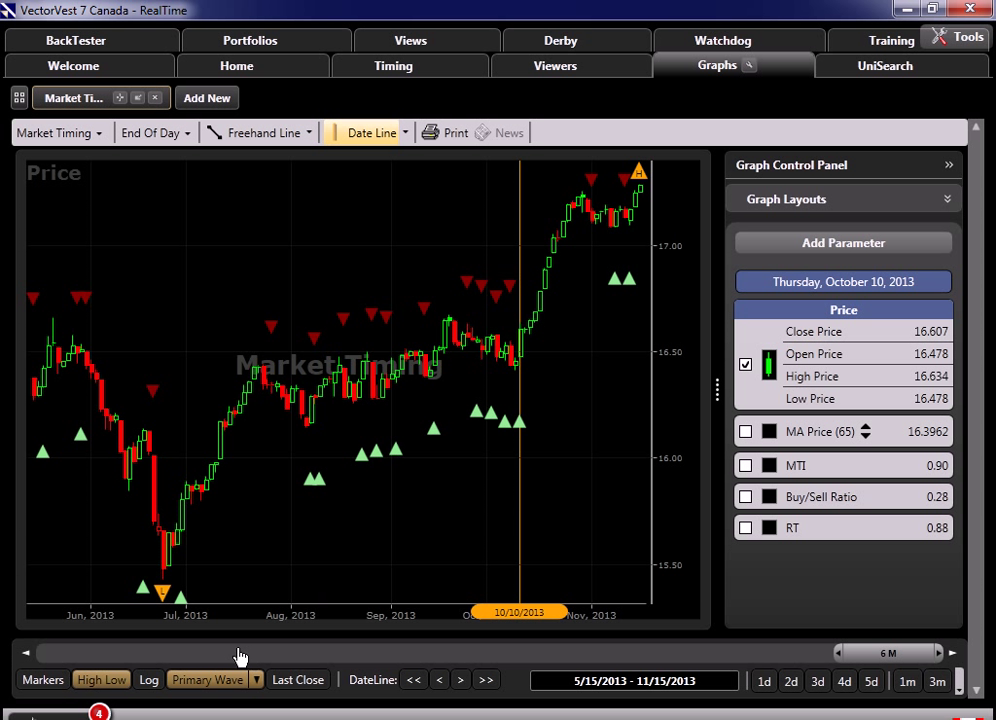
mouse_move(545, 448)
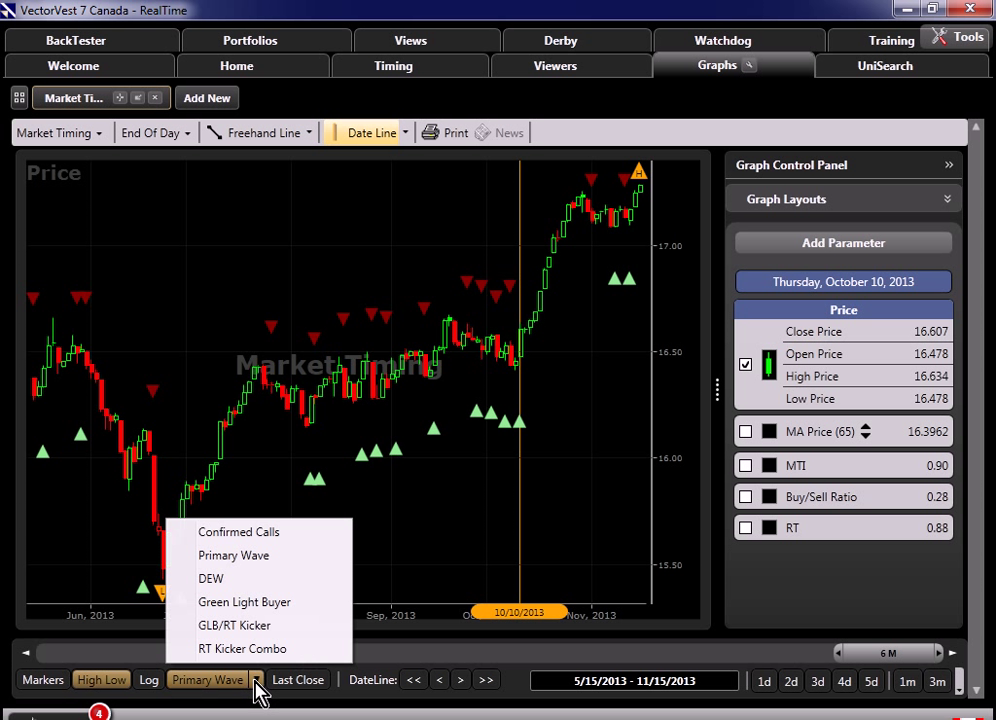
mouse_move(245, 601)
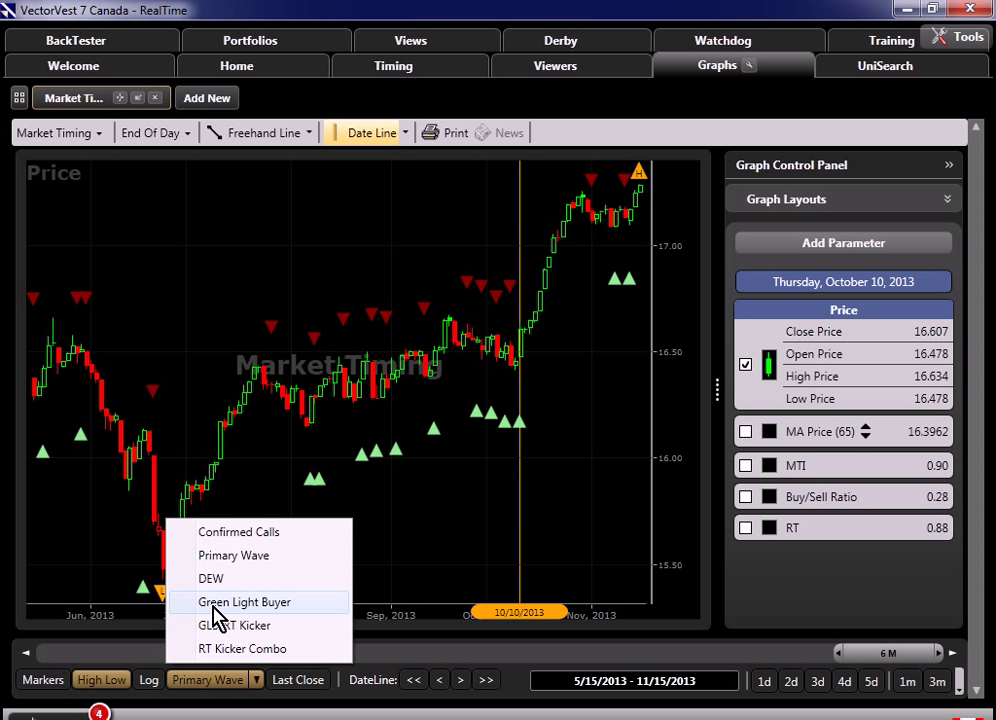
Show Green Light Buyer signals and step the date line forward to 10/11/2013
left_click(245, 601)
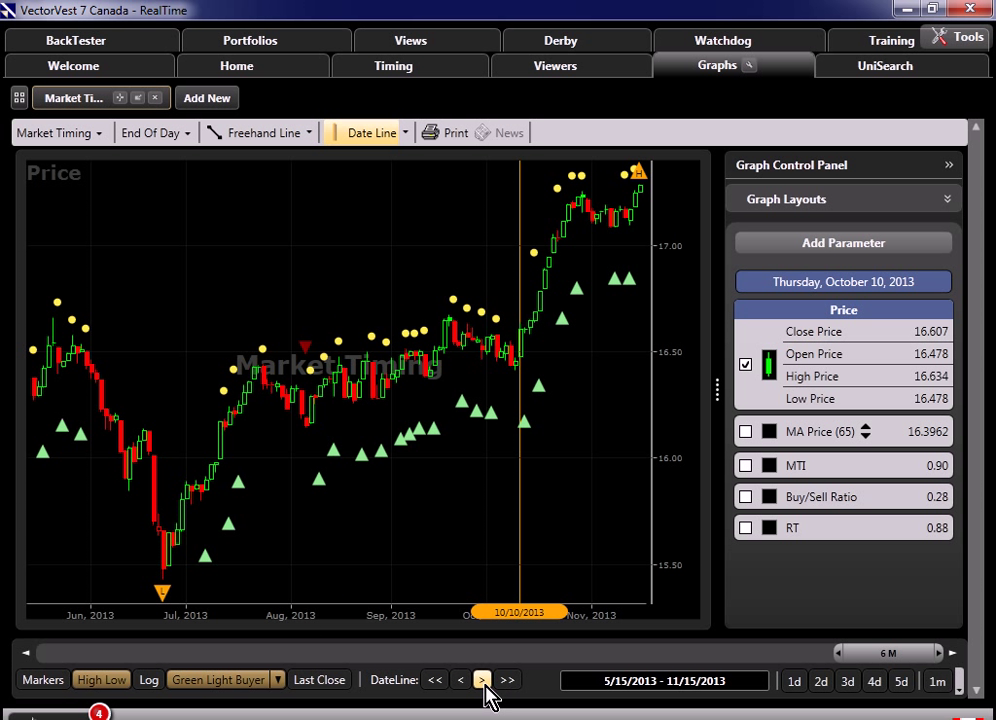
left_click(482, 680)
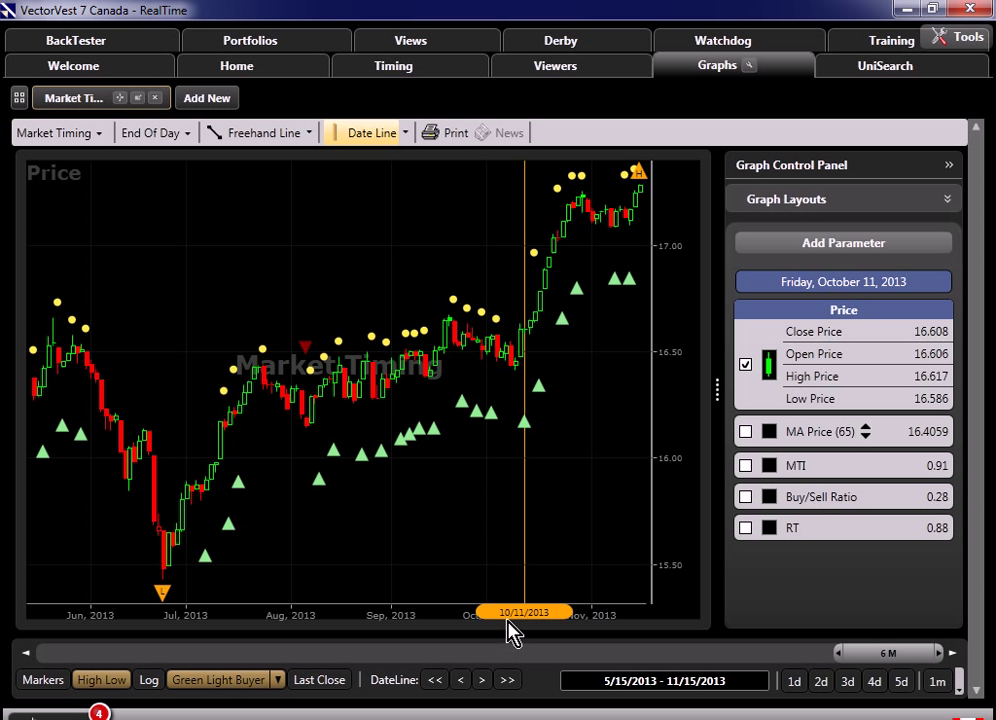
mouse_move(524, 441)
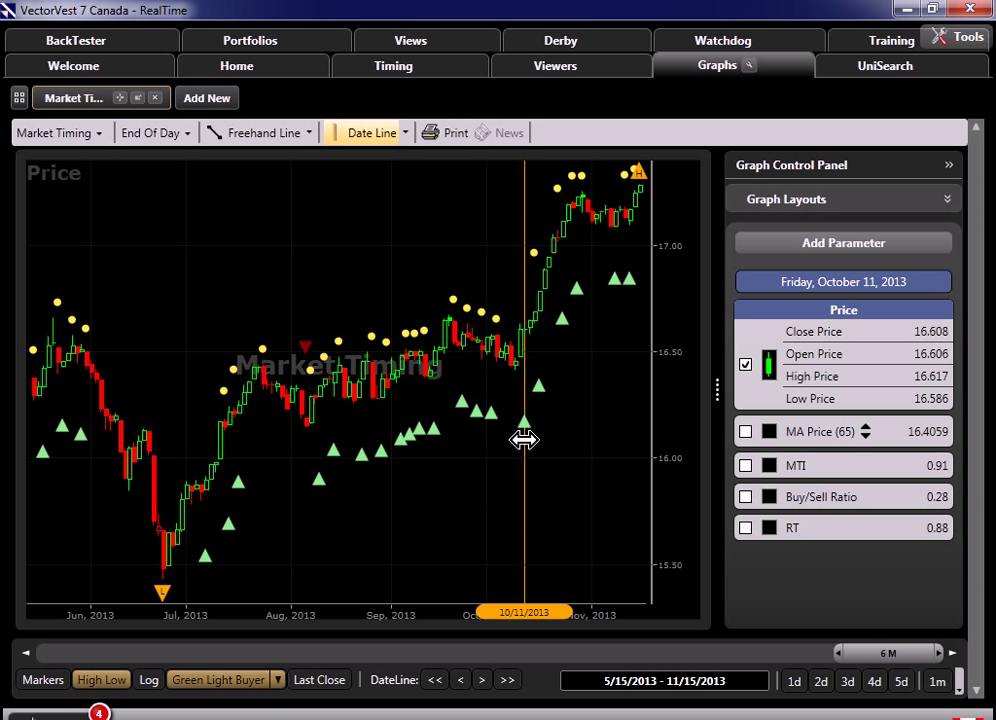
mouse_move(528, 424)
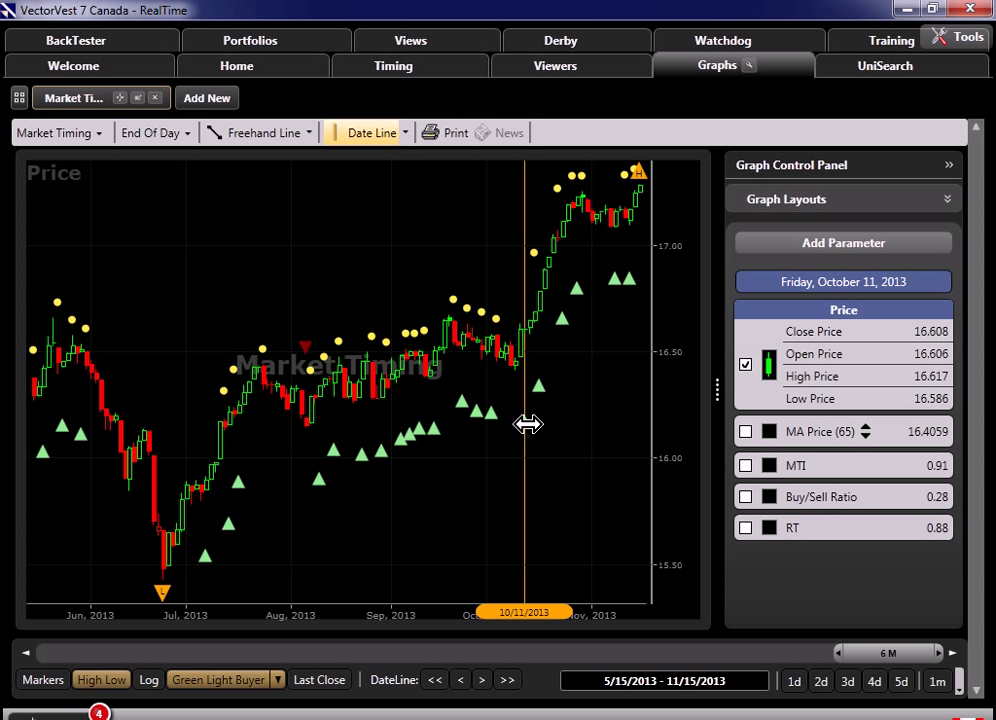
mouse_move(524, 414)
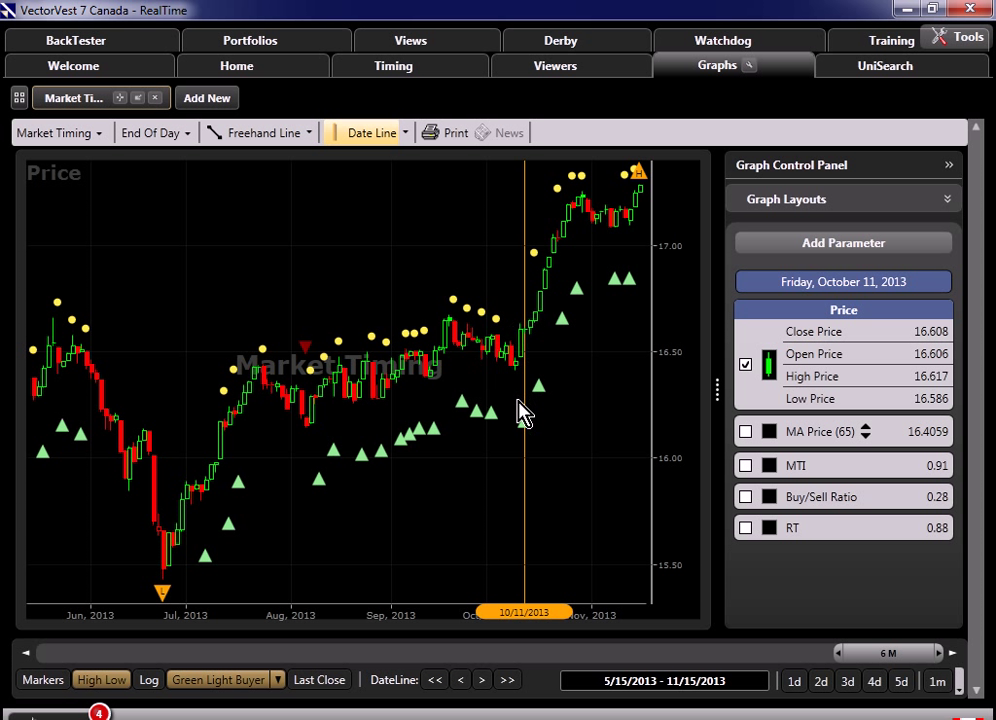
mouse_move(540, 450)
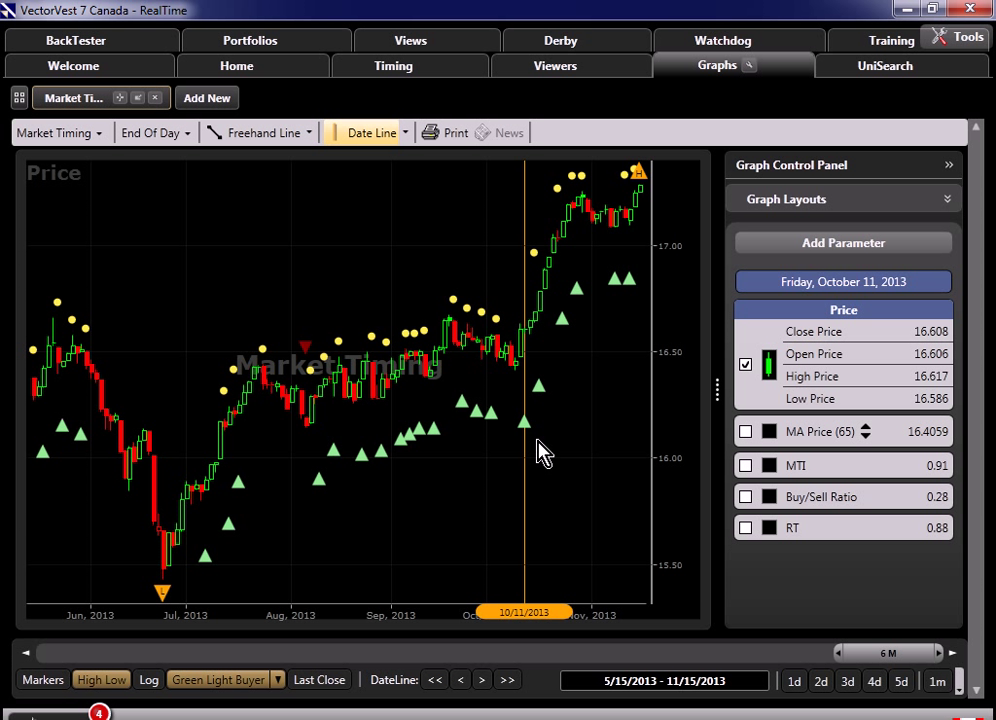
mouse_move(527, 378)
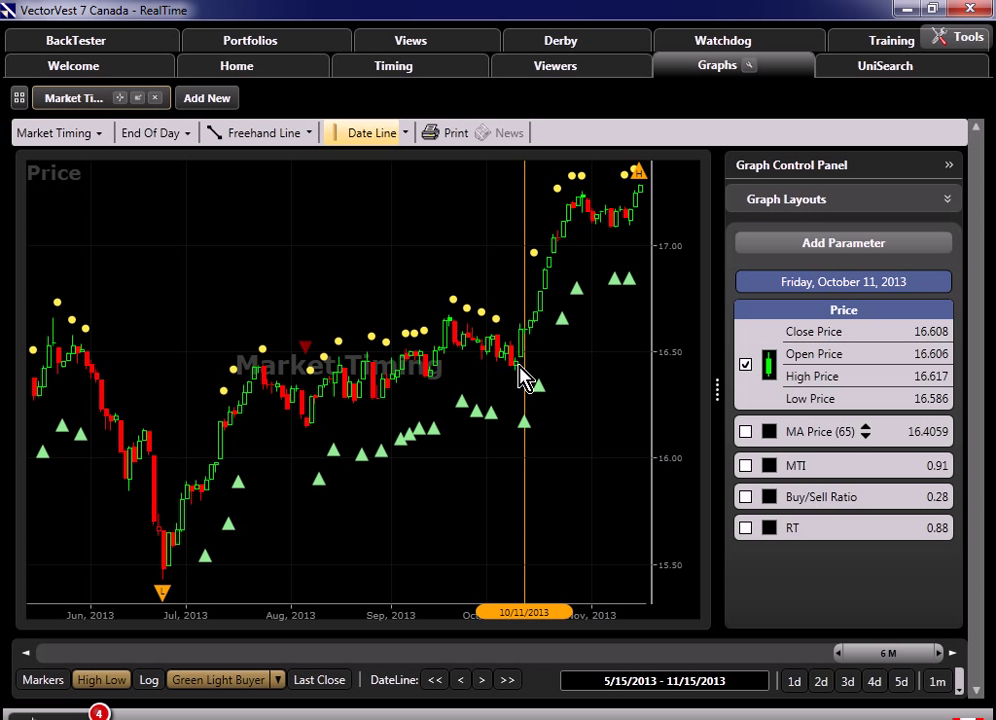
mouse_move(520, 385)
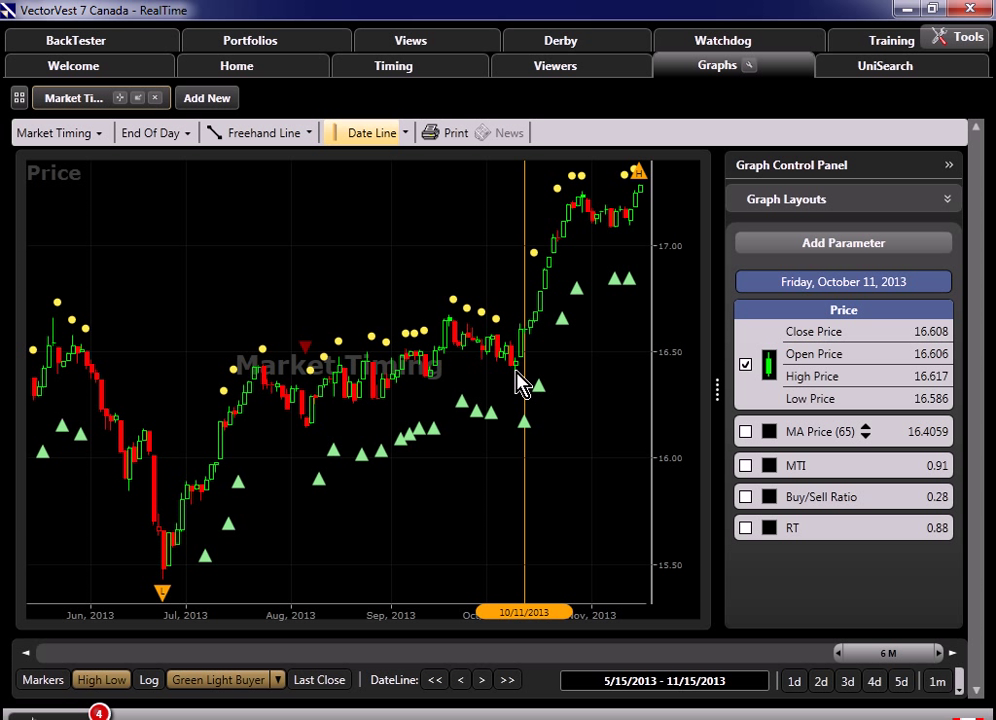
mouse_move(521, 375)
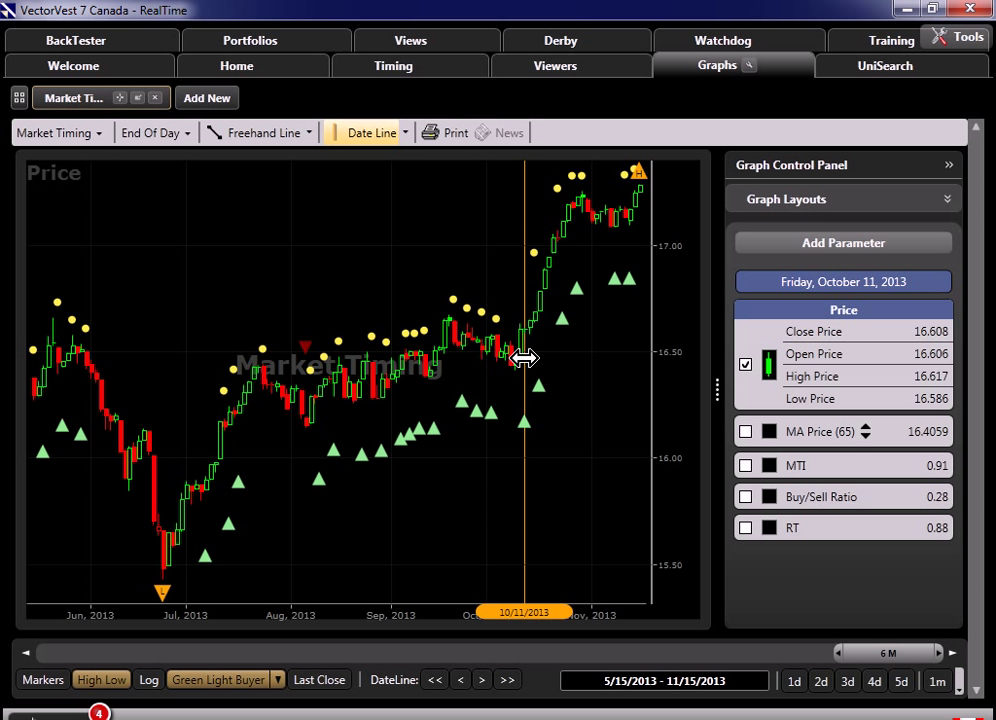
mouse_move(588, 280)
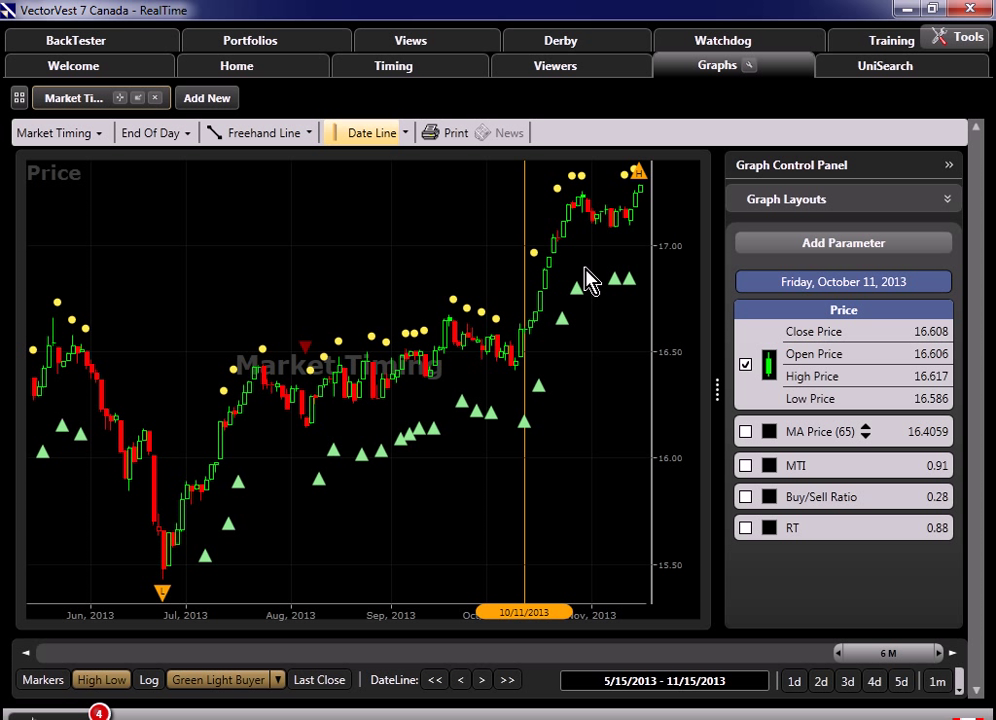
Open the Derby Tote Board in Buy and Hold analysis mode
left_click(555, 40)
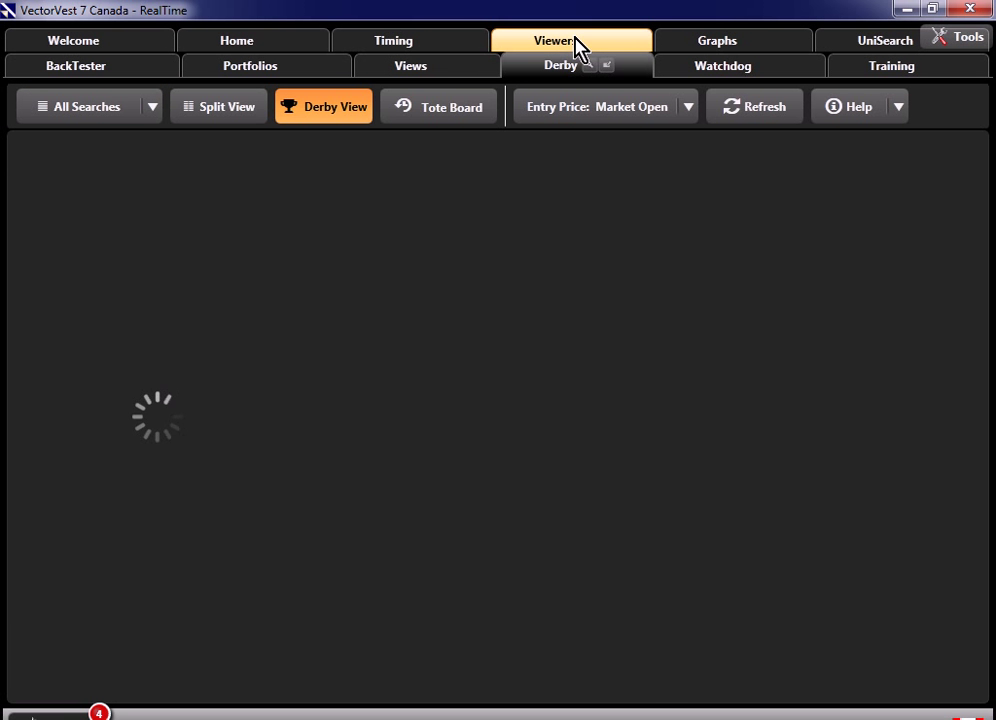
left_click(438, 106)
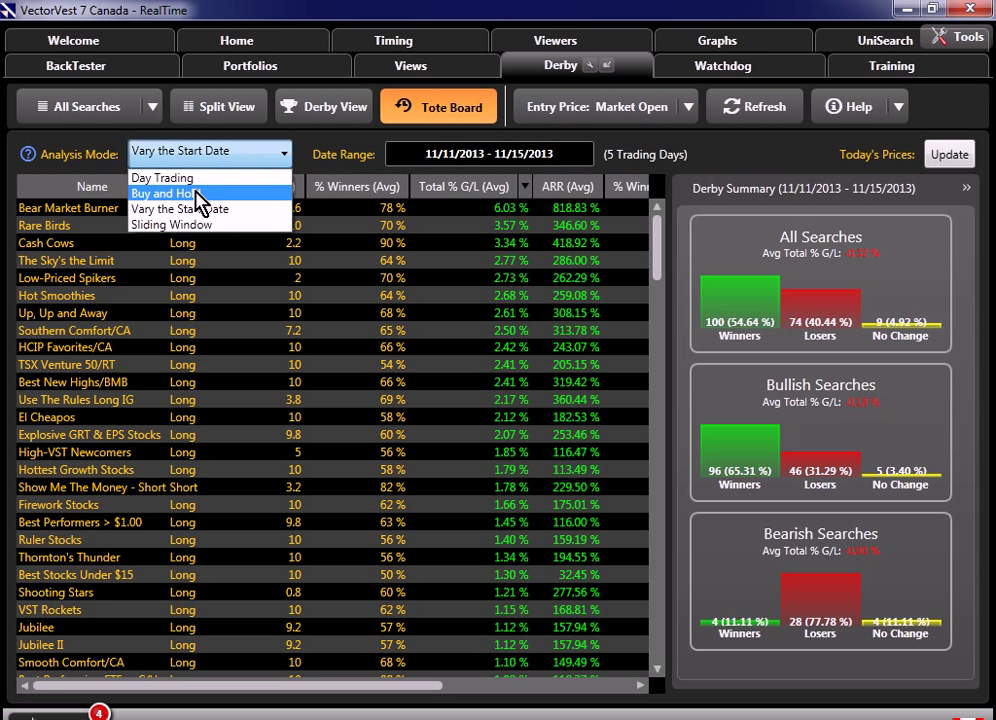
left_click(163, 193)
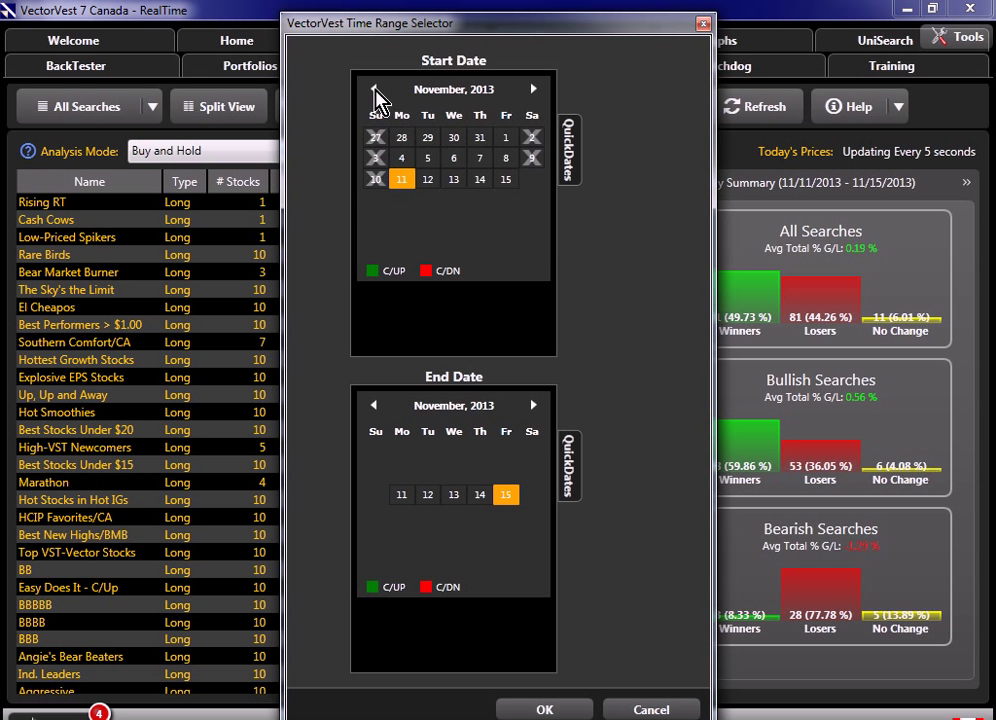
Go back to October 2013 and pick a start date for the range
left_click(373, 89)
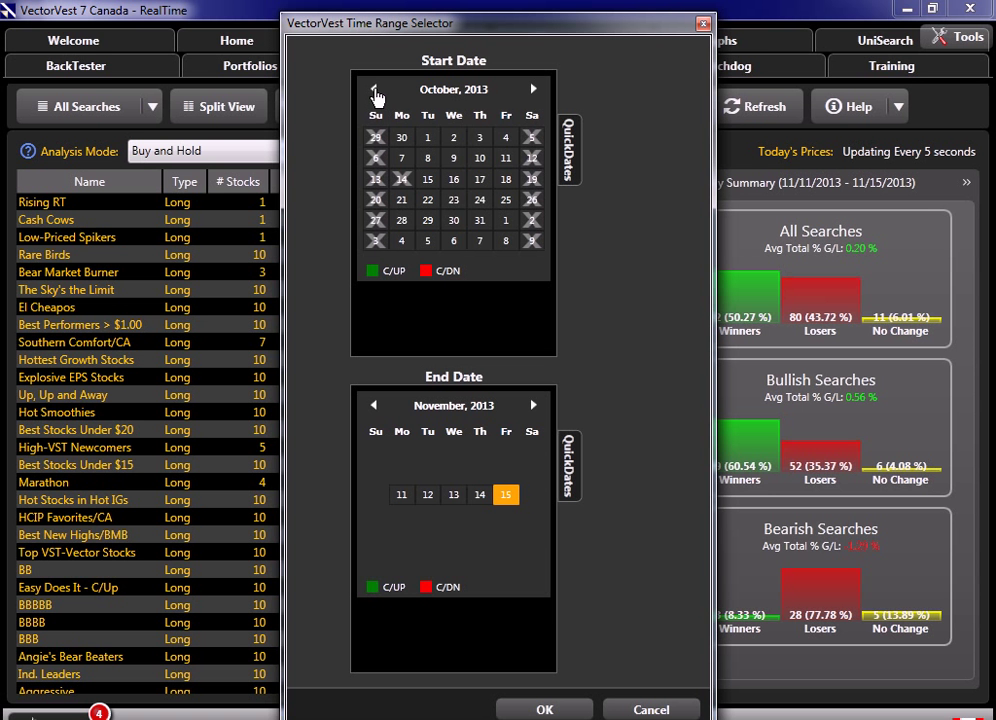
mouse_move(484, 158)
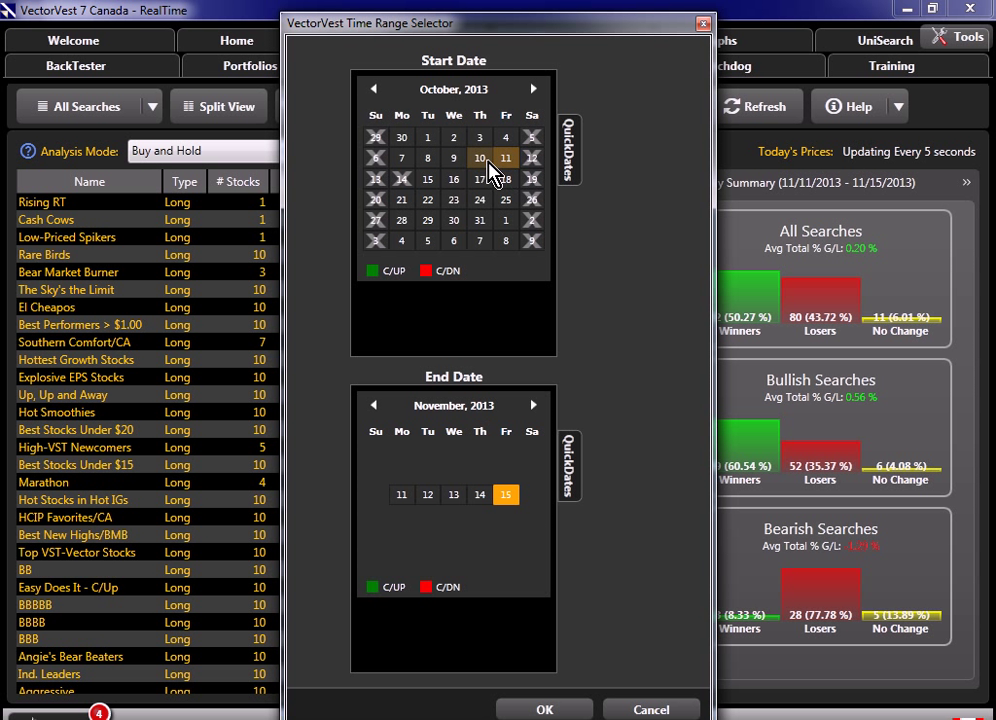
left_click(401, 158)
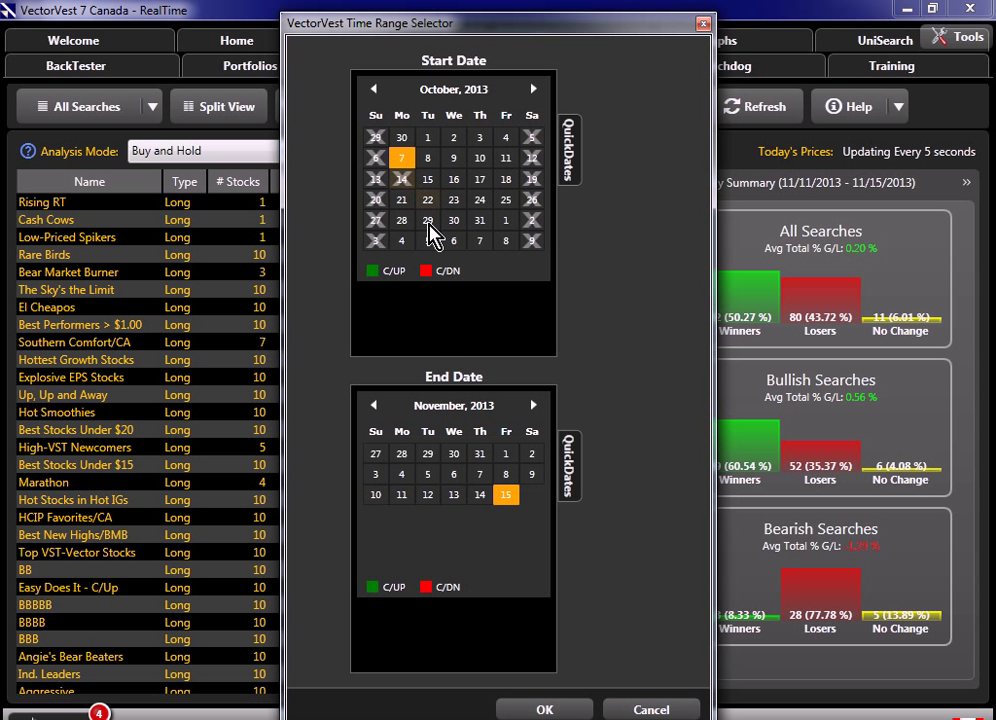
left_click(373, 405)
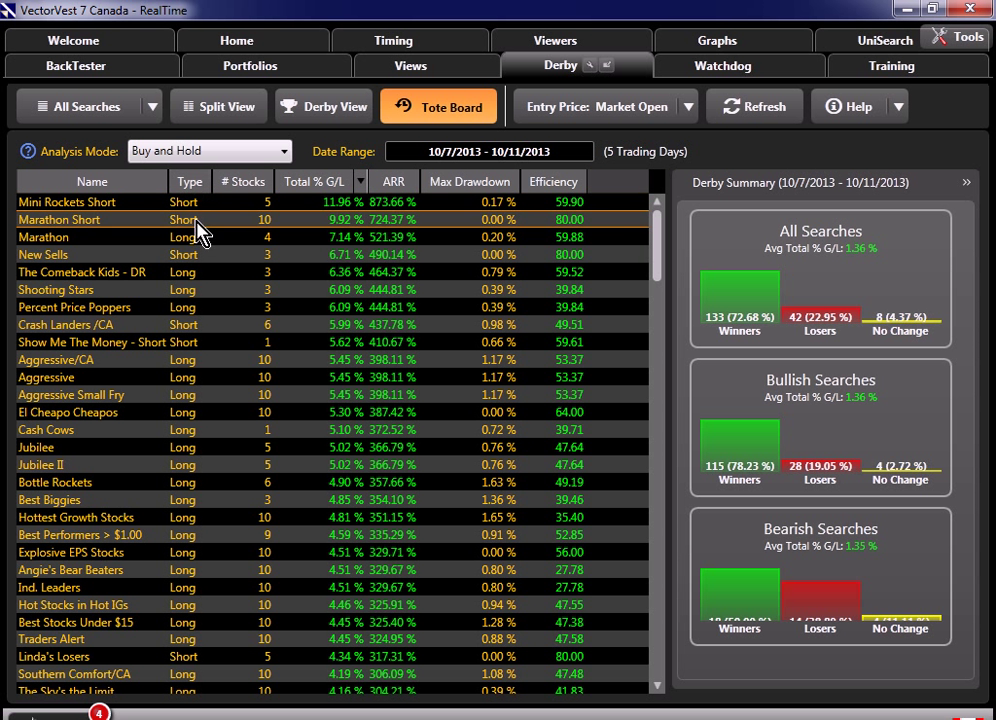
mouse_move(78, 237)
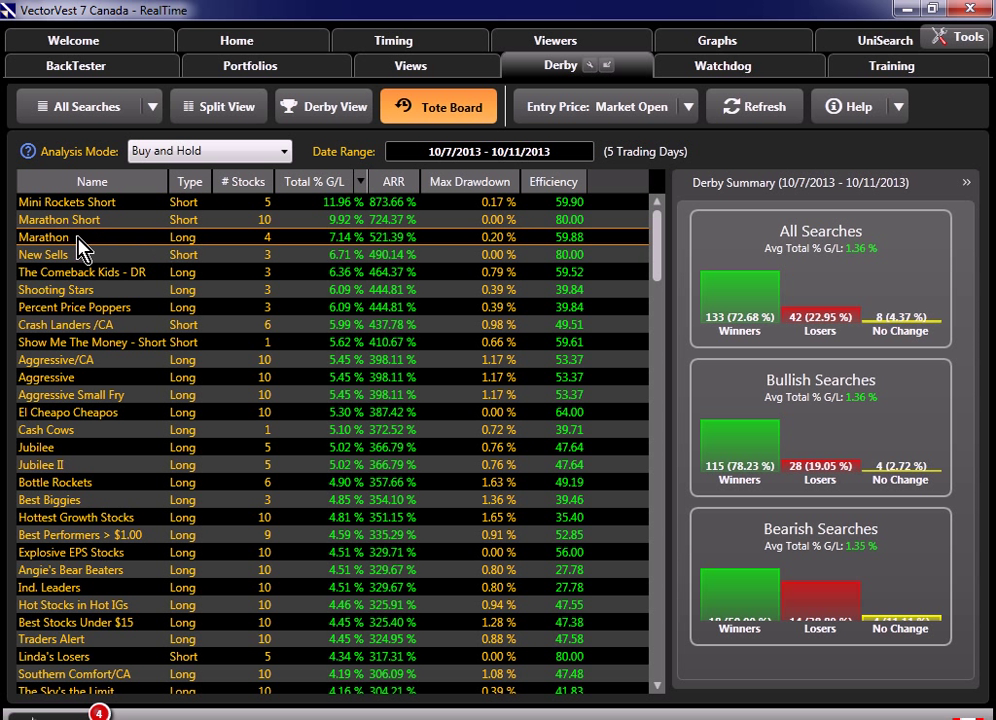
mouse_move(218, 248)
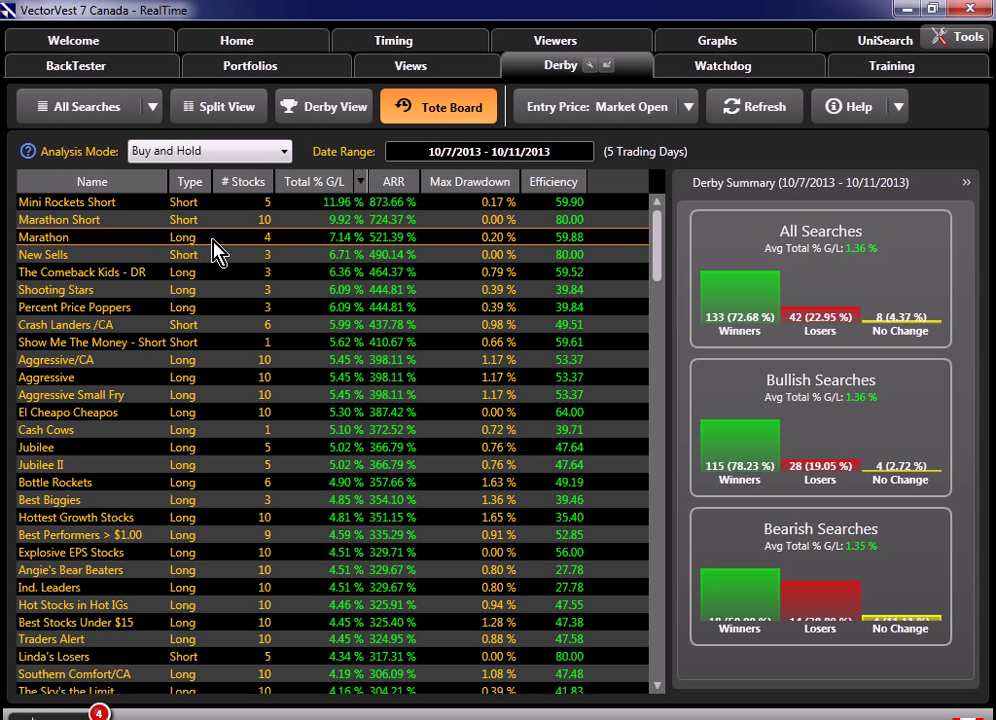
mouse_move(278, 253)
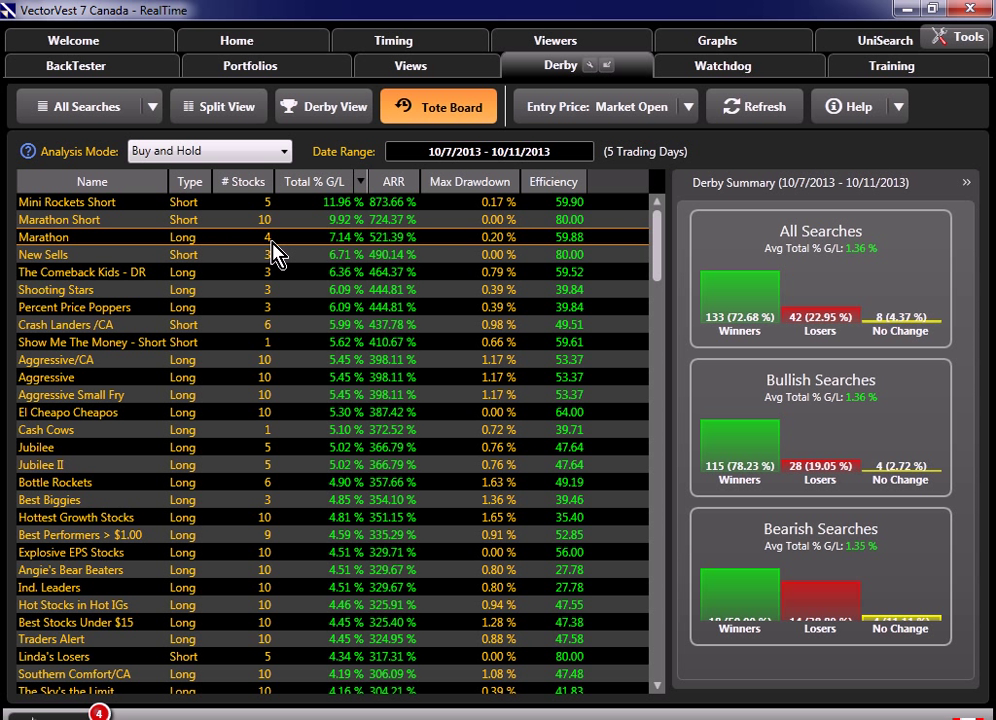
mouse_move(222, 280)
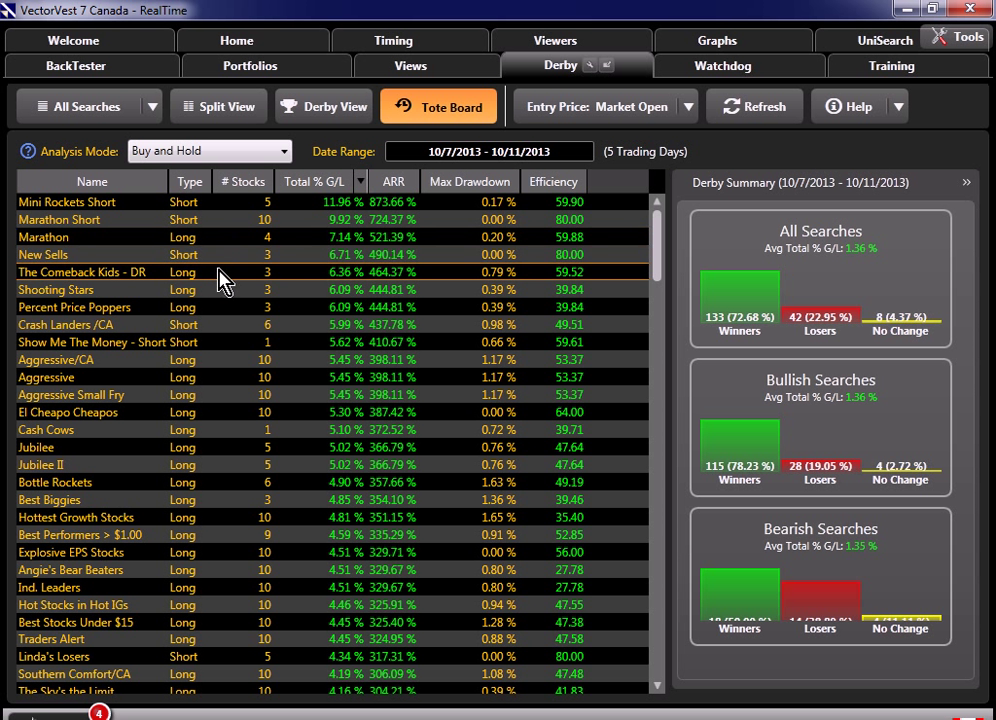
mouse_move(278, 307)
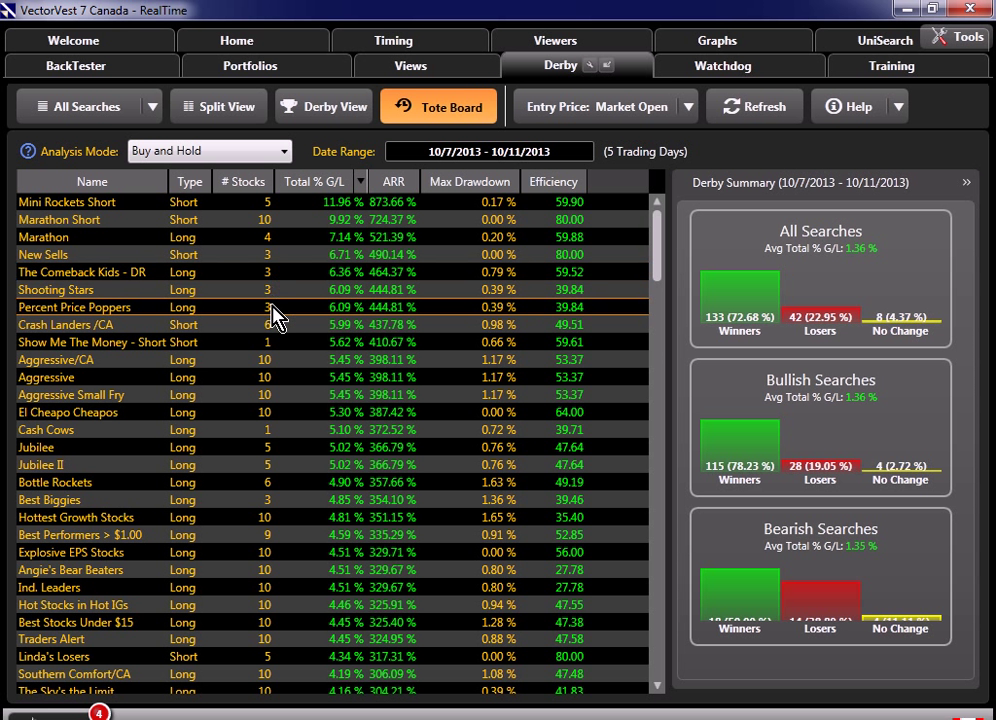
mouse_move(190, 377)
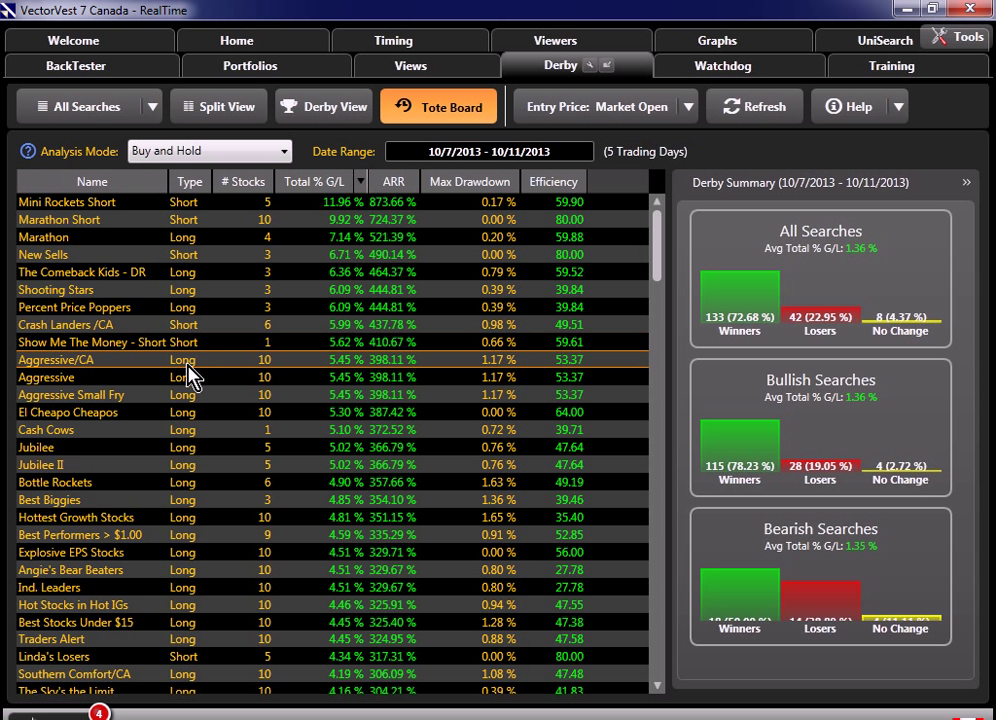
mouse_move(300, 425)
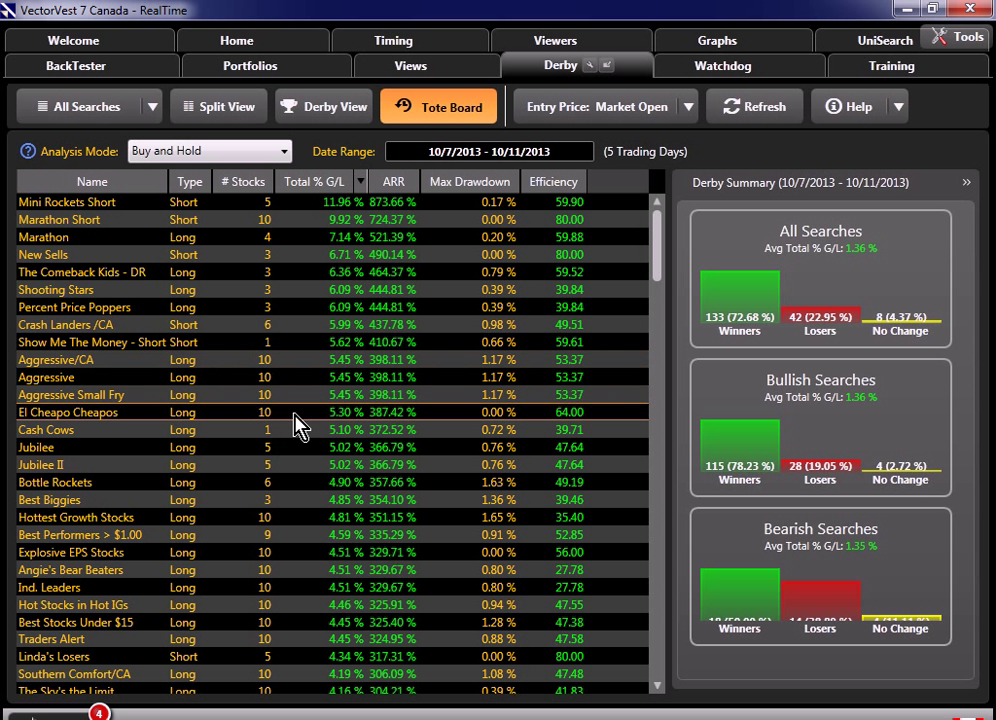
mouse_move(93, 393)
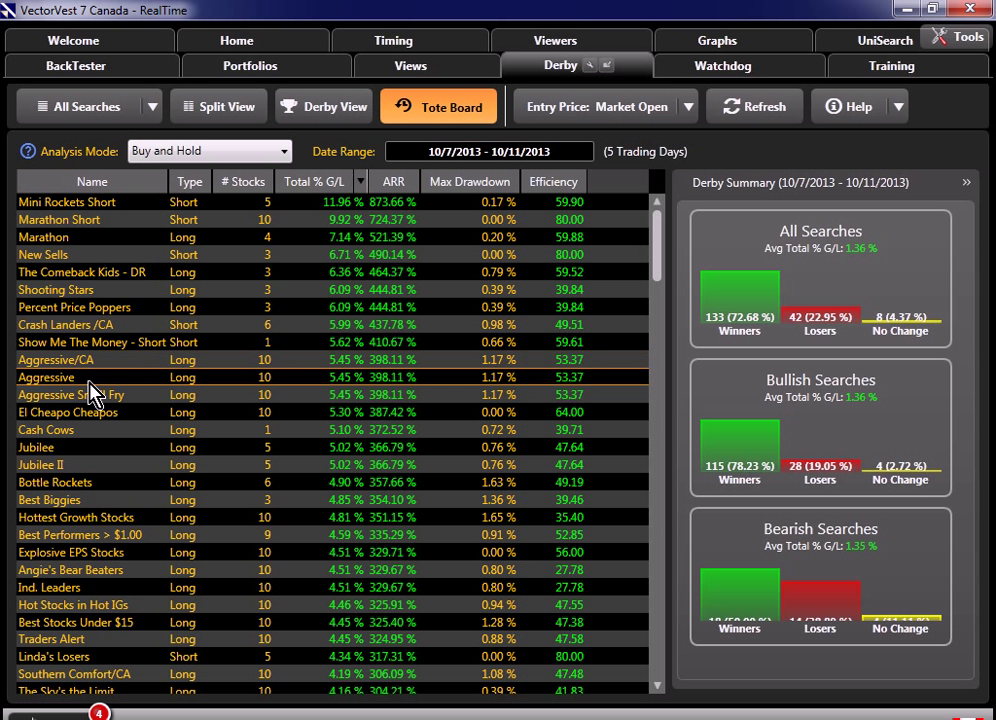
mouse_move(112, 418)
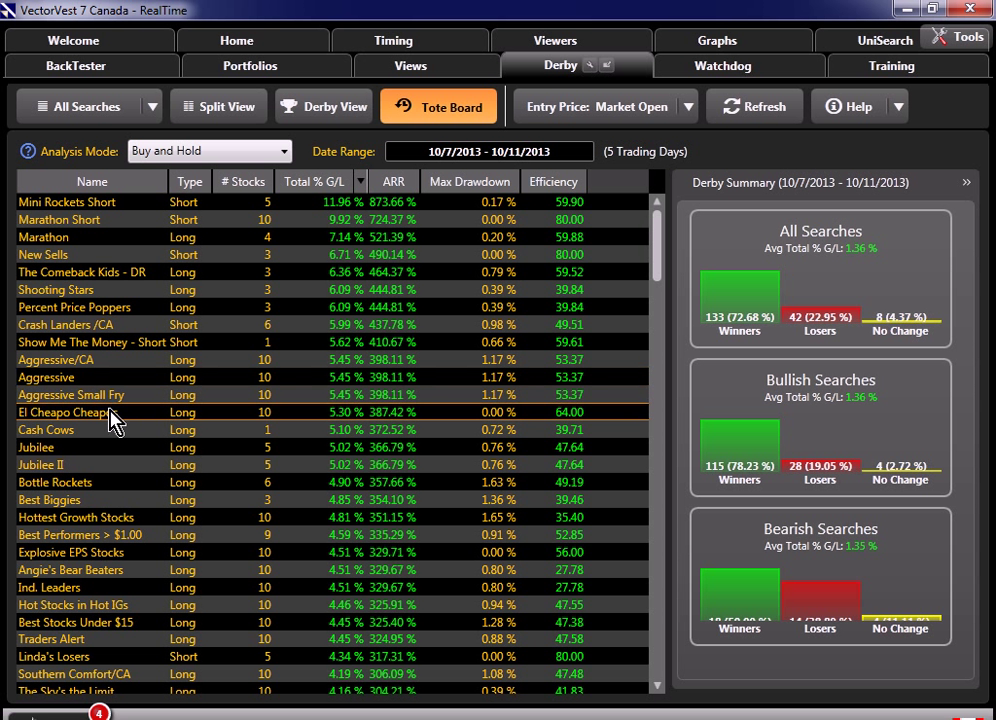
mouse_move(130, 428)
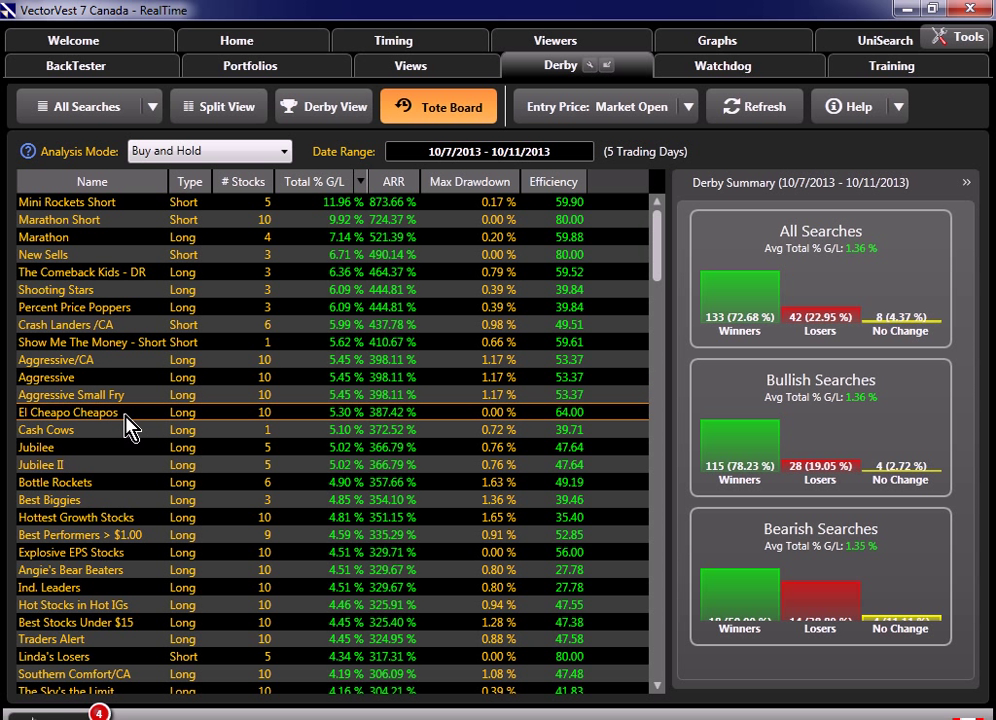
mouse_move(263, 535)
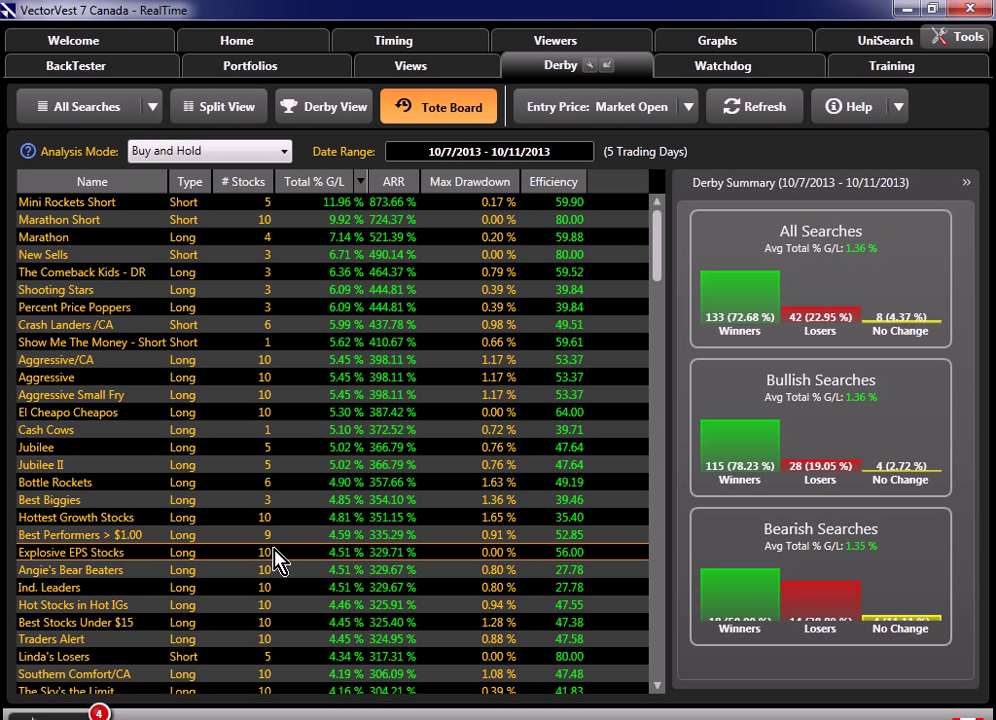
mouse_move(195, 151)
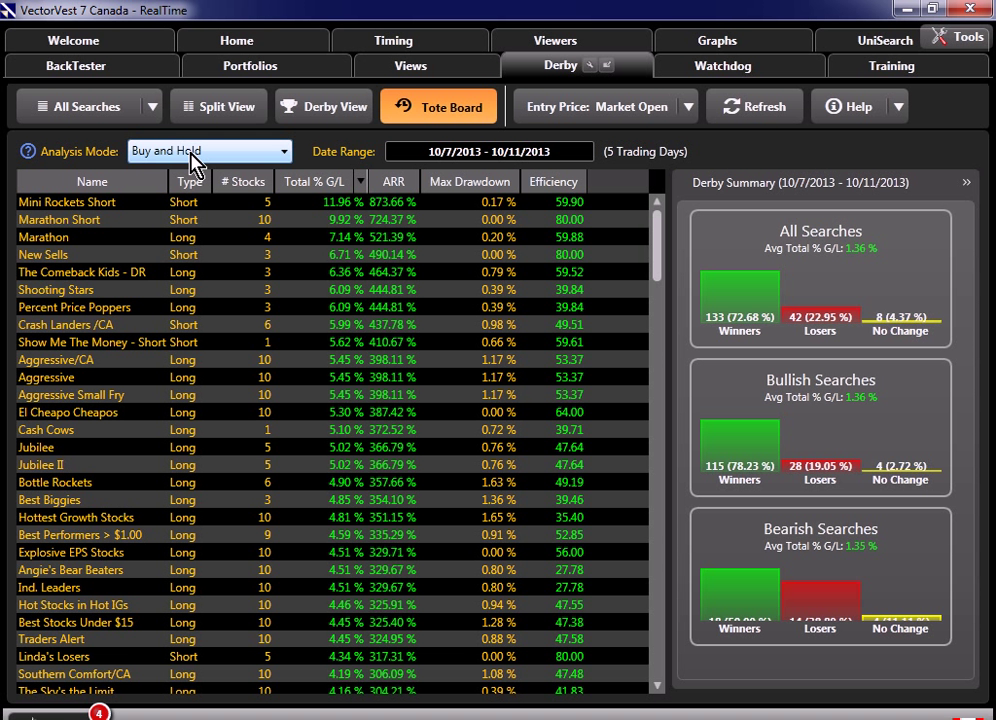
Set the Analysis Mode to Vary the Start Date
left_click(283, 151)
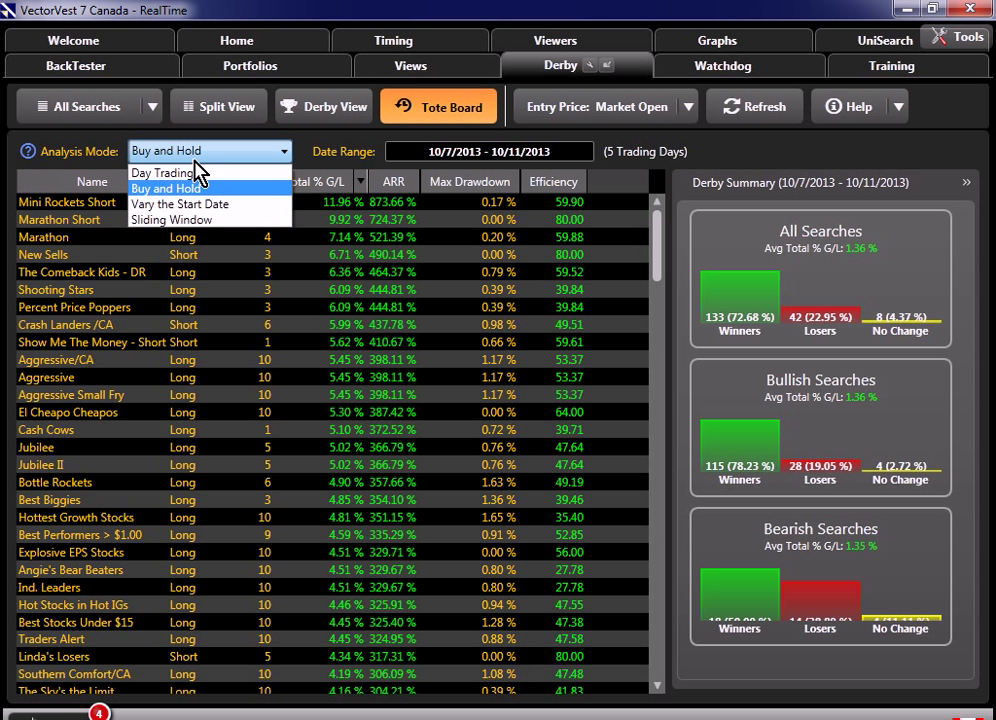
left_click(180, 204)
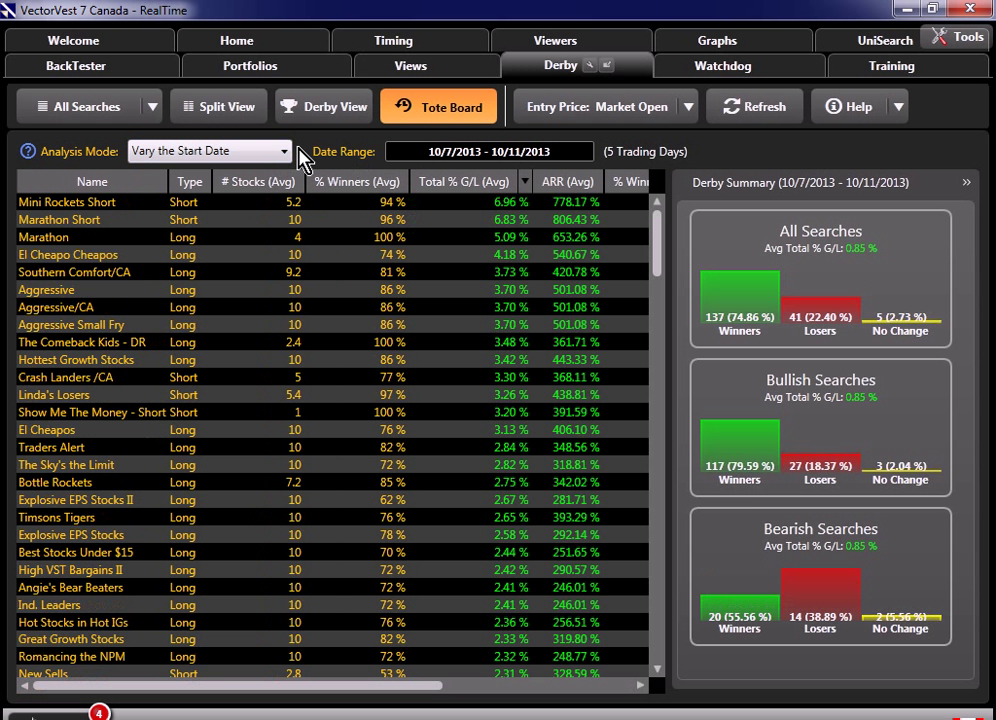
mouse_move(106, 207)
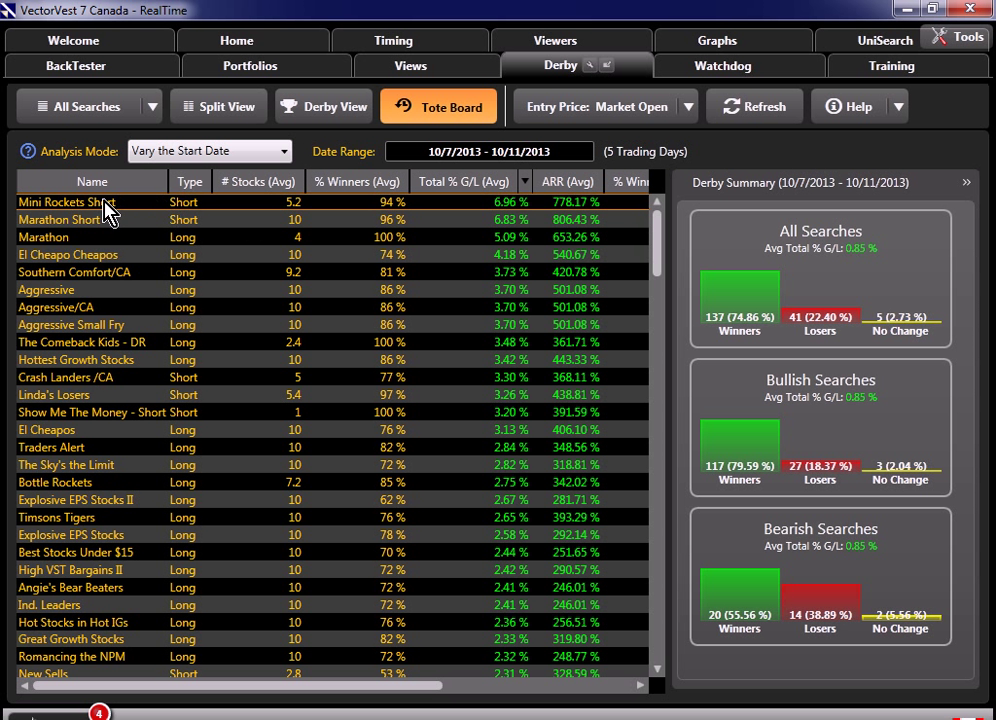
mouse_move(80, 245)
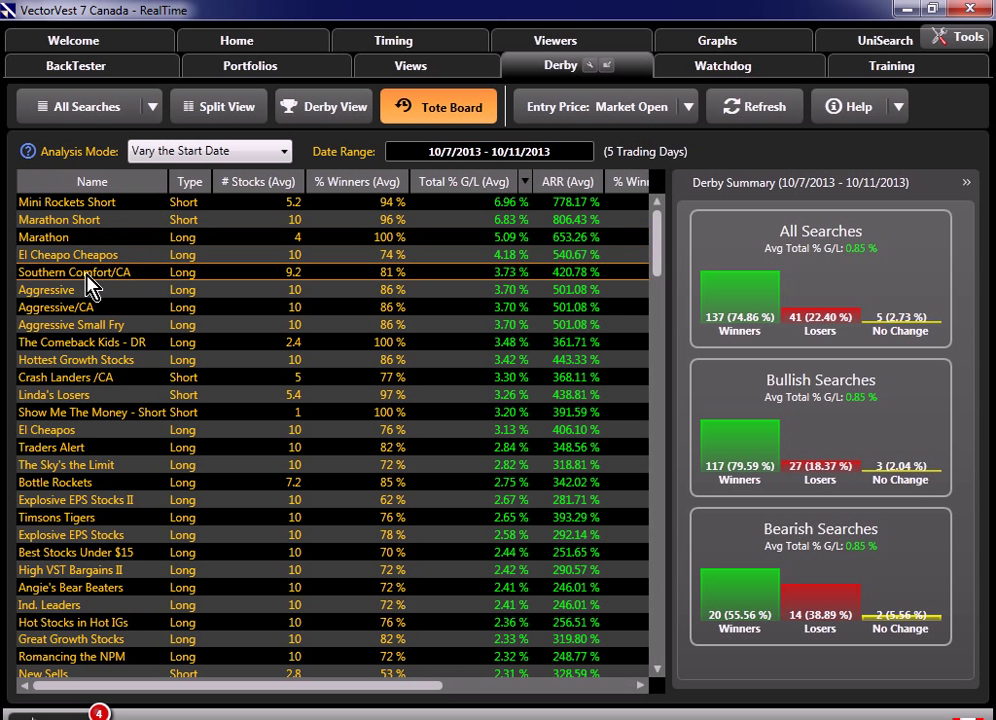
mouse_move(135, 288)
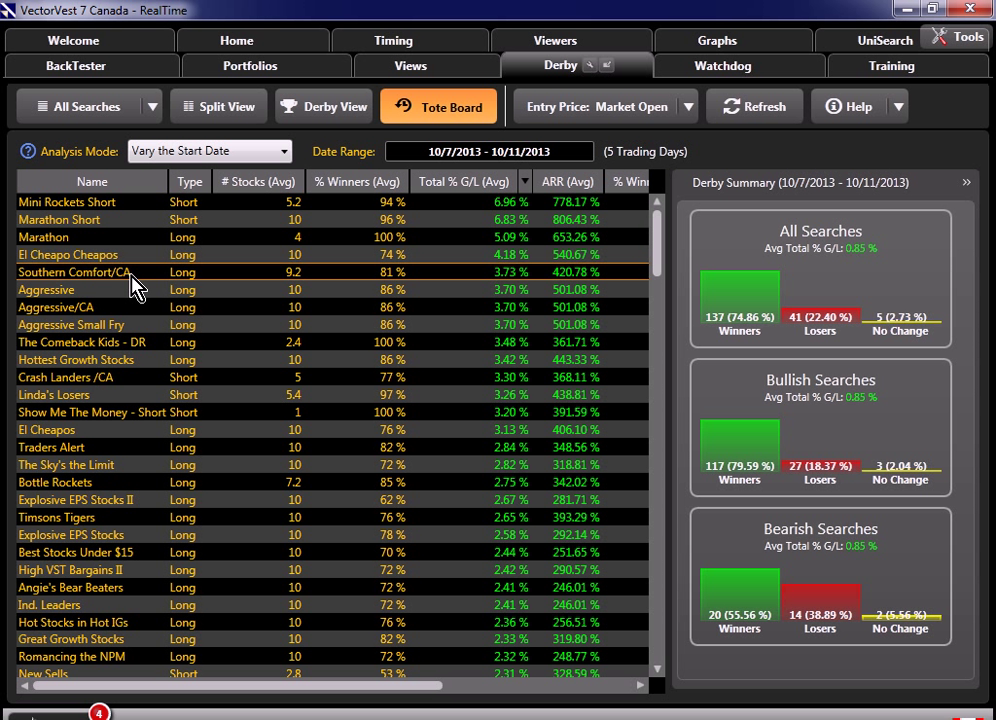
mouse_move(80, 324)
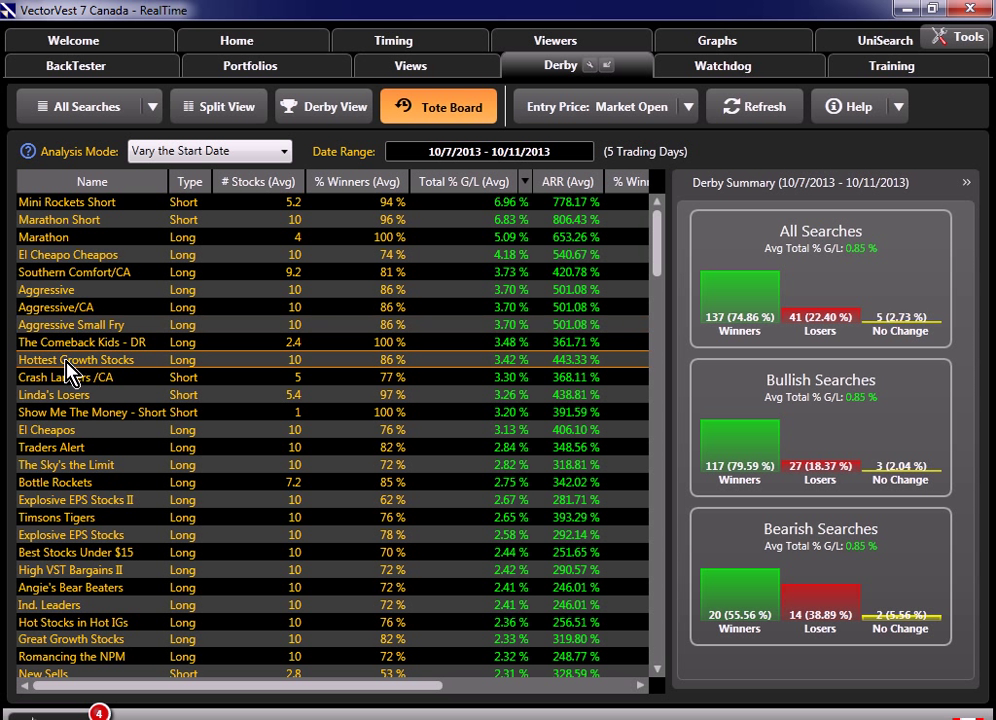
mouse_move(111, 372)
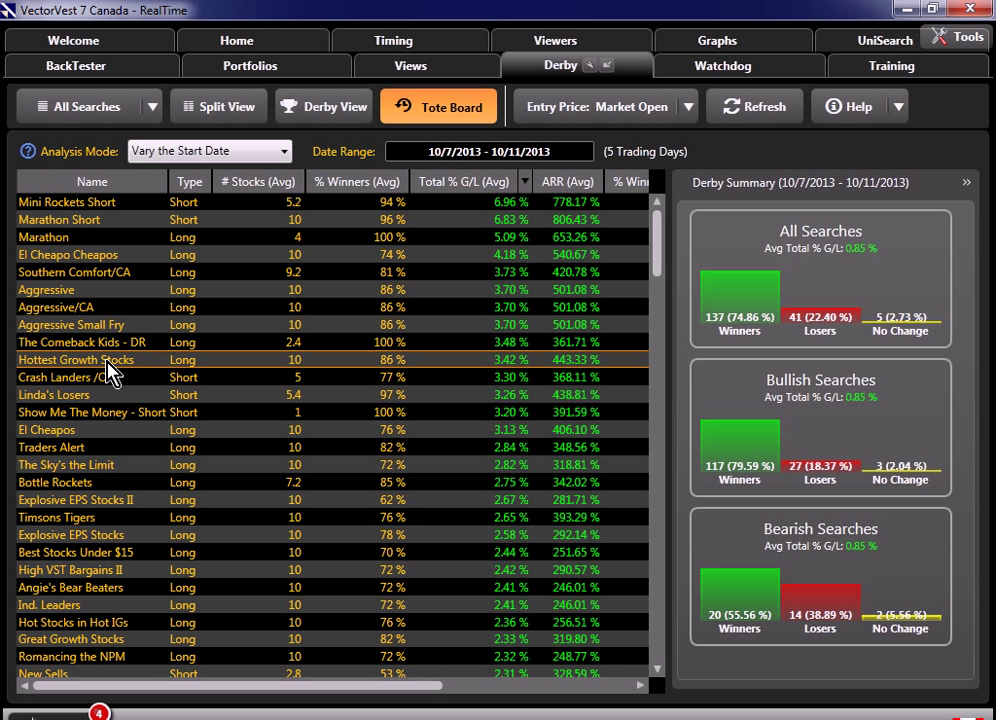
mouse_move(370, 265)
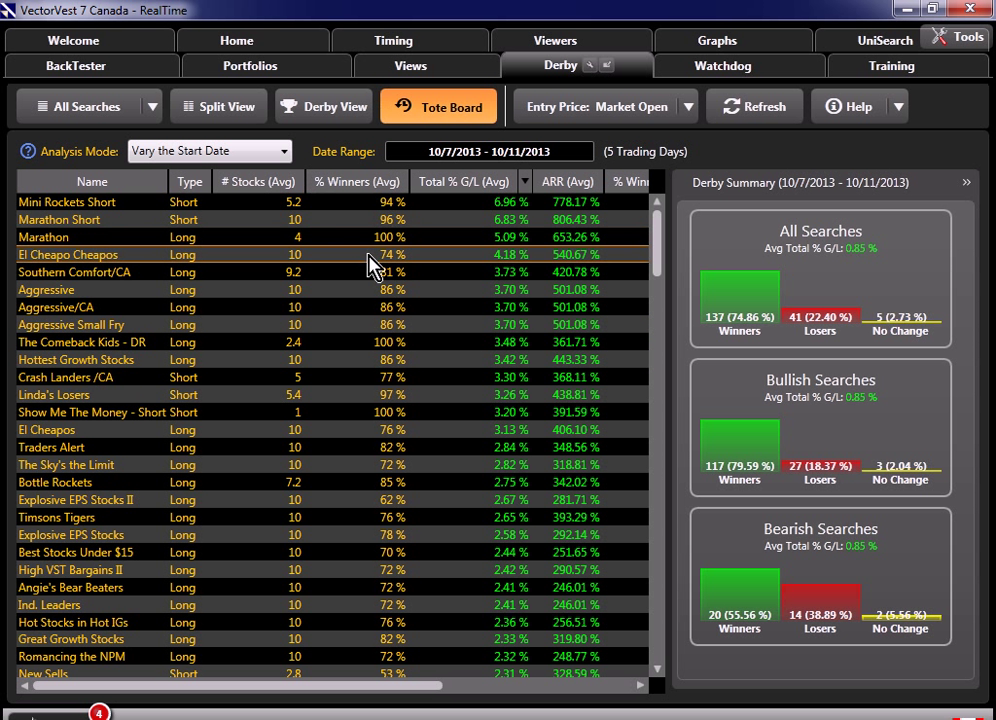
mouse_move(250, 218)
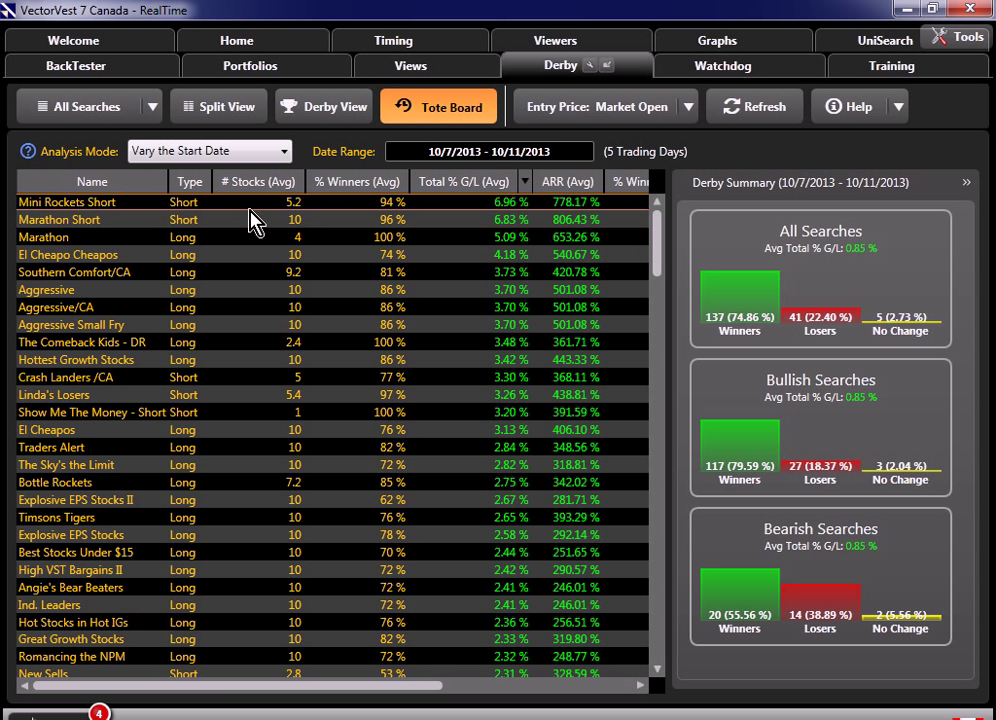
Set the Tote Board date range to 10/11/2013 through 11/15/2013
left_click(489, 151)
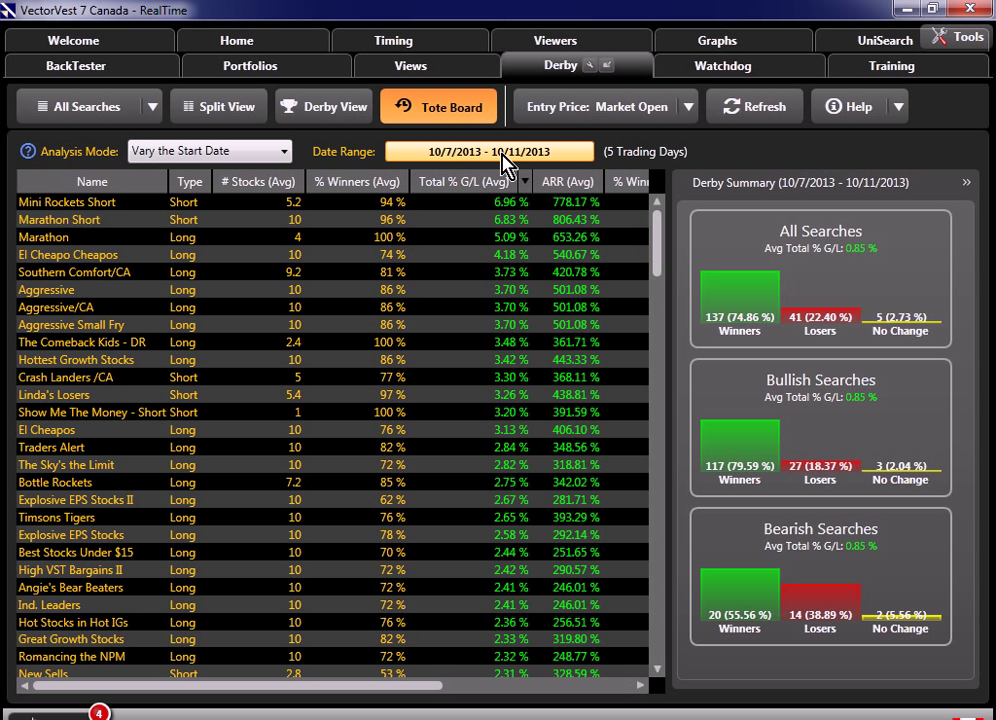
left_click(489, 151)
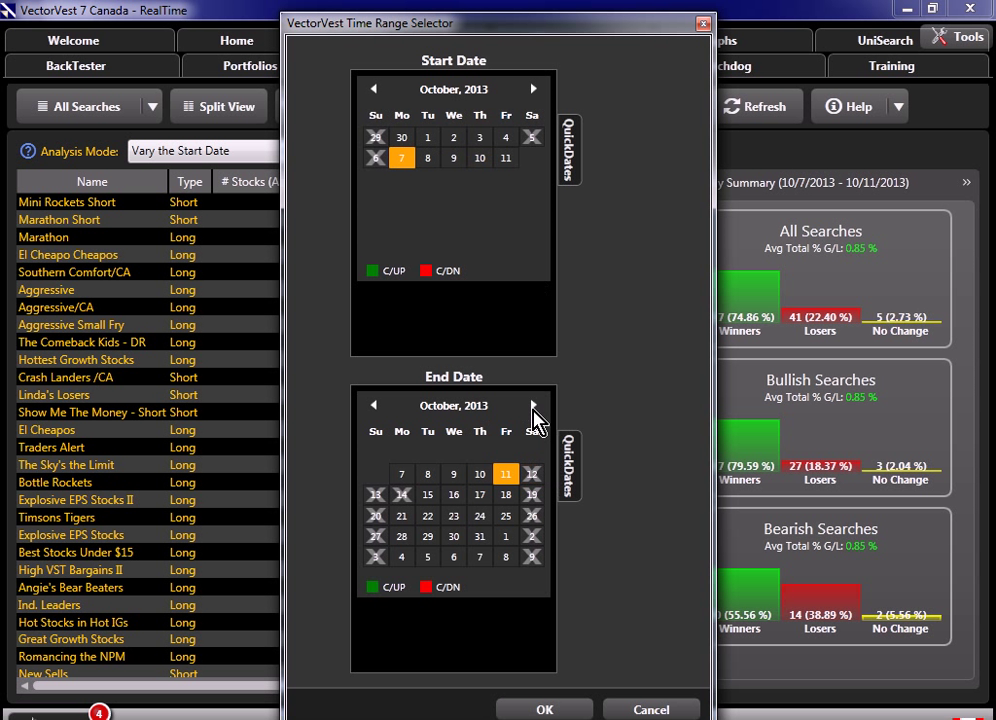
left_click(533, 405)
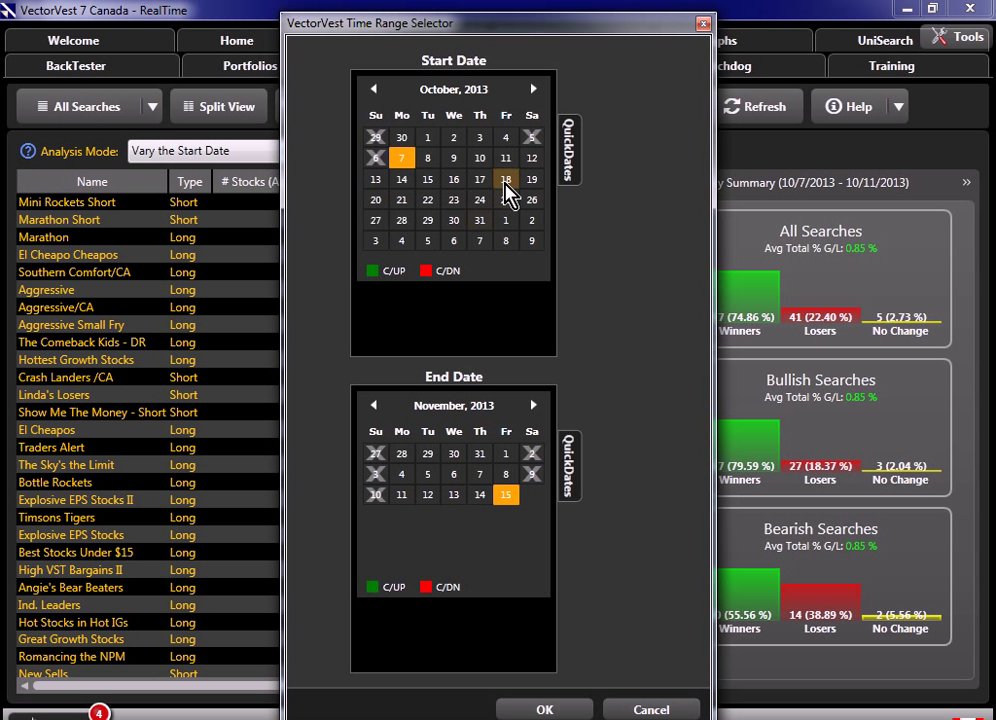
left_click(505, 158)
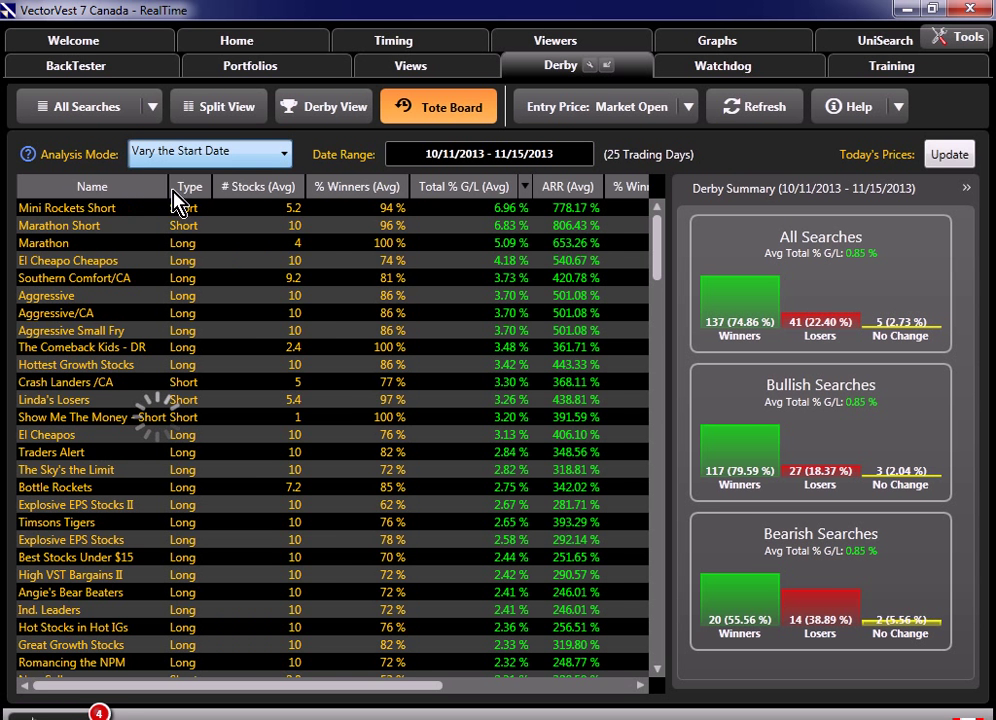
Switch the Analysis Mode to Buy and Hold, with Hottest Growth Stocks leading at 24.58%
left_click(210, 151)
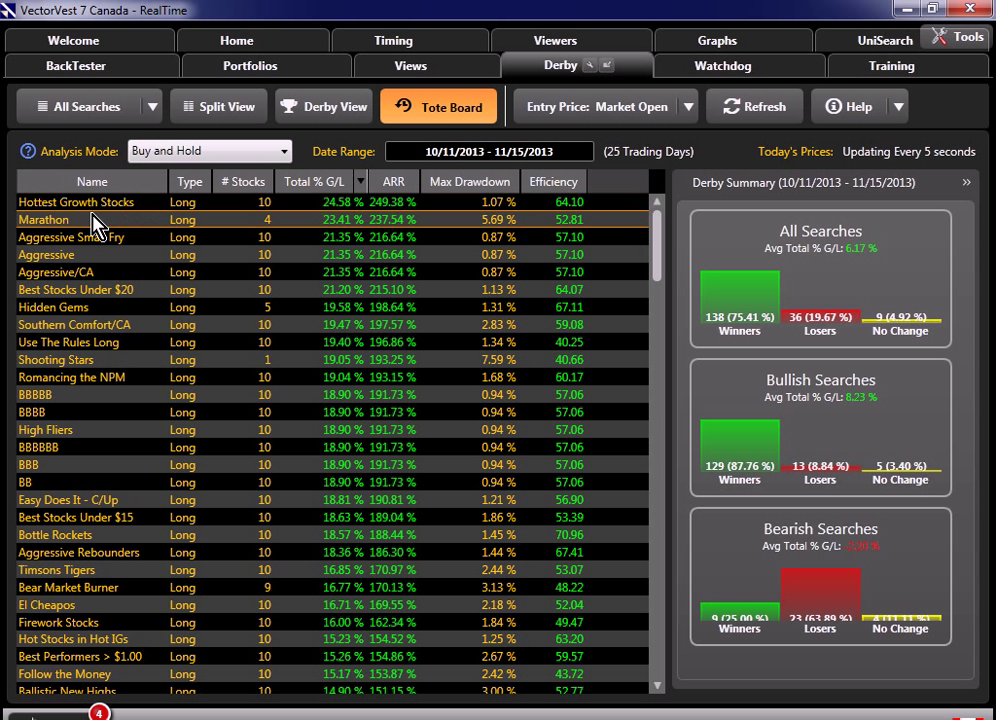
mouse_move(85, 280)
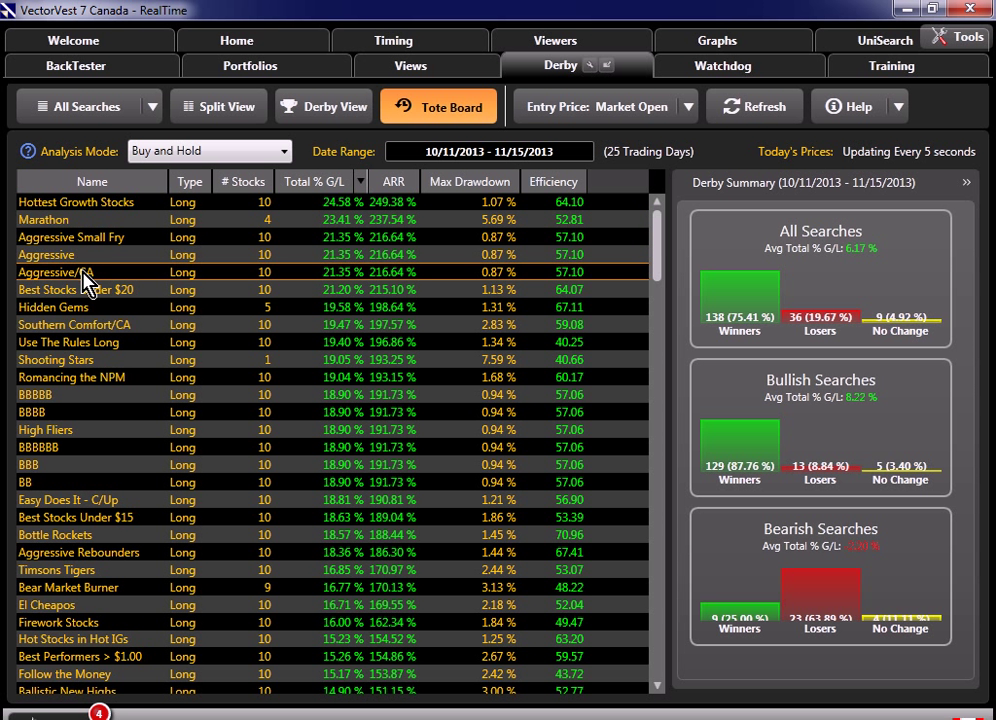
mouse_move(88, 324)
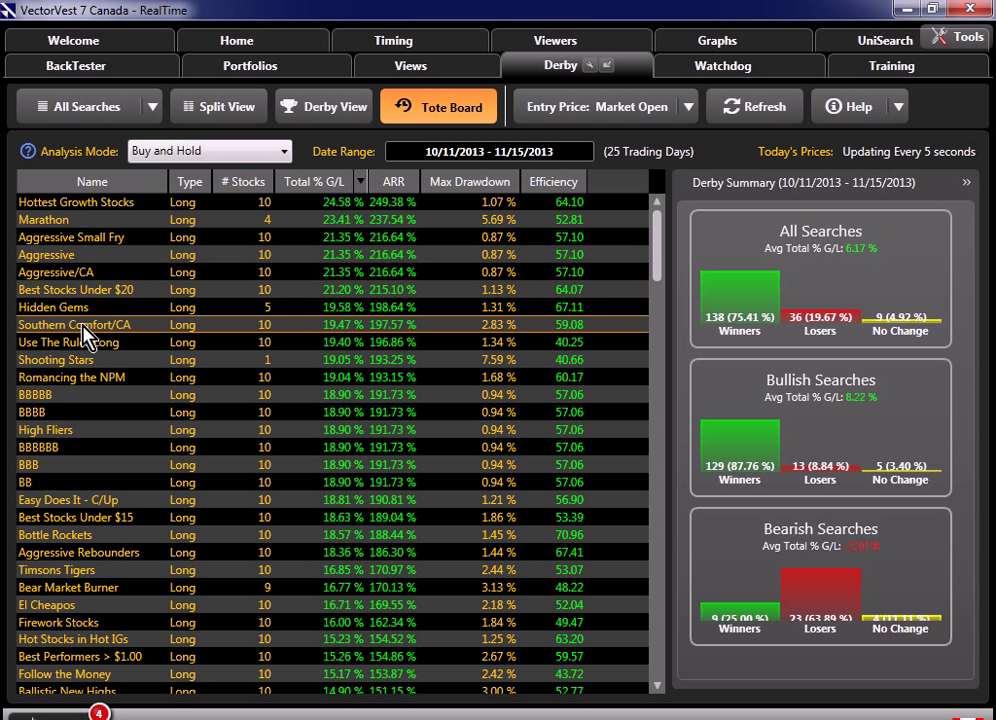
mouse_move(172, 258)
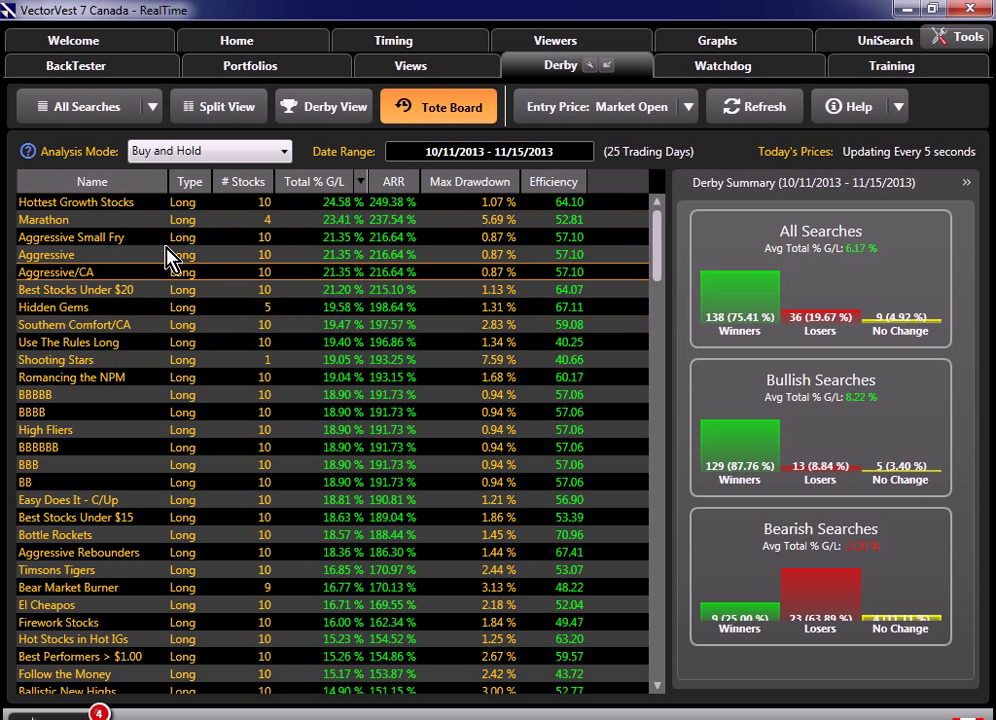